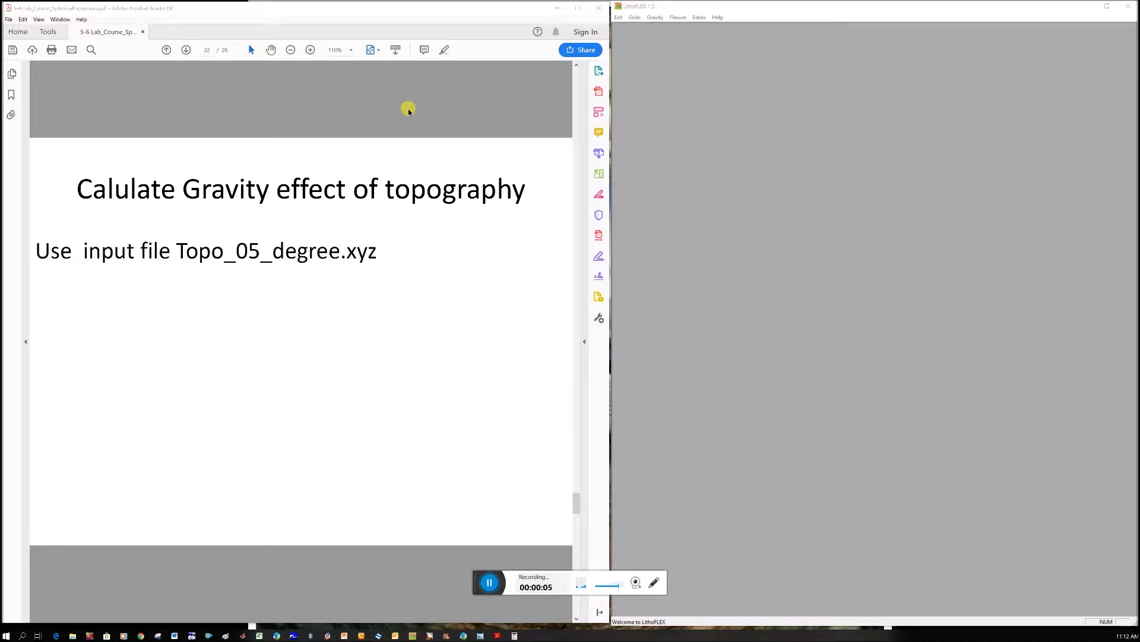
{"action": "mouse_move", "coordinate": [241, 60]}
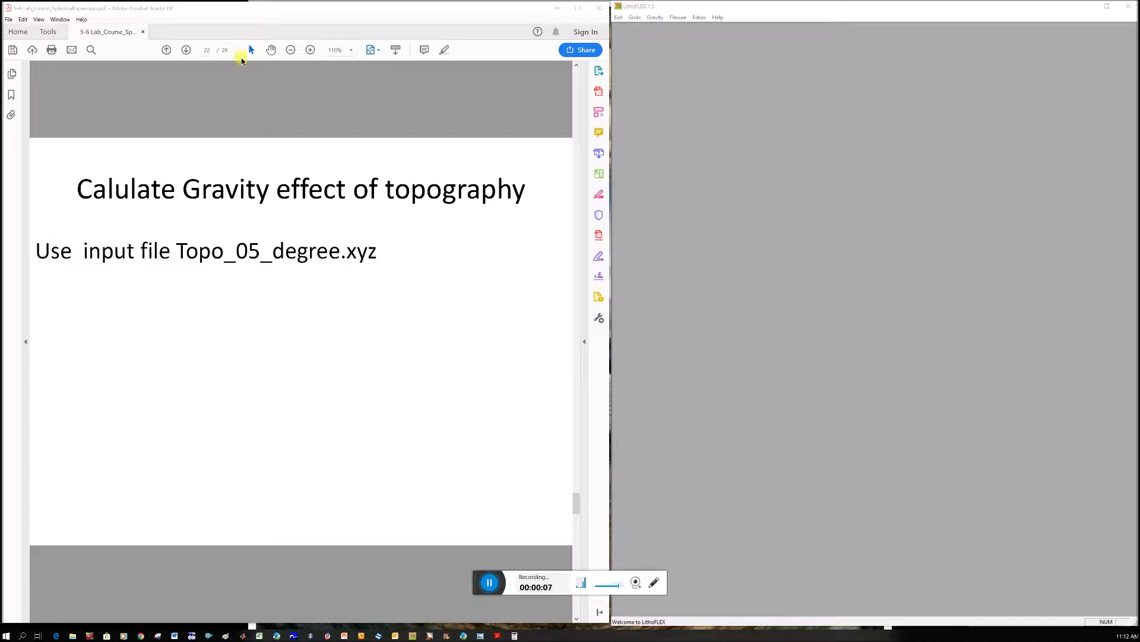
{"action": "mouse_move", "coordinate": [326, 122]}
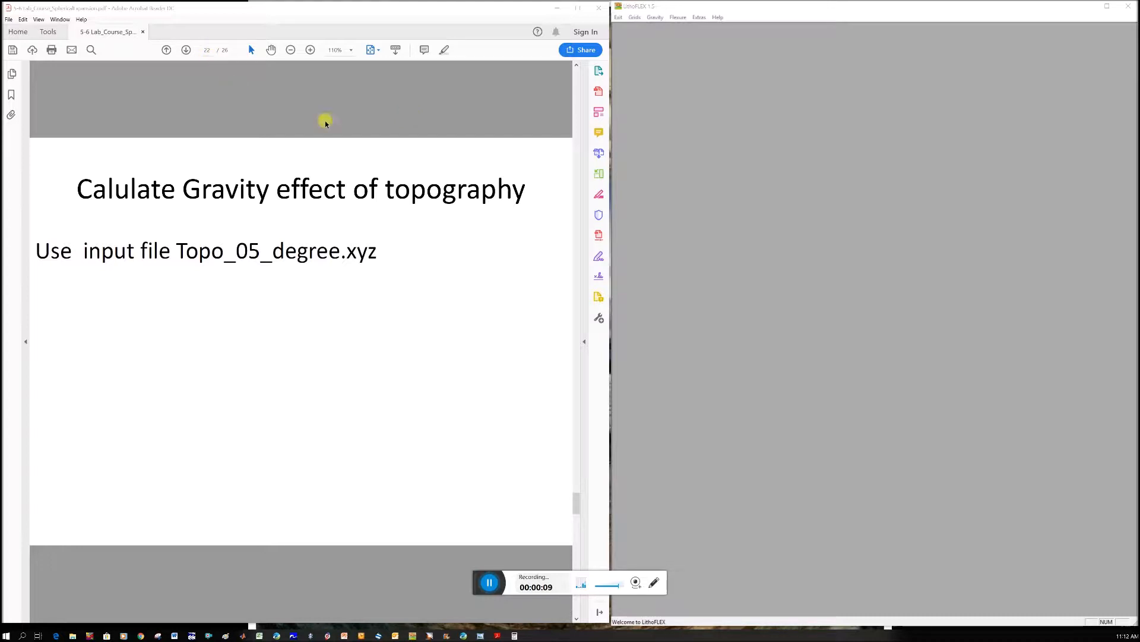
{"action": "mouse_move", "coordinate": [342, 114]}
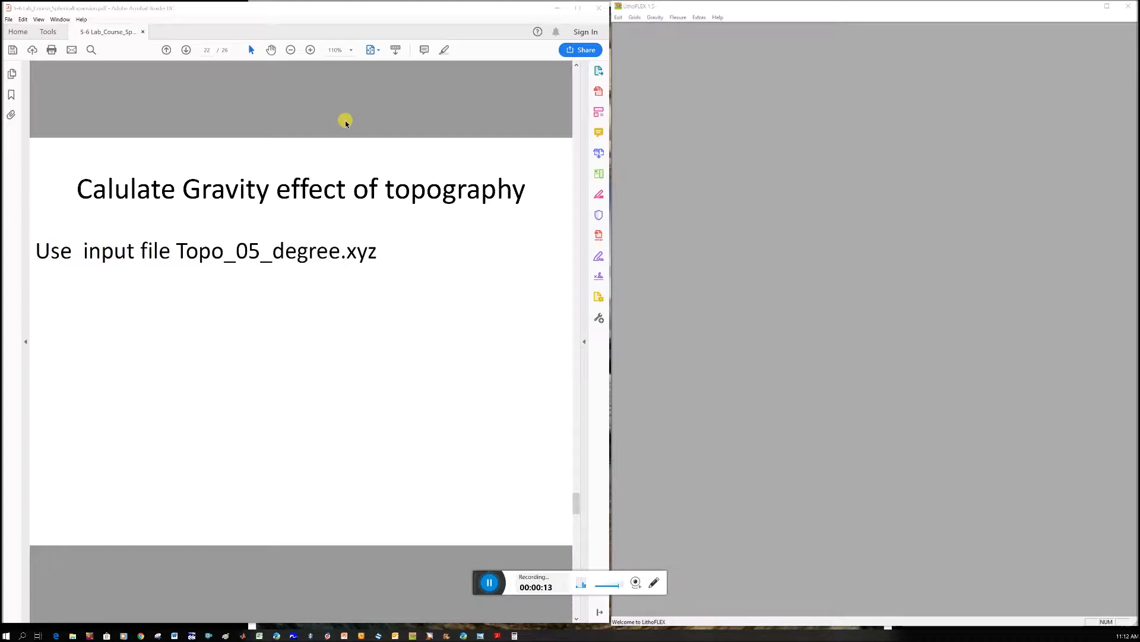
Search the PDF for 'topo' to reach the Topography and EquiTopography slide naming Topo_05_degree.xyz
{"action": "left_click_drag", "start_coordinate": [176, 251], "coordinate": [313, 251]}
{"action": "type", "text": "topo"}
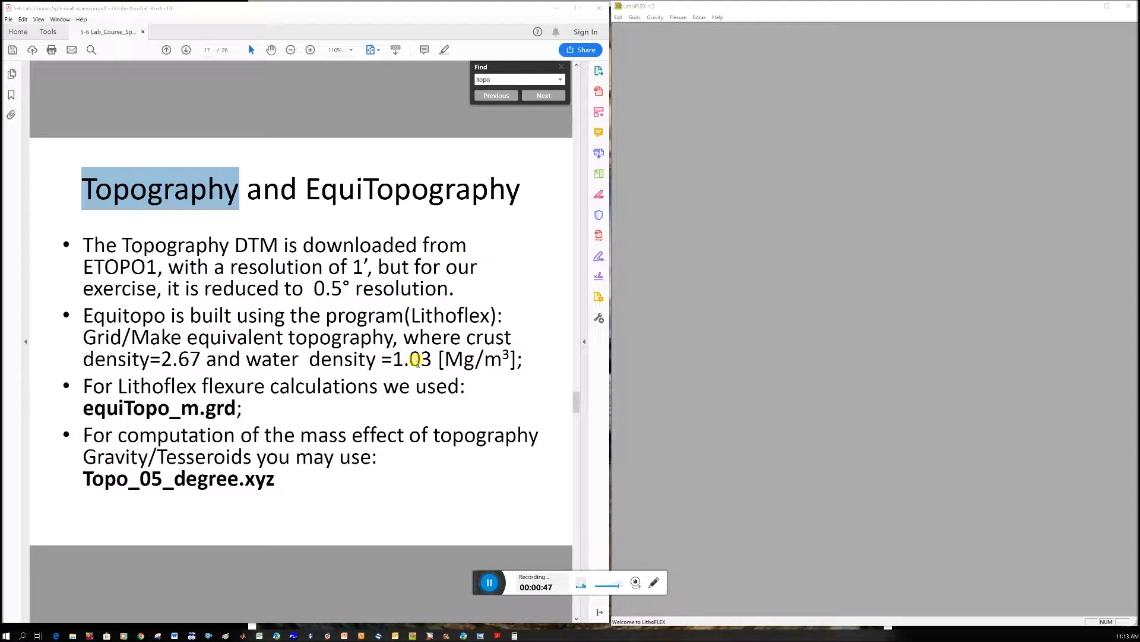
{"action": "mouse_move", "coordinate": [171, 460]}
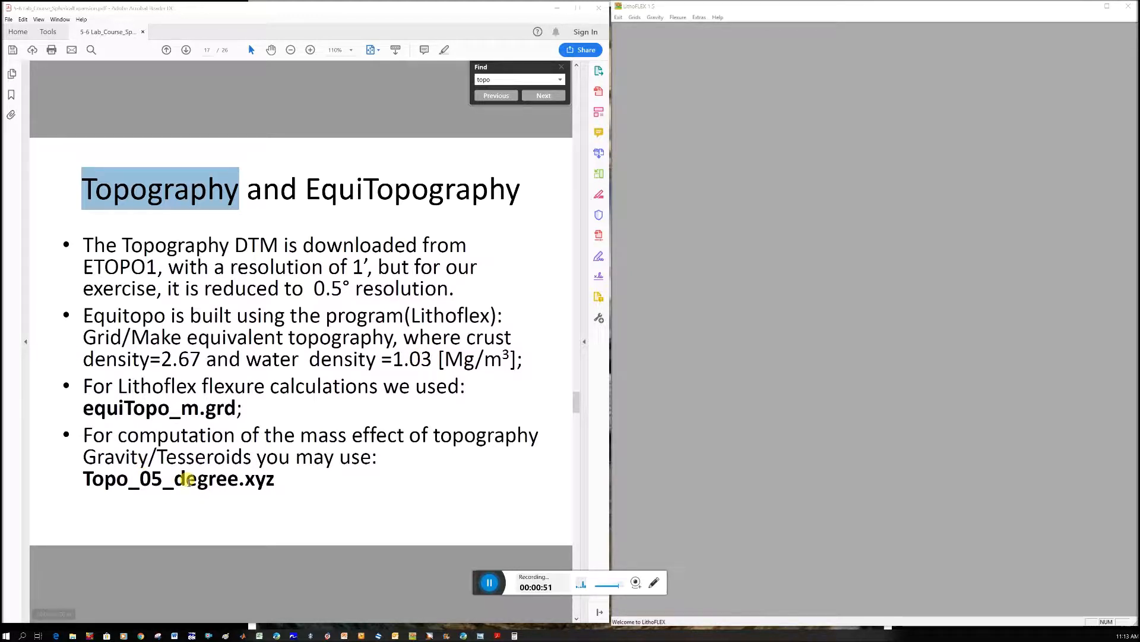
{"action": "mouse_move", "coordinate": [558, 393]}
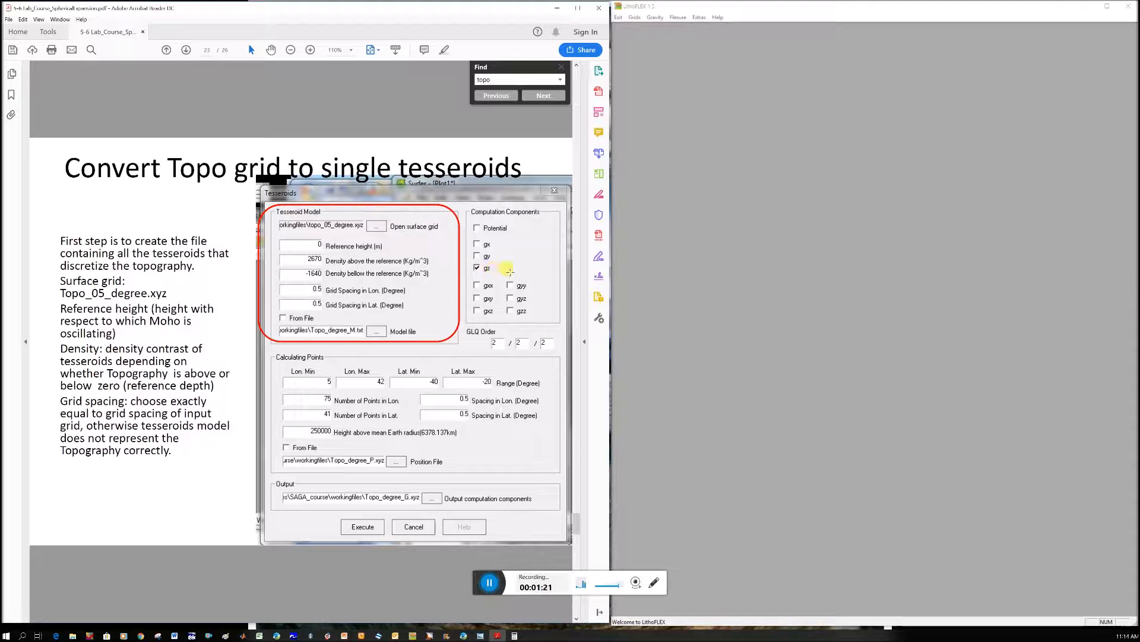
{"action": "mouse_move", "coordinate": [246, 202]}
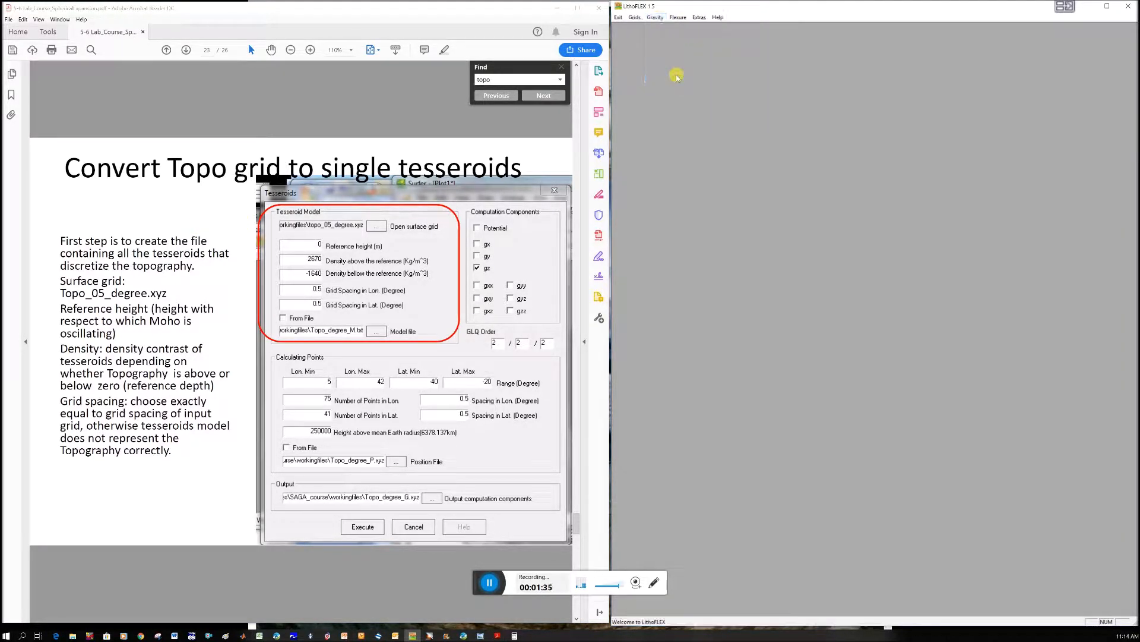
Bring up LithoFLEX's EGM08 gravity synthesis form and pick the output quantity to compute
{"action": "left_click", "coordinate": [653, 16]}
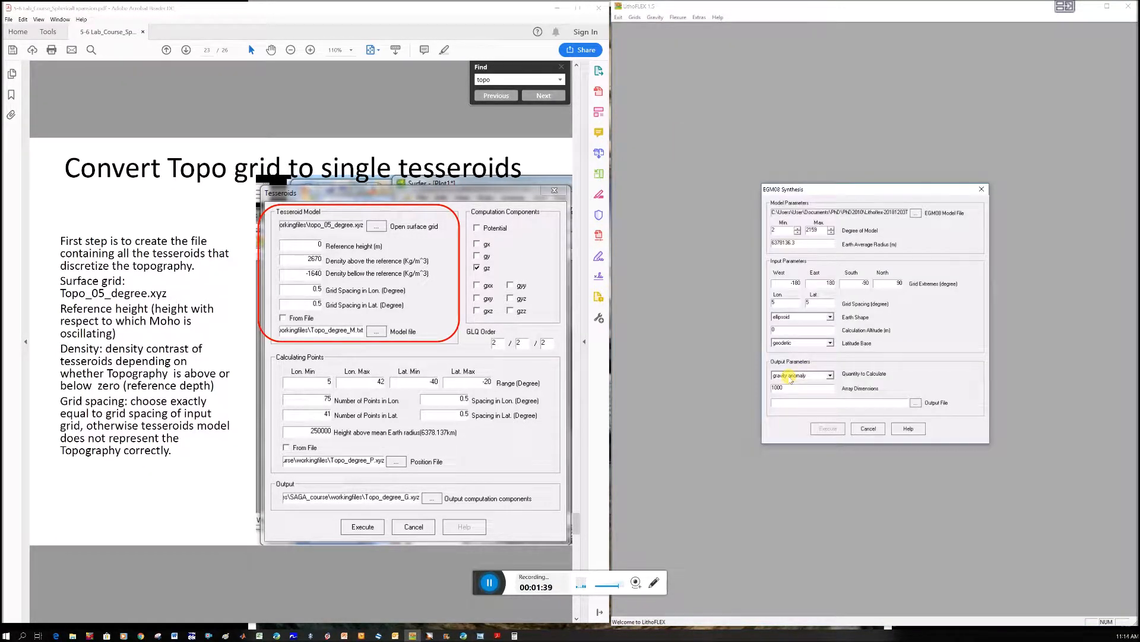
{"action": "left_click", "coordinate": [830, 375]}
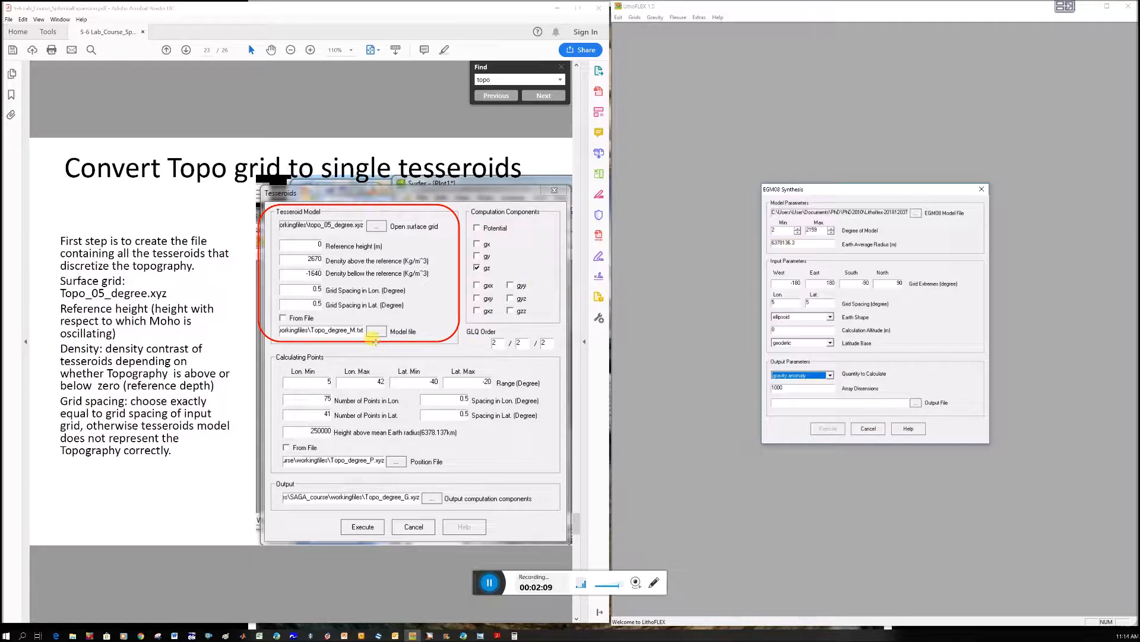
{"action": "mouse_move", "coordinate": [298, 428]}
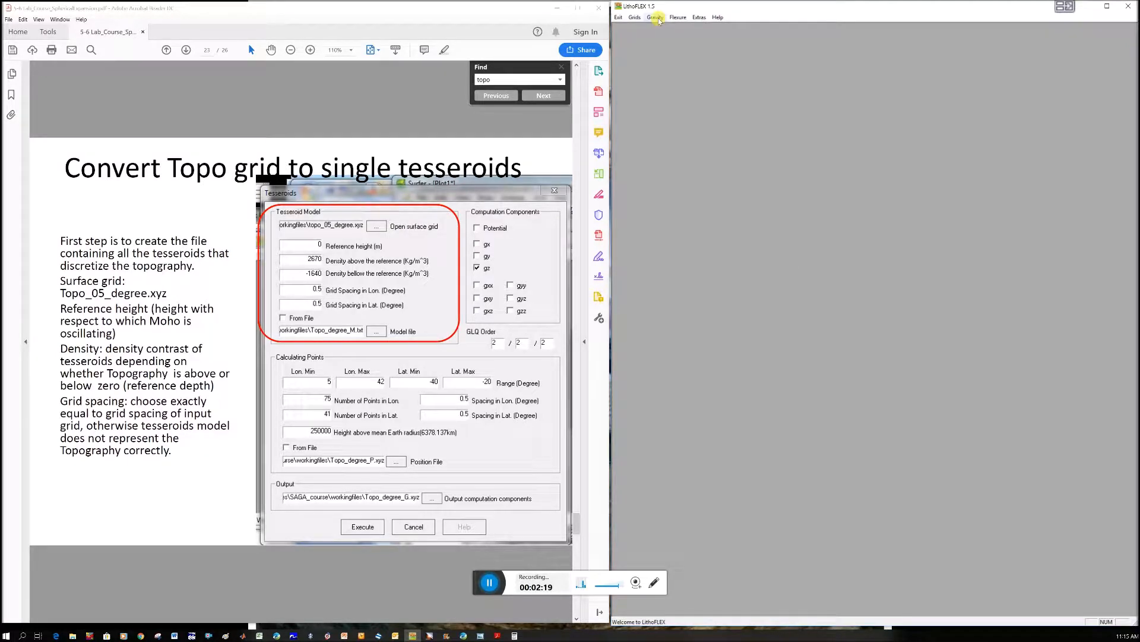
Show the Gravity list of calculation tools, including Tesseroids
{"action": "left_click", "coordinate": [655, 17]}
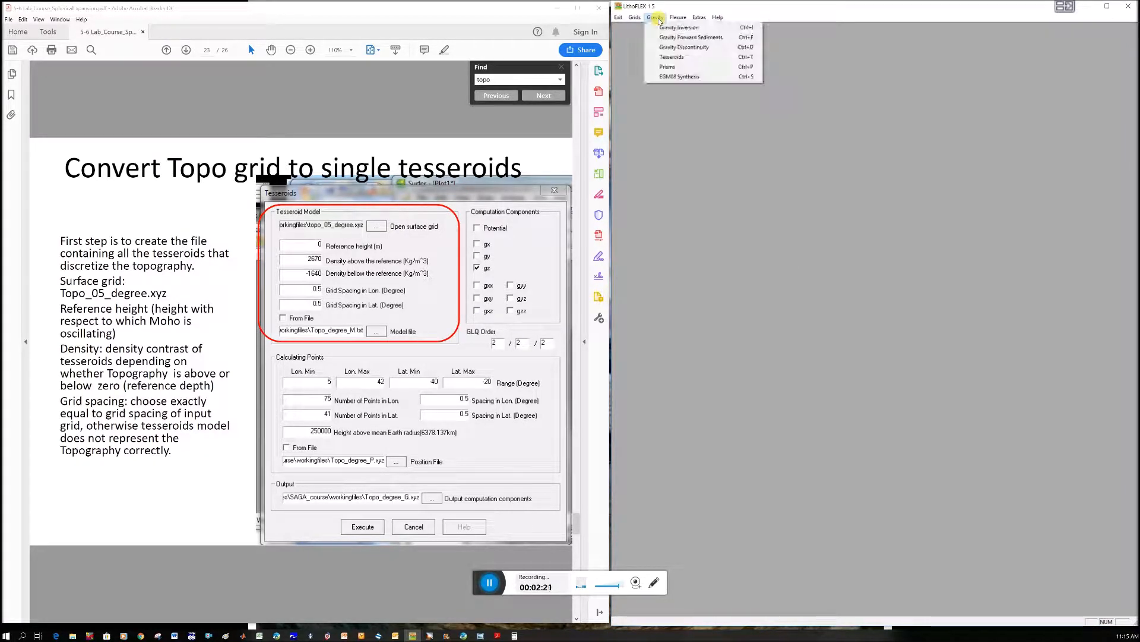
{"action": "mouse_move", "coordinate": [670, 57]}
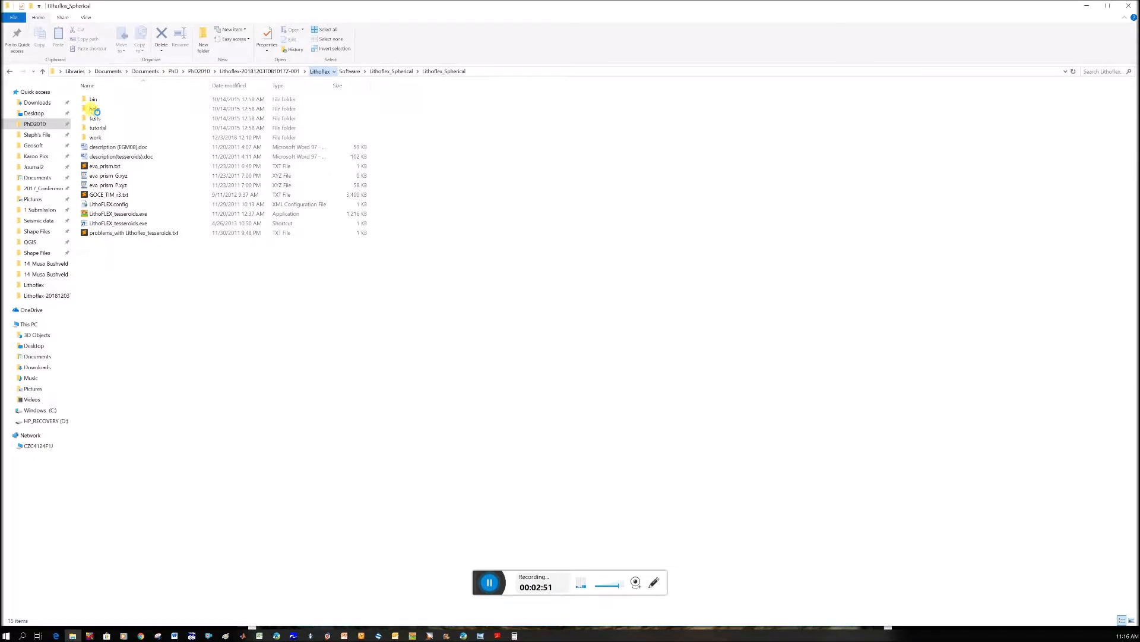
Browse into Software > Lithoflex_Spherical > Lithoflex_Spherical > bin and select topo_05_degree.xyz for copying
{"action": "double_click", "coordinate": [94, 108]}
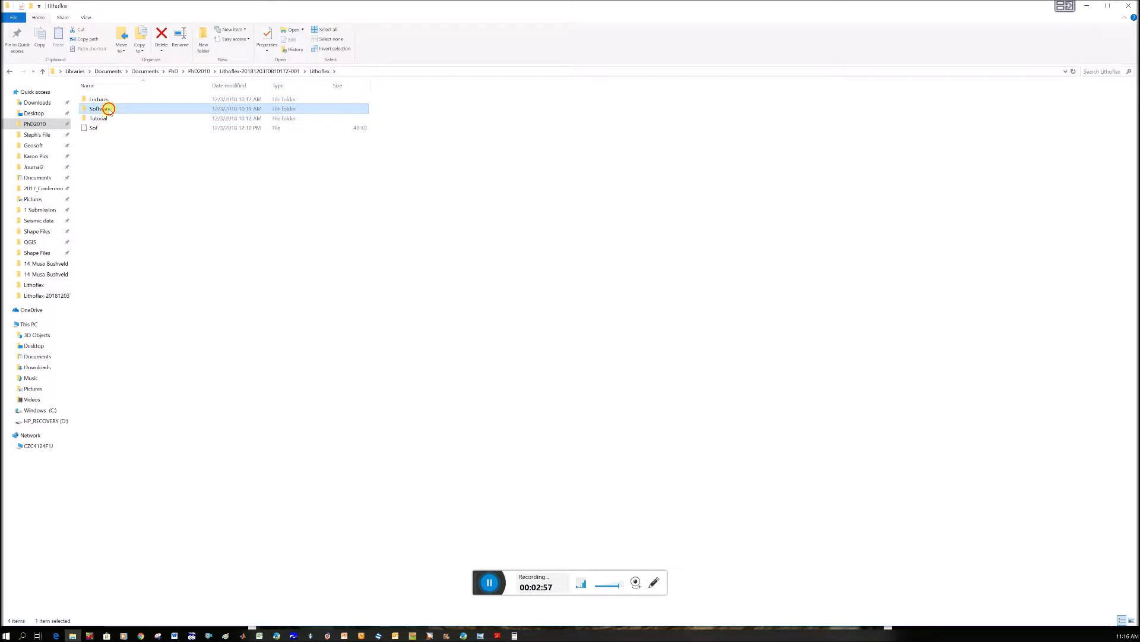
{"action": "double_click", "coordinate": [99, 108]}
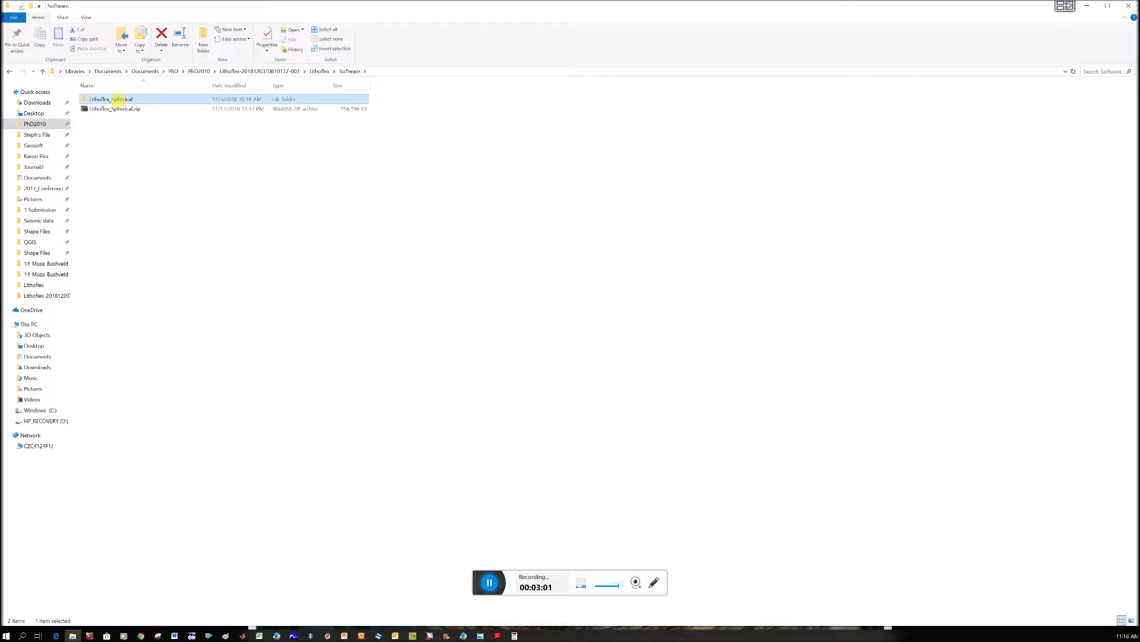
{"action": "double_click", "coordinate": [110, 99]}
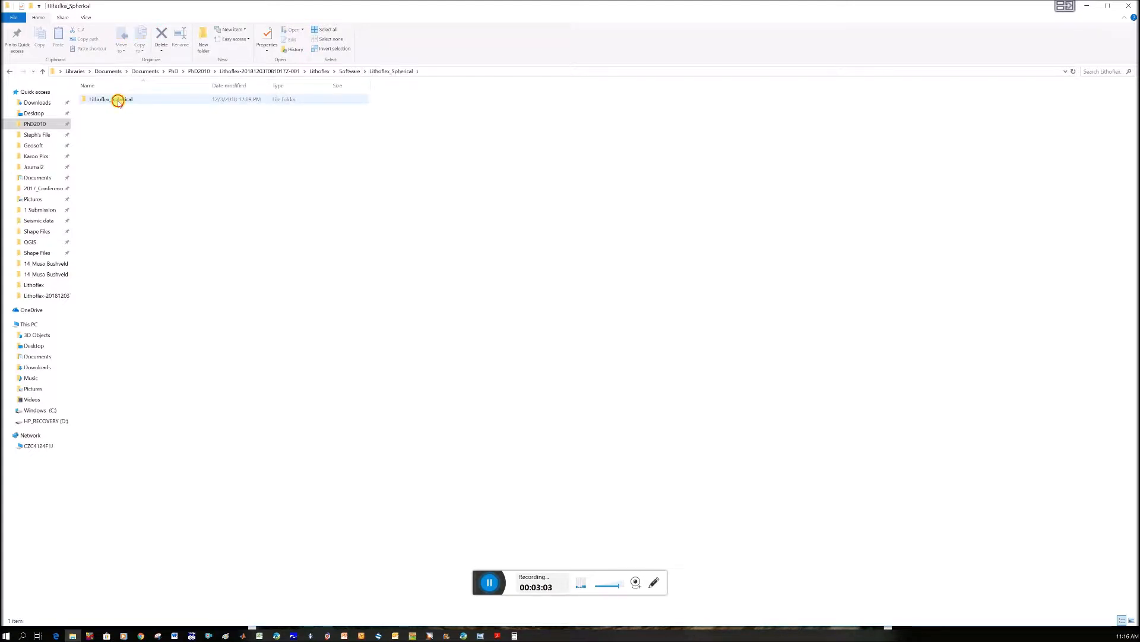
{"action": "double_click", "coordinate": [109, 99]}
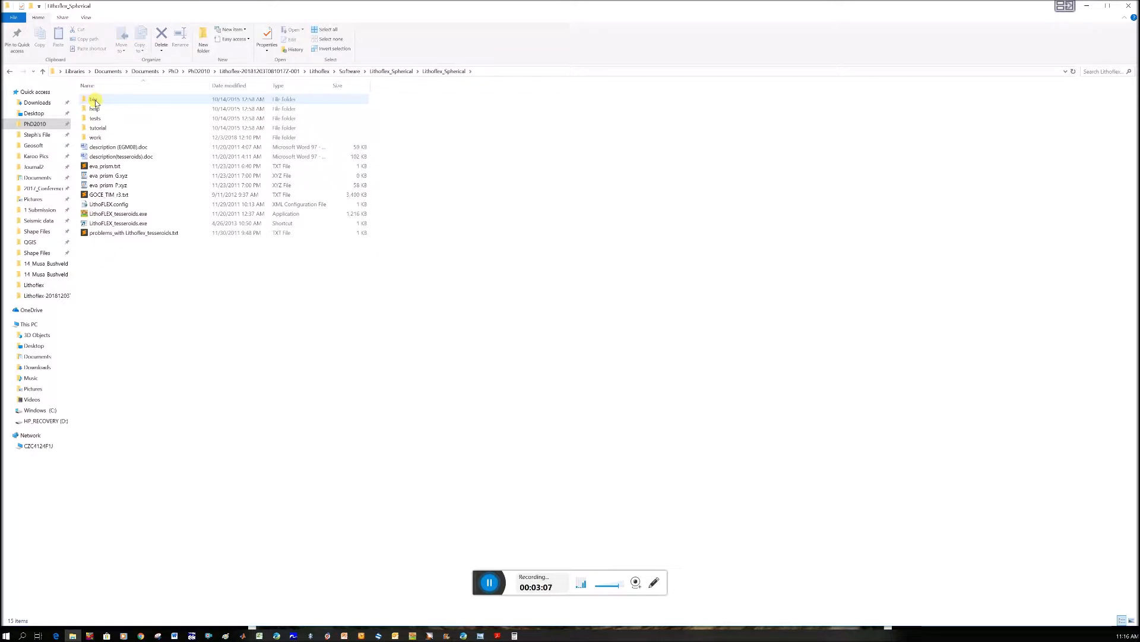
{"action": "double_click", "coordinate": [93, 99]}
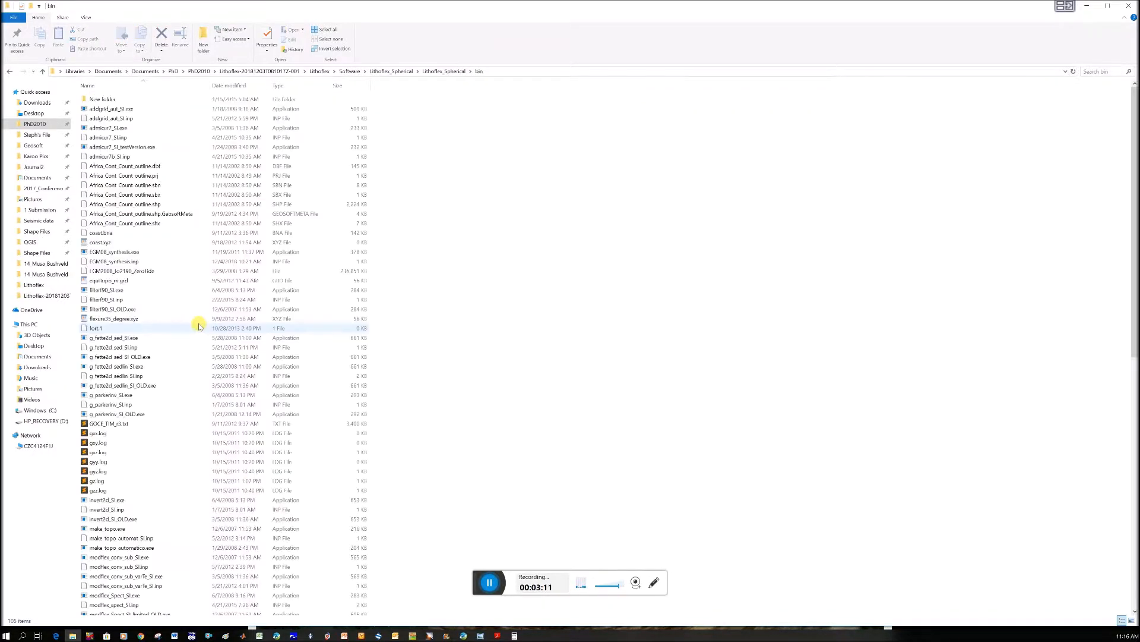
{"action": "scroll", "scroll_direction": "down", "scroll_amount": 3}
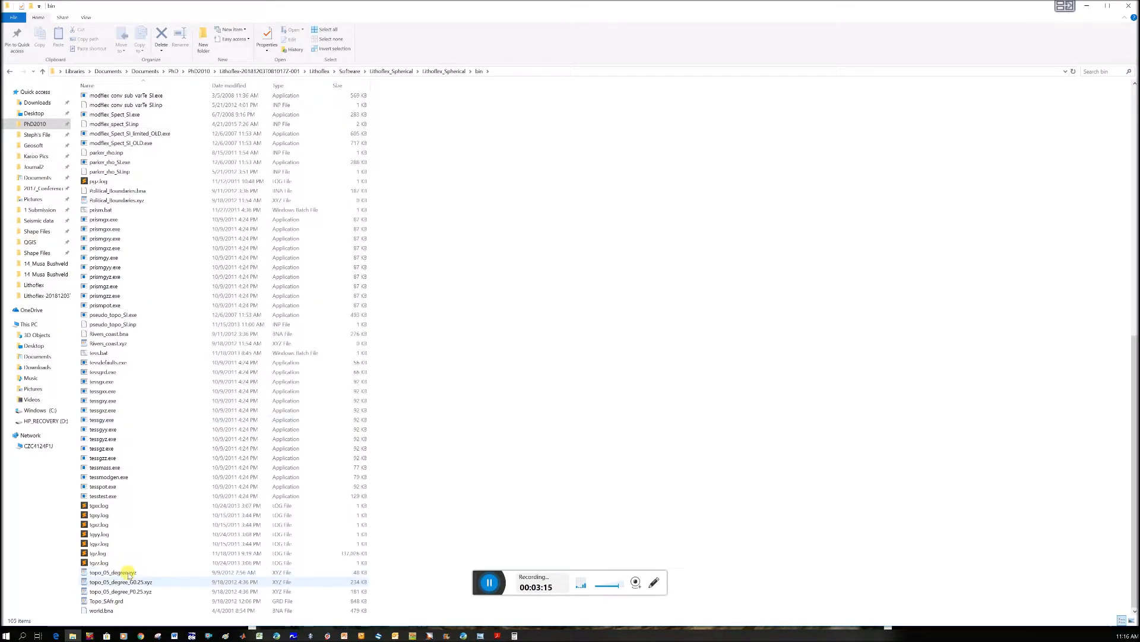
{"action": "left_click", "coordinate": [113, 573]}
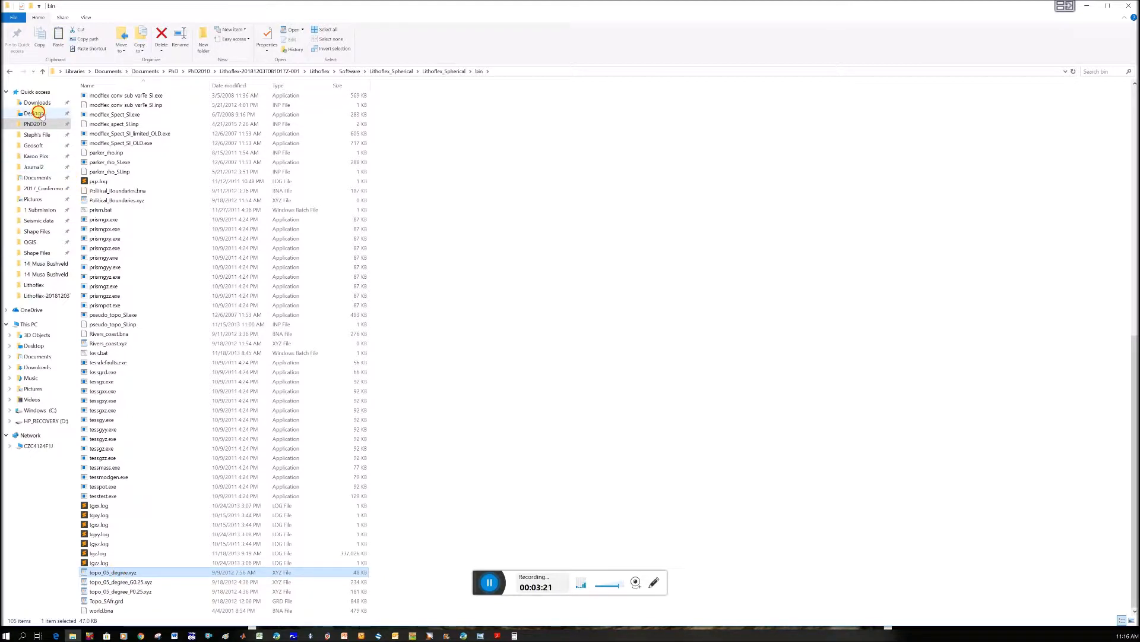
Paste a copy of topo_05_degree.xyz into the Desktop\Lithoflex working folder
{"action": "left_click", "coordinate": [33, 113]}
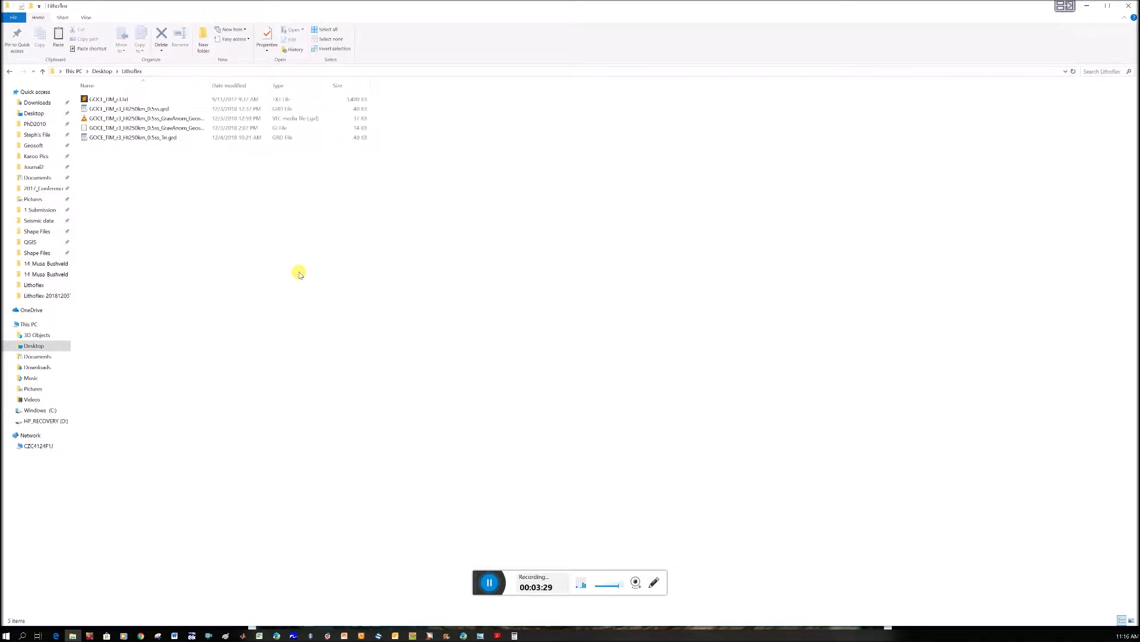
{"action": "left_click", "coordinate": [113, 146]}
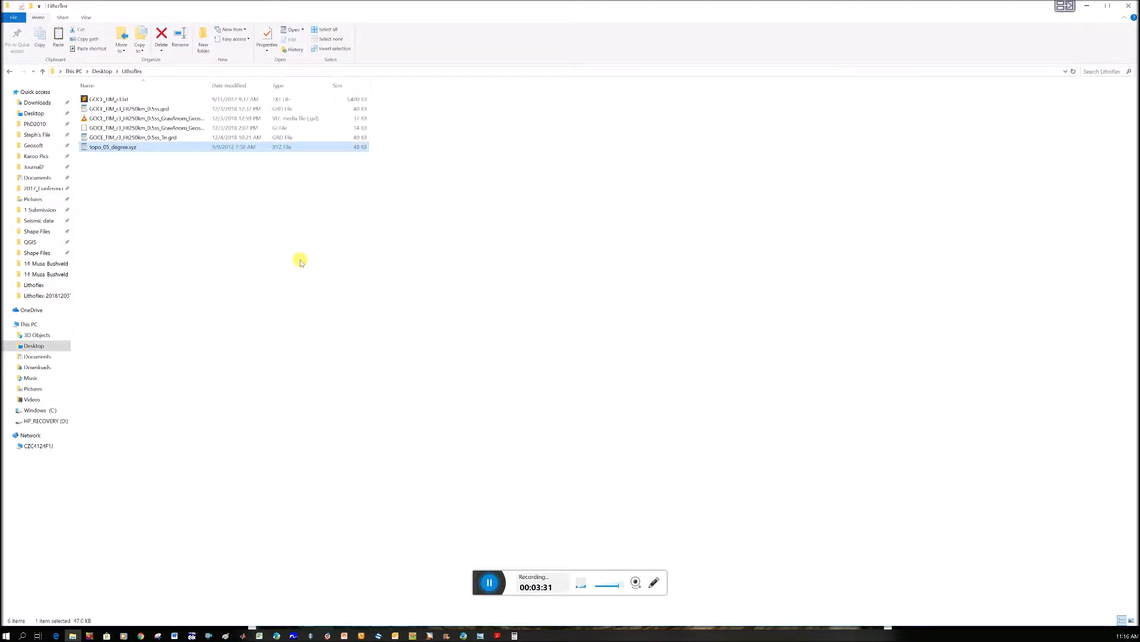
{"action": "mouse_move", "coordinate": [290, 260]}
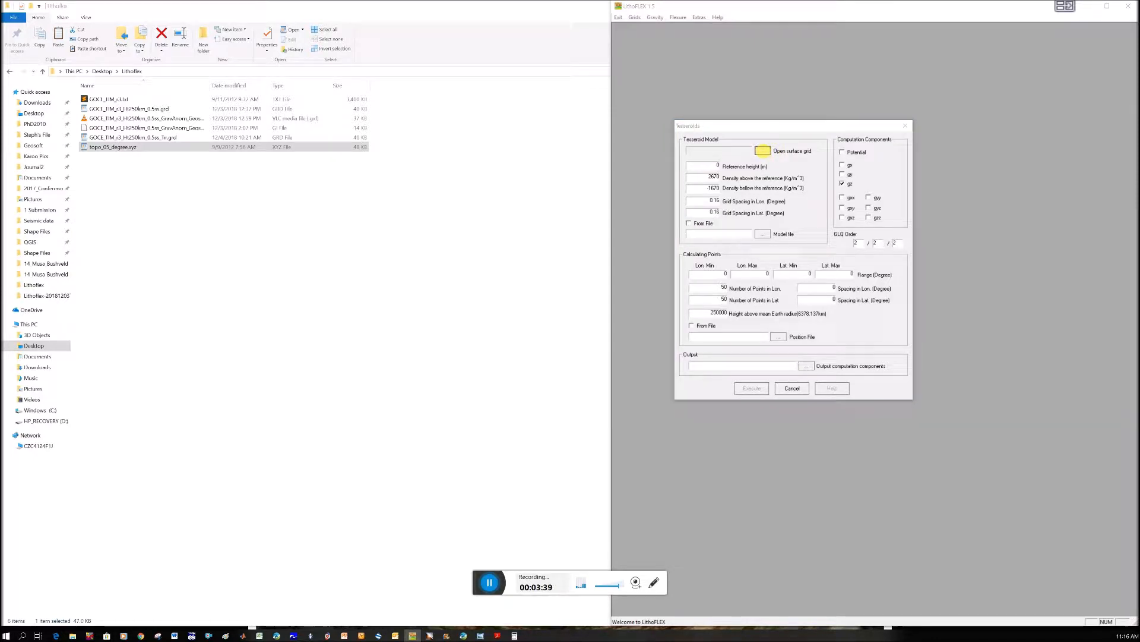
Fill the Tesseroids form with topo_05_degree.xyz input, overwrite the -1670 density and set the gz output file
{"action": "left_click", "coordinate": [762, 150]}
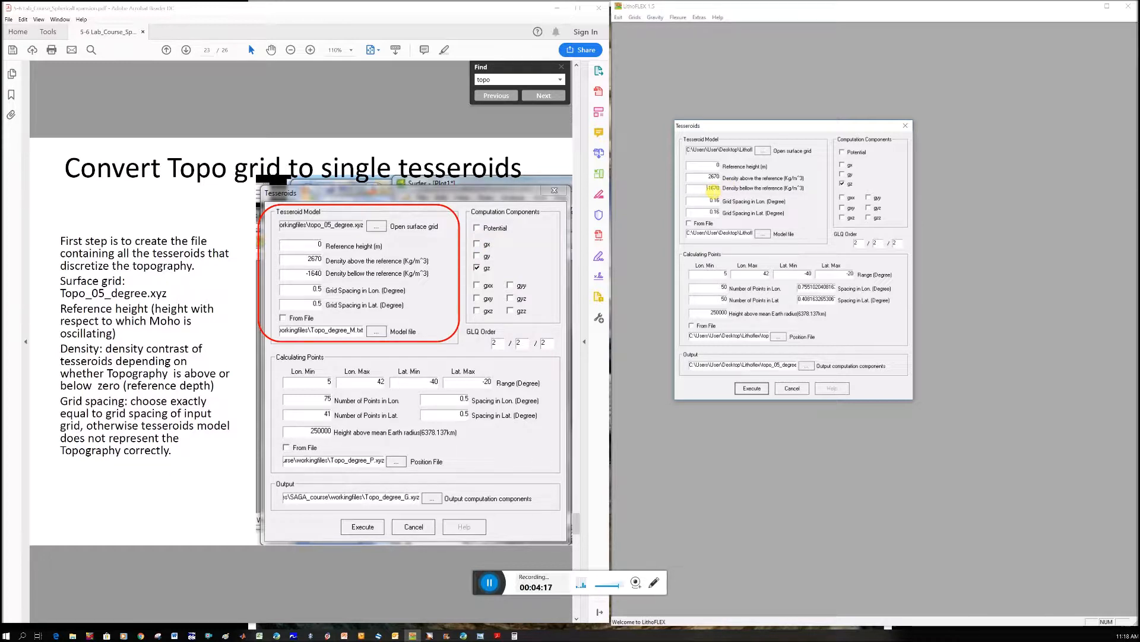
{"action": "triple_click", "coordinate": [712, 188]}
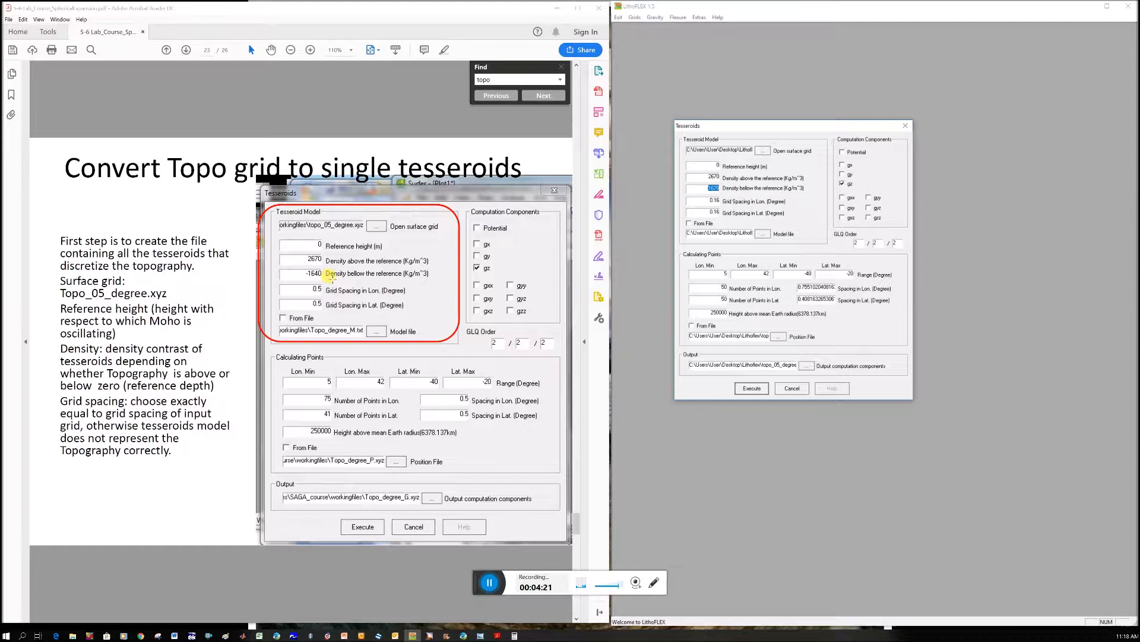
{"action": "mouse_move", "coordinate": [769, 221]}
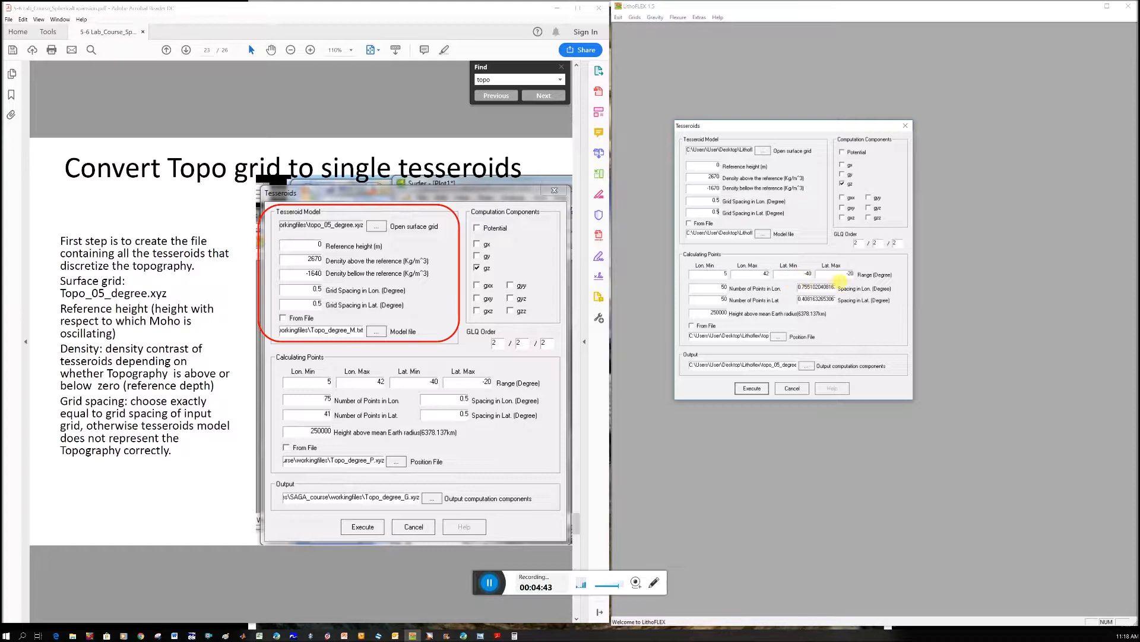
{"action": "mouse_move", "coordinate": [733, 271]}
{"action": "type", "text": "41"}
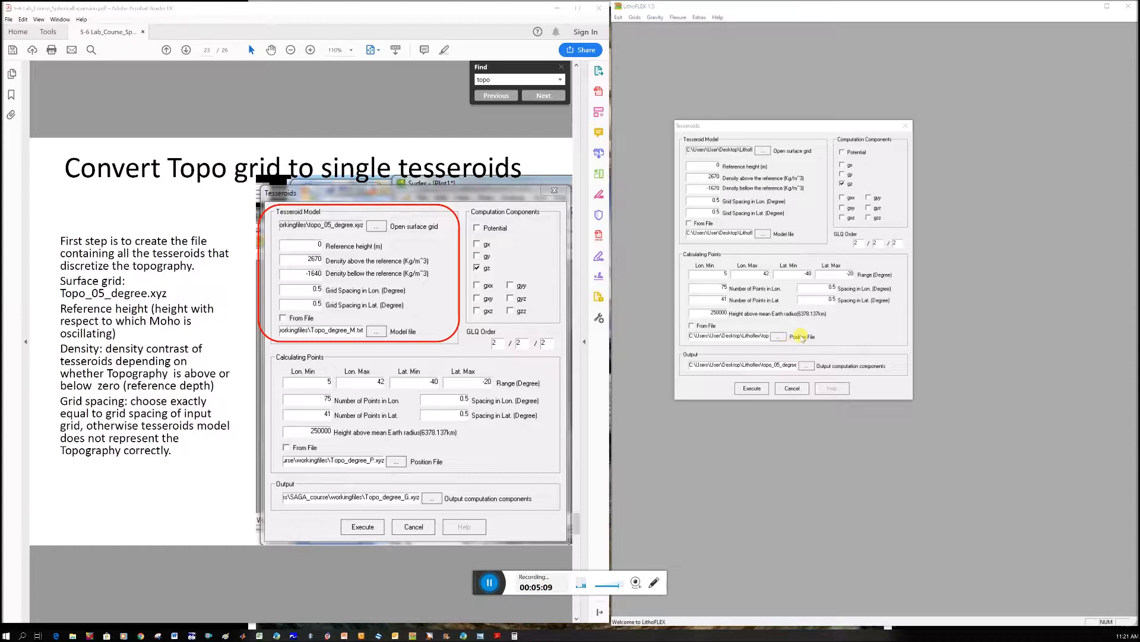
{"action": "mouse_move", "coordinate": [745, 332]}
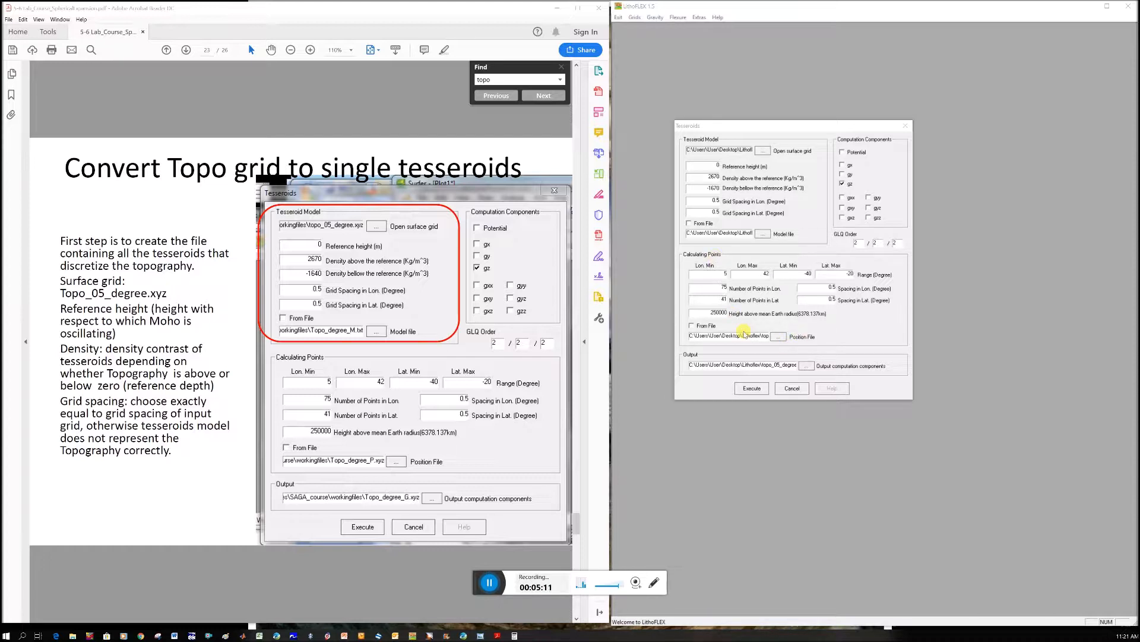
{"action": "double_click", "coordinate": [734, 336]}
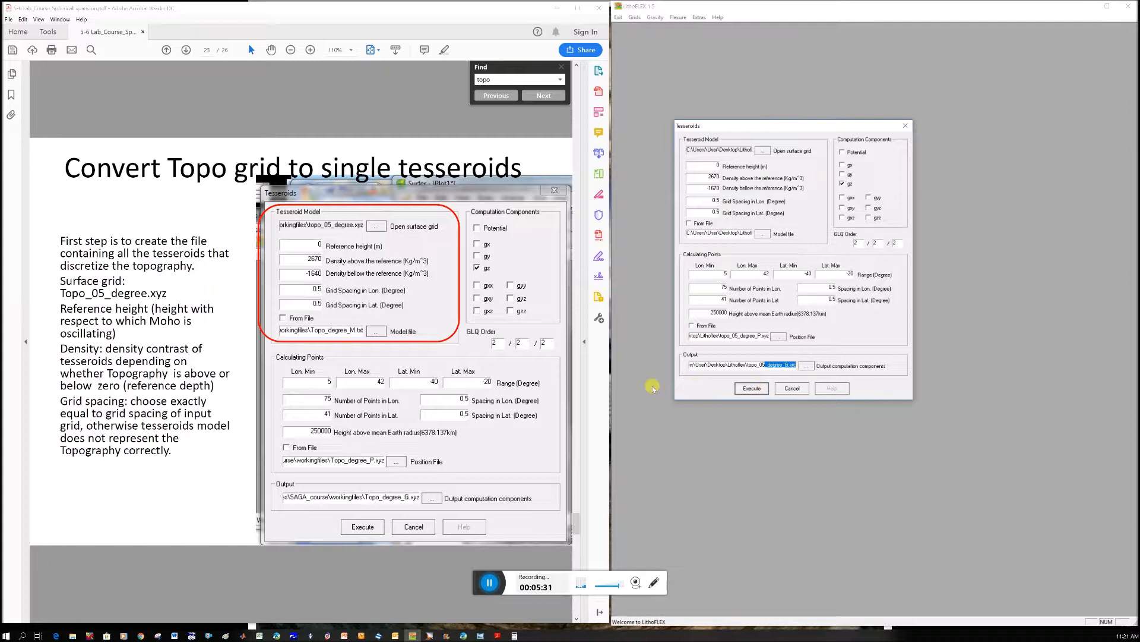
Execute the tesseroid computation, acknowledge completion and check the topo_05_degree outputs in the Lithoflex folder
{"action": "left_click", "coordinate": [750, 387]}
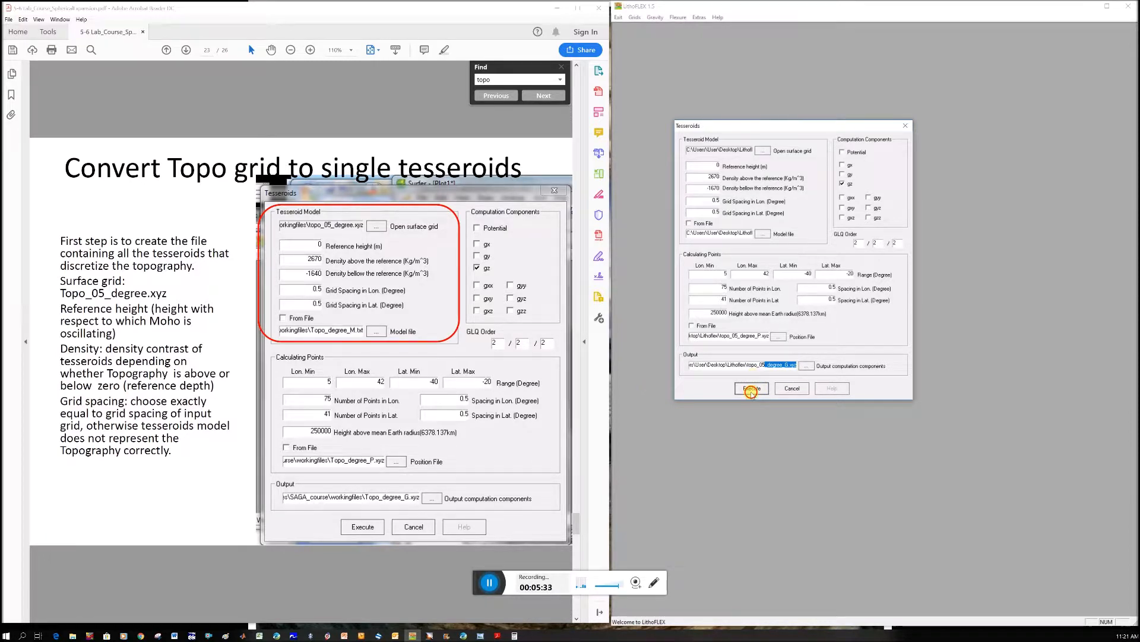
{"action": "left_click", "coordinate": [751, 387]}
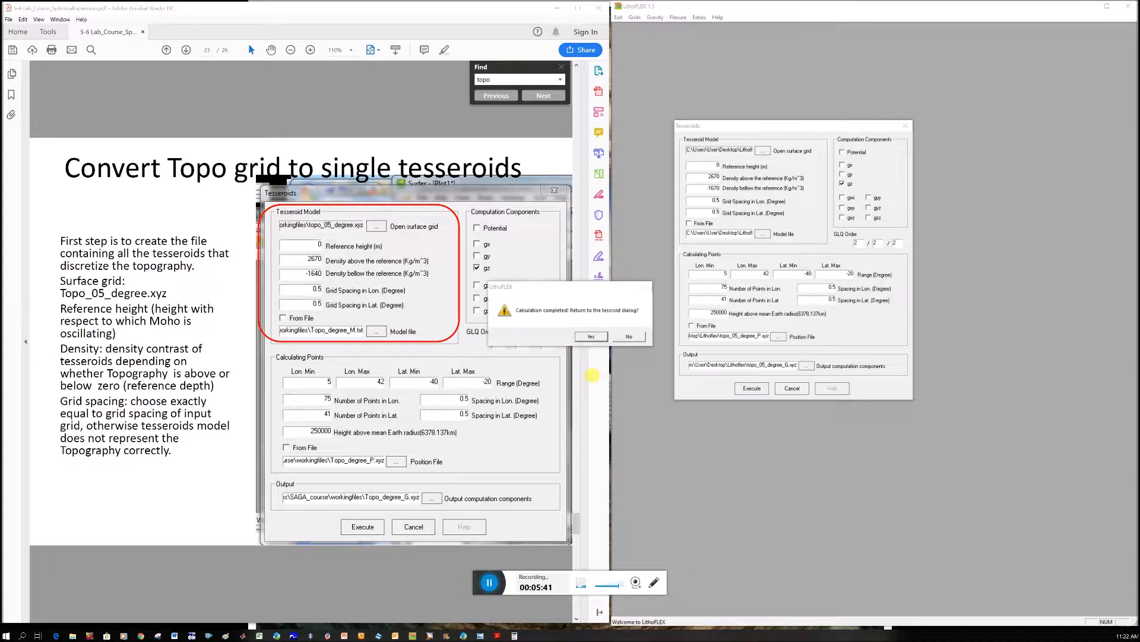
{"action": "left_click", "coordinate": [590, 336]}
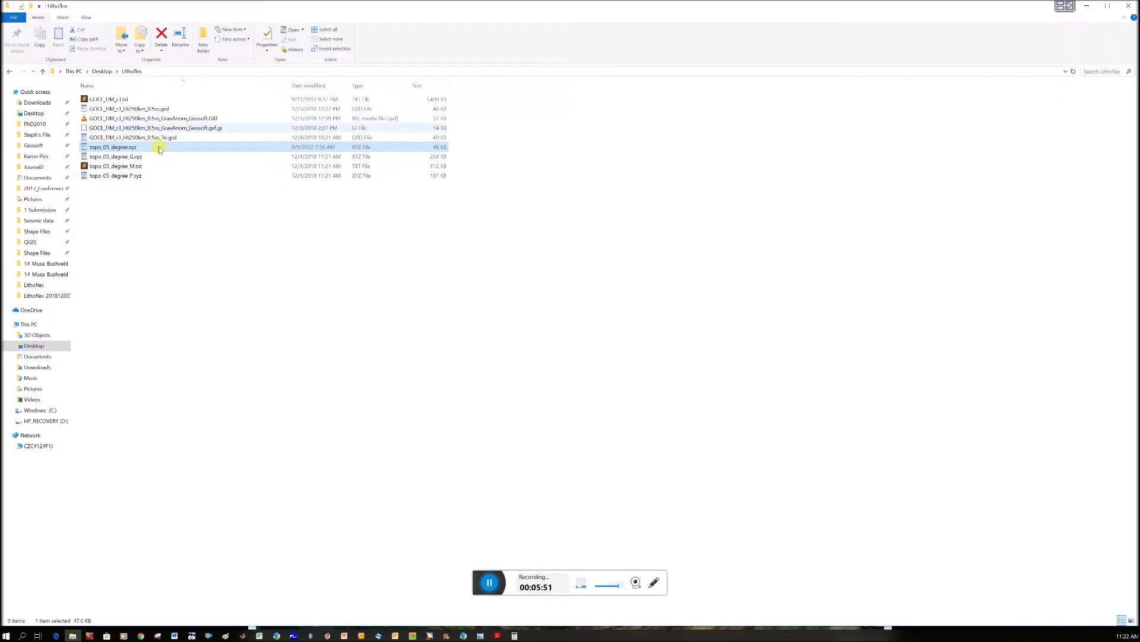
{"action": "left_click", "coordinate": [120, 157]}
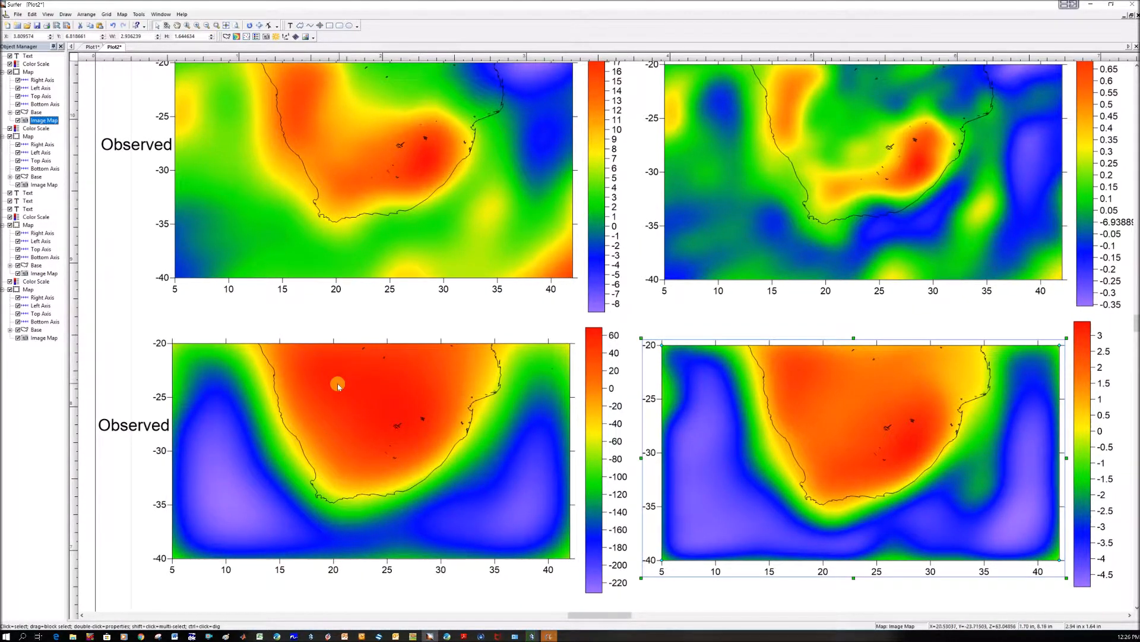
{"action": "mouse_move", "coordinate": [231, 490]}
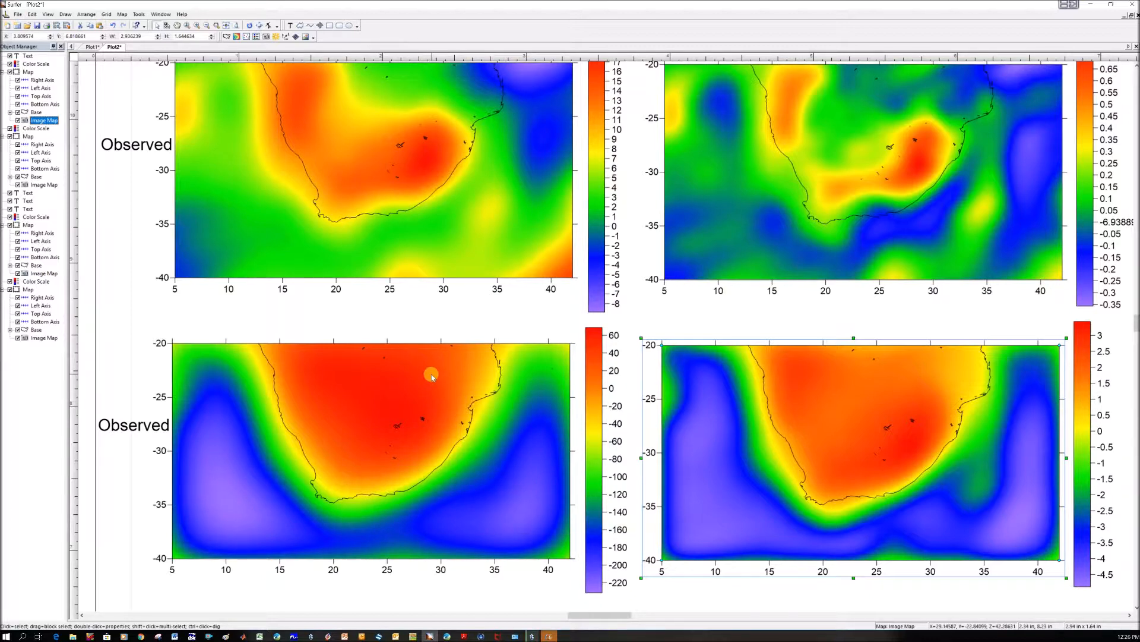
{"action": "mouse_move", "coordinate": [817, 427]}
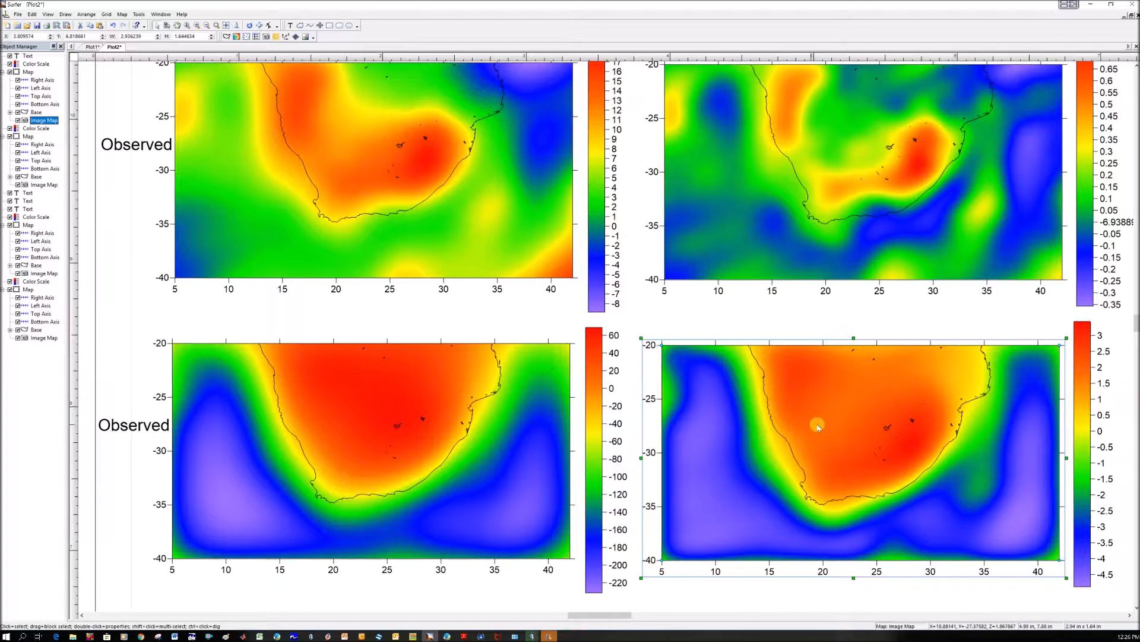
{"action": "mouse_move", "coordinate": [926, 404]}
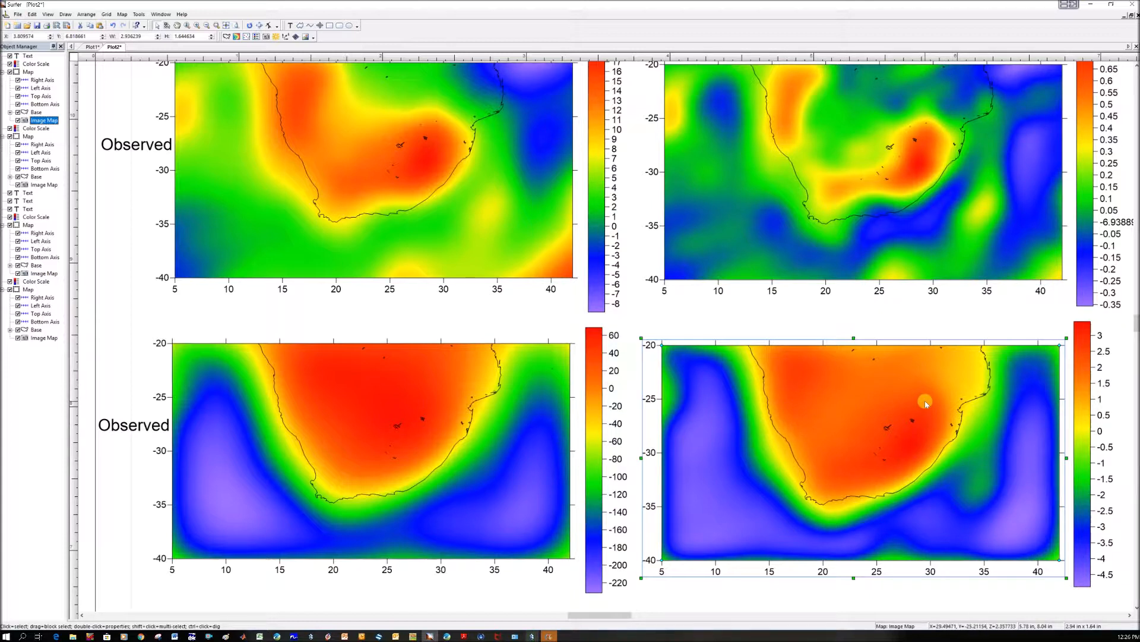
{"action": "mouse_move", "coordinate": [931, 413]}
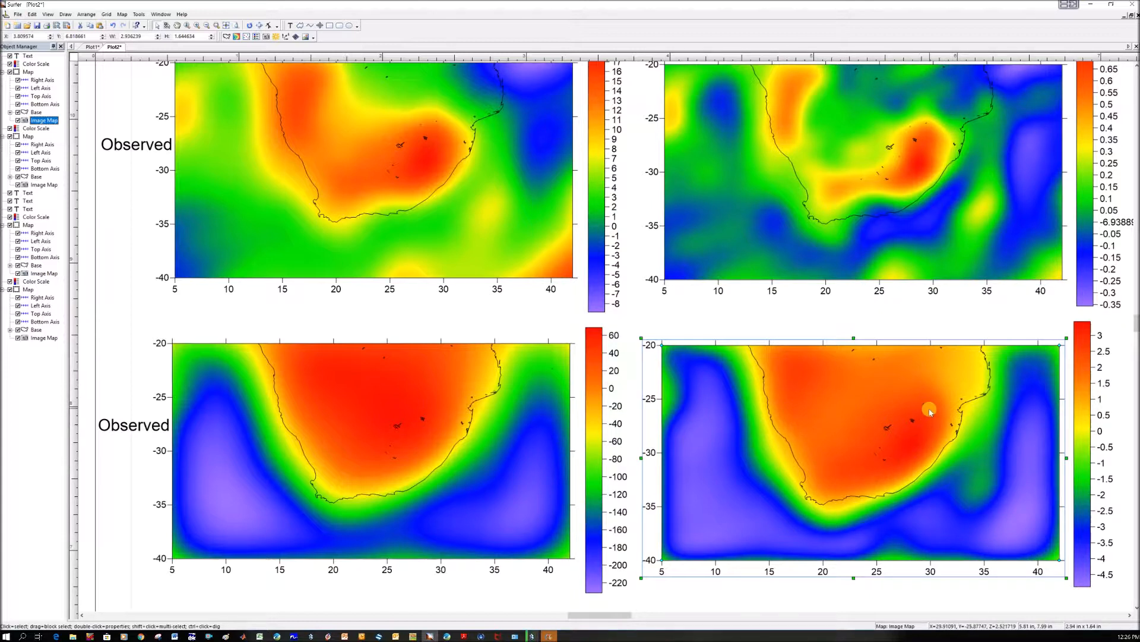
{"action": "mouse_move", "coordinate": [920, 411]}
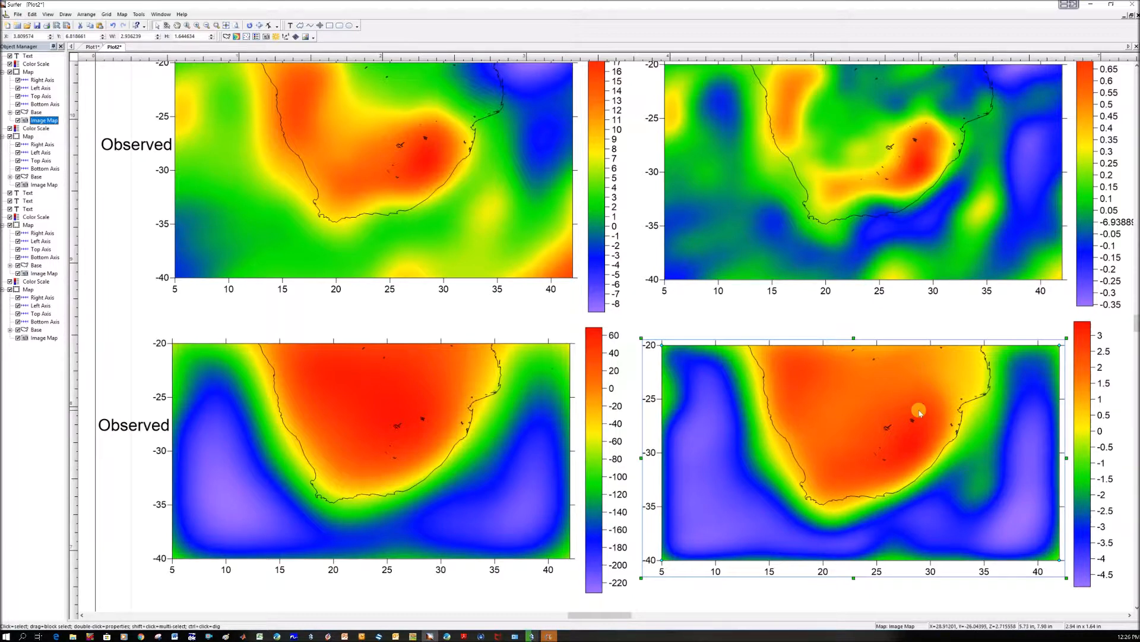
{"action": "mouse_move", "coordinate": [915, 411]}
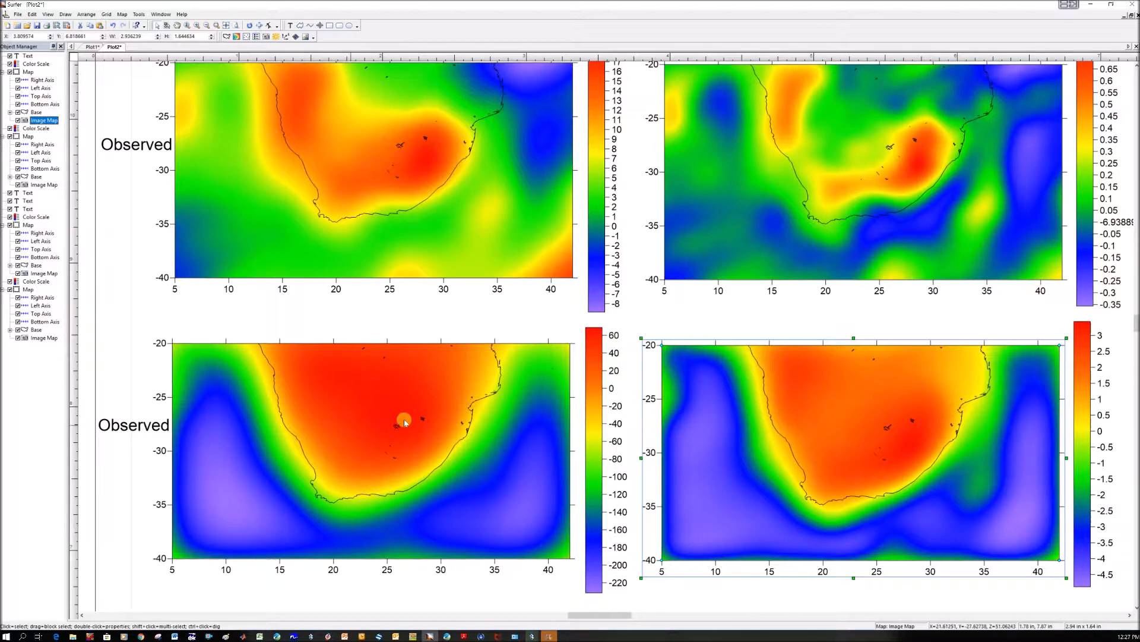
{"action": "mouse_move", "coordinate": [471, 194]}
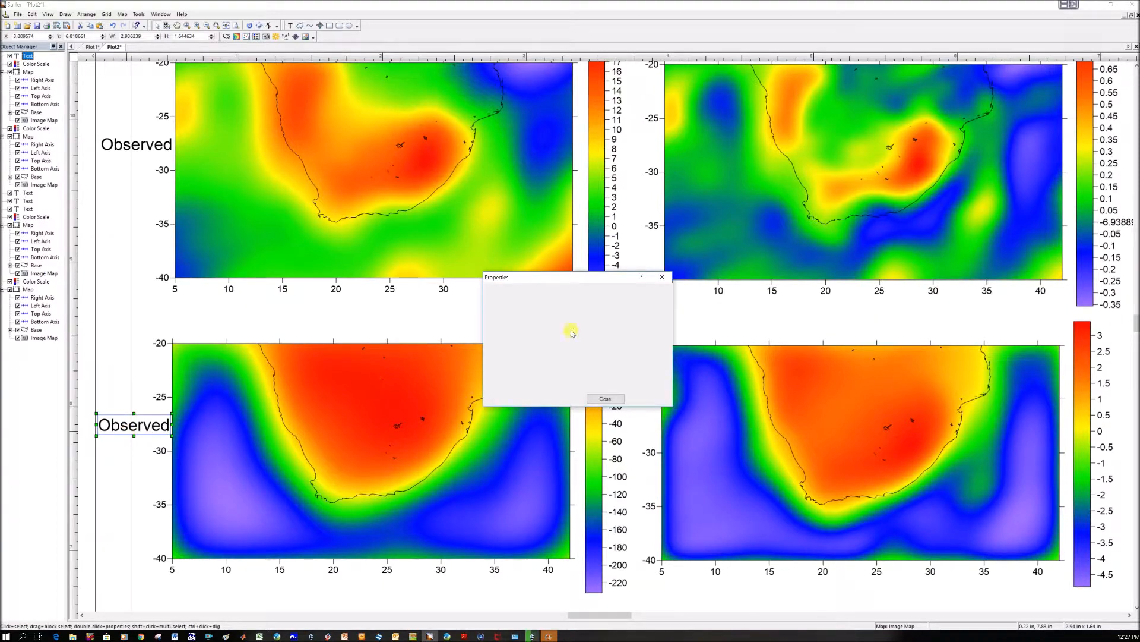
{"action": "mouse_move", "coordinate": [559, 321]}
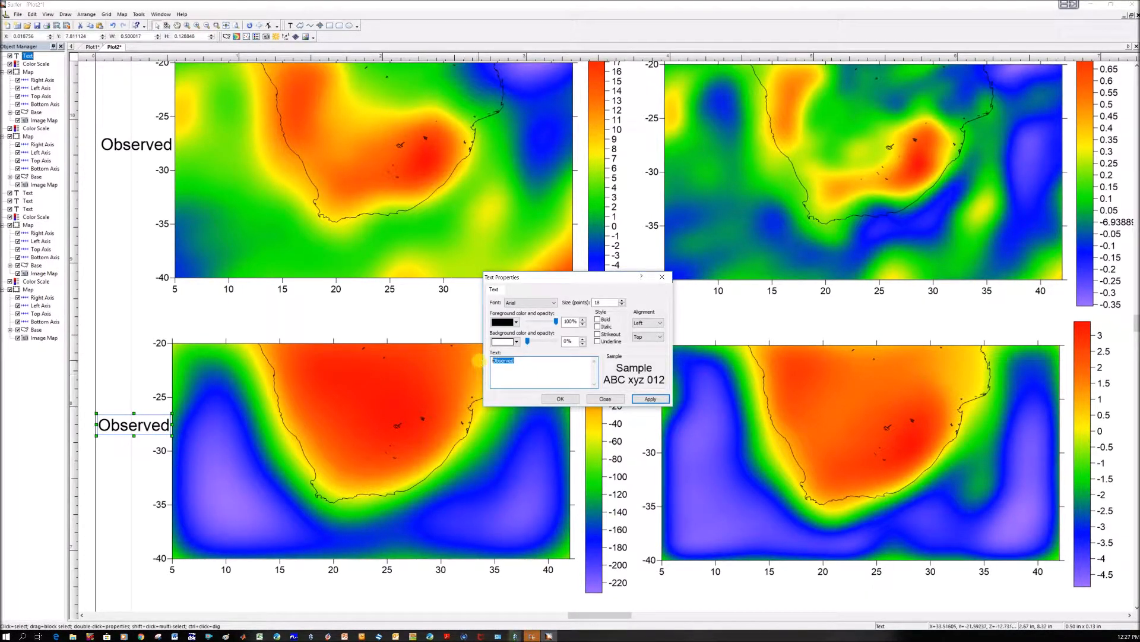
Replace the lower-left 'Observed' caption with 'Grav Topo' and confirm
{"action": "type", "text": "Top"}
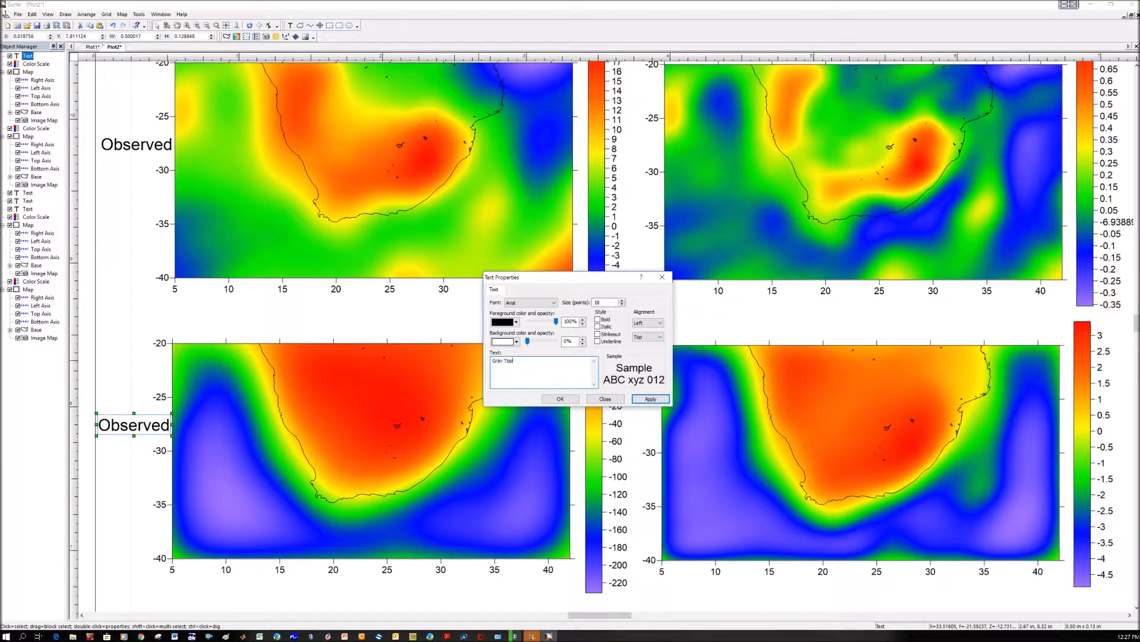
{"action": "left_click", "coordinate": [560, 399]}
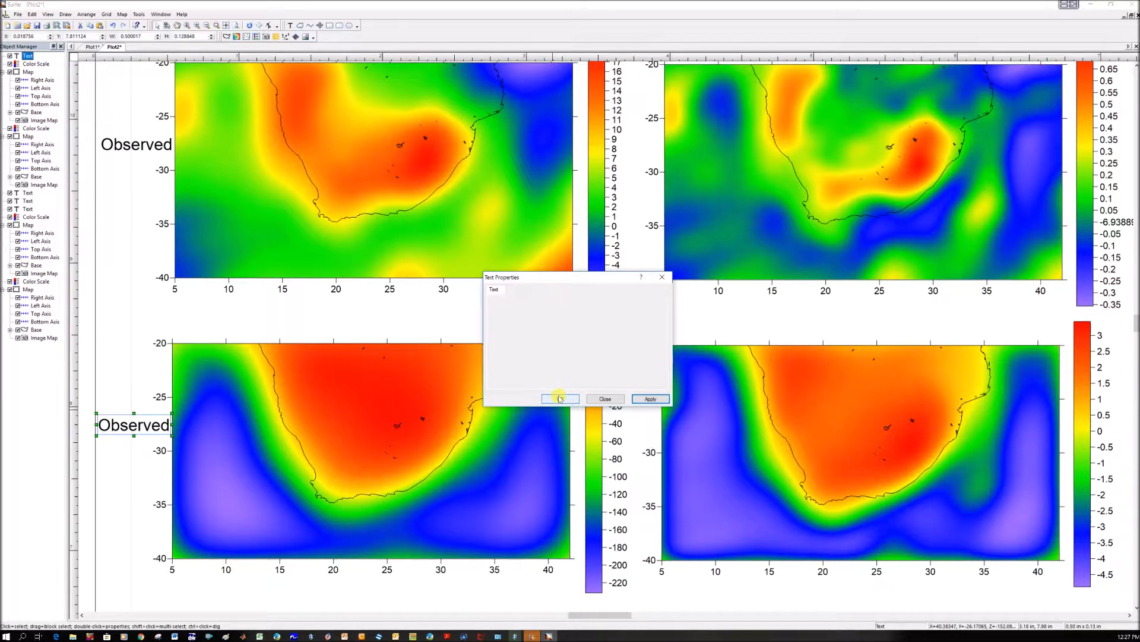
{"action": "mouse_move", "coordinate": [568, 387]}
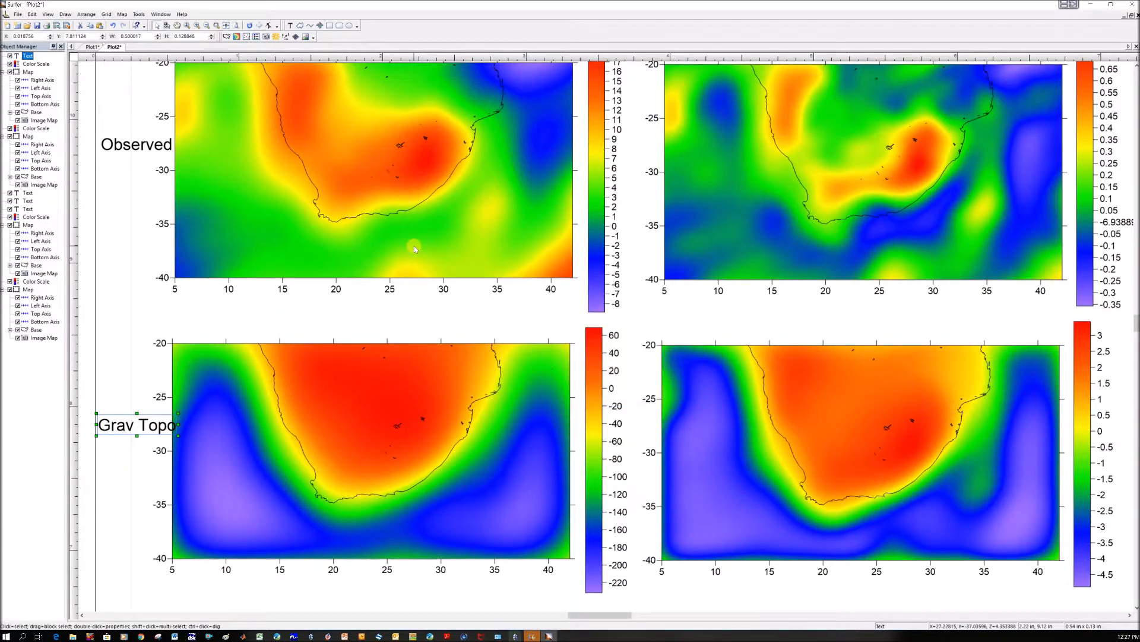
{"action": "mouse_move", "coordinate": [471, 222]}
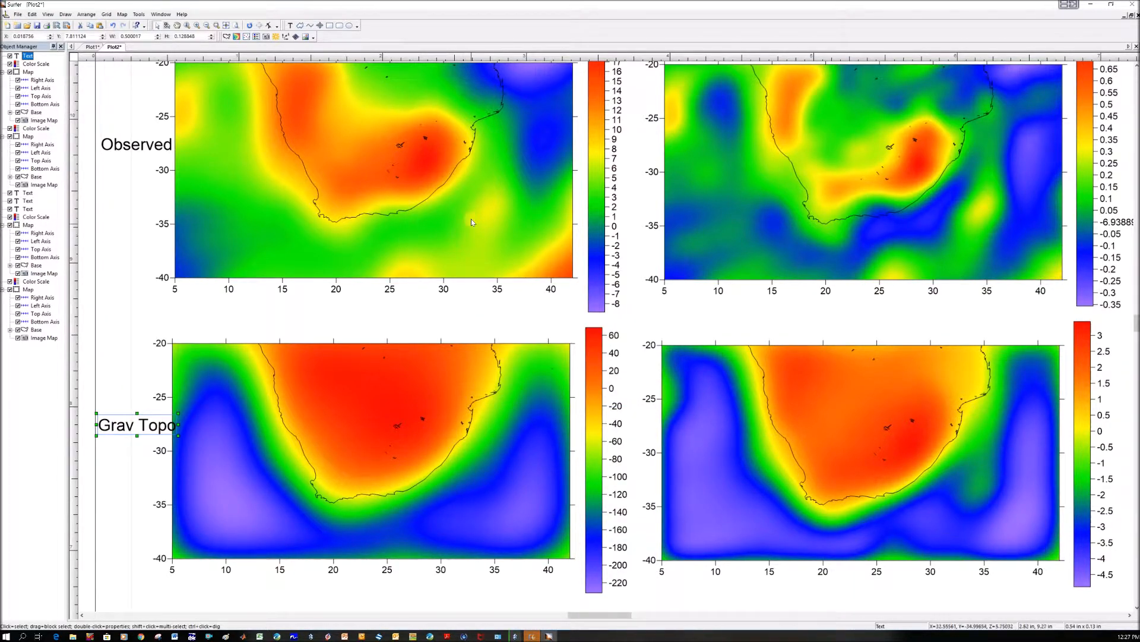
{"action": "mouse_move", "coordinate": [180, 6]}
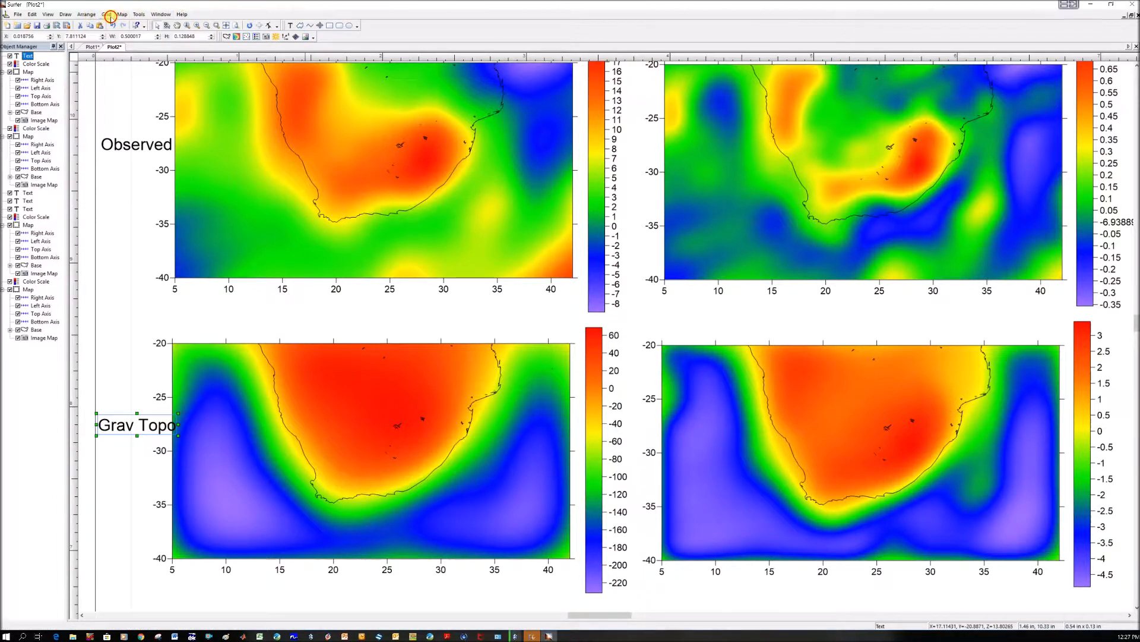
In Grid Math set A to the GOCE geocentric grid, B to the topo gravity grid and the output to the Bouguer anomaly grid
{"action": "left_click", "coordinate": [106, 15]}
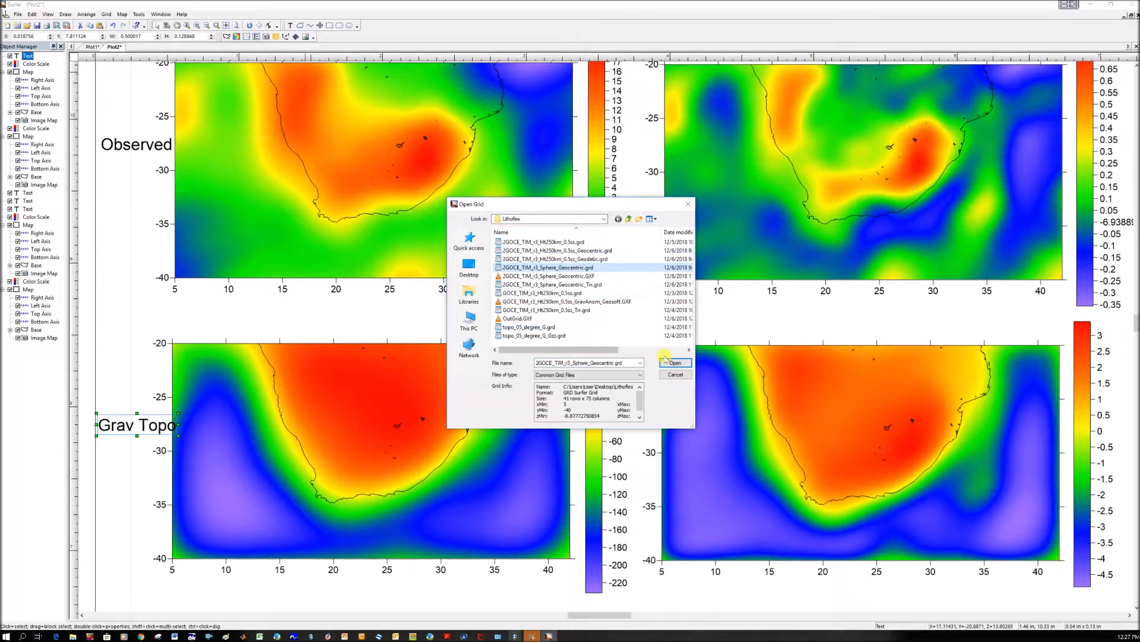
{"action": "left_click", "coordinate": [675, 362]}
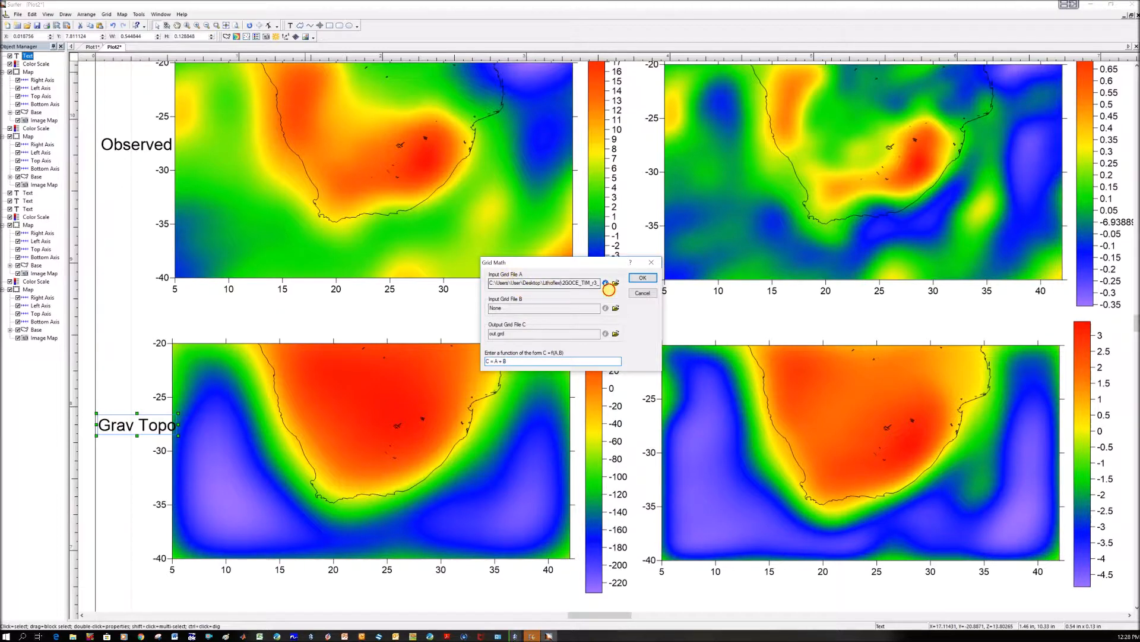
{"action": "left_click", "coordinate": [546, 282]}
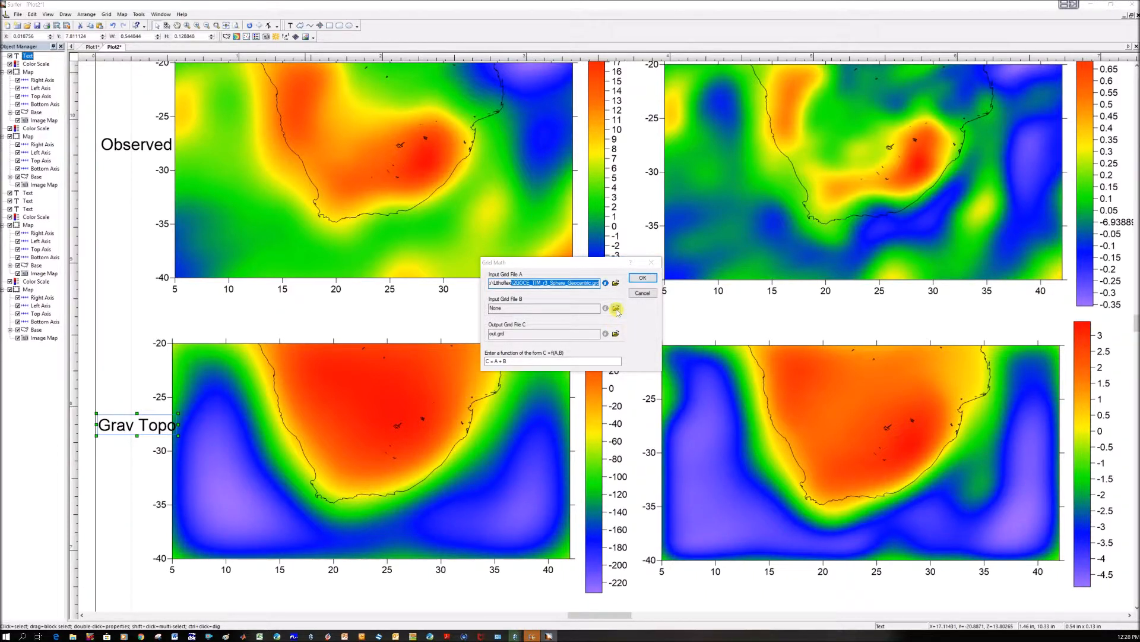
{"action": "left_click", "coordinate": [616, 307]}
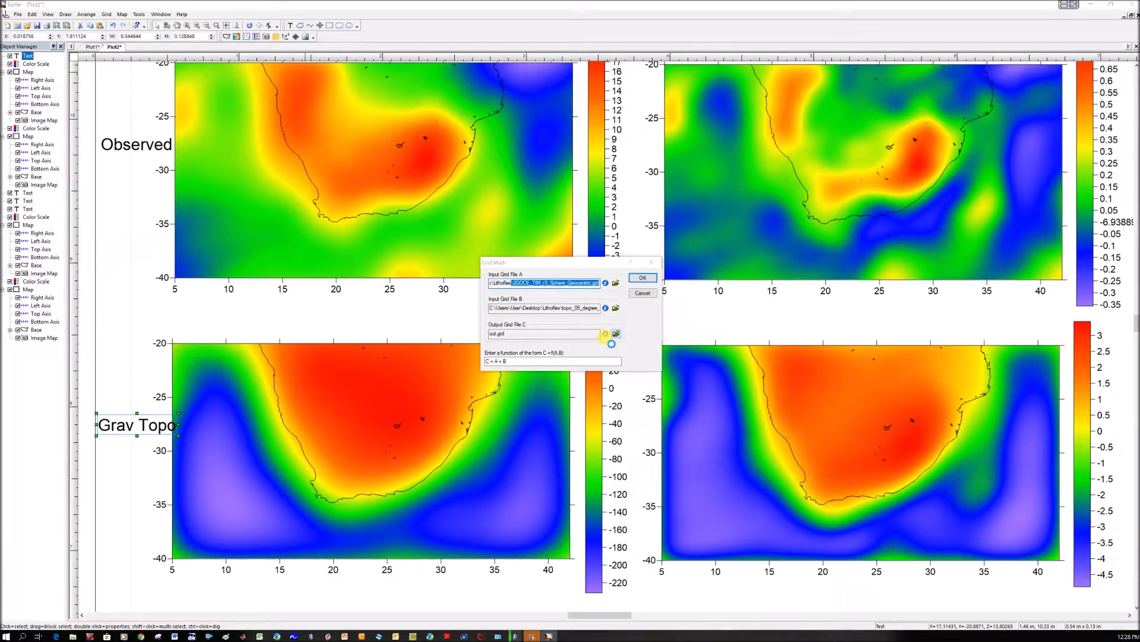
{"action": "left_click", "coordinate": [616, 332]}
{"action": "type", "text": "BA_GravAnom.grd"}
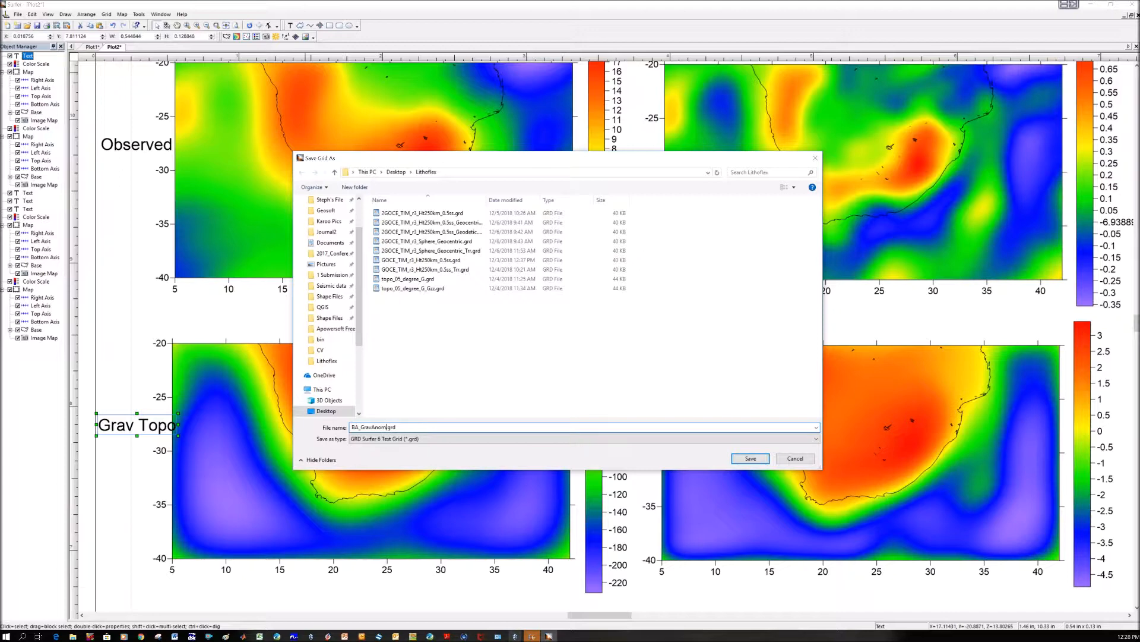
{"action": "left_click", "coordinate": [750, 459]}
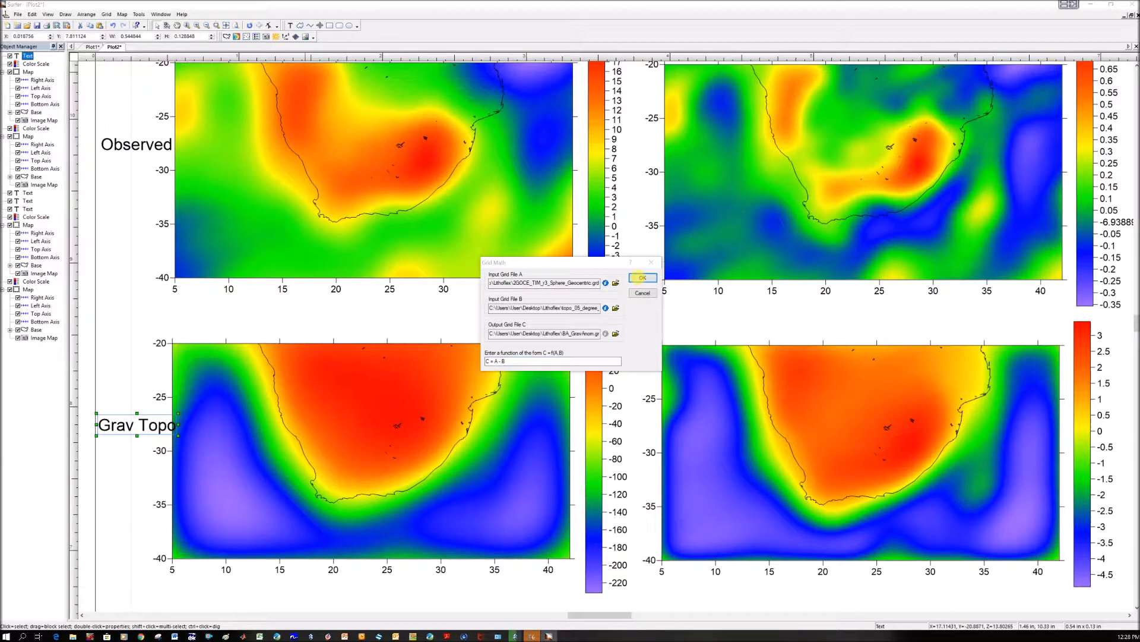
Run C = A - B and acknowledge the 'Grids must be the same size' error
{"action": "left_click", "coordinate": [641, 277]}
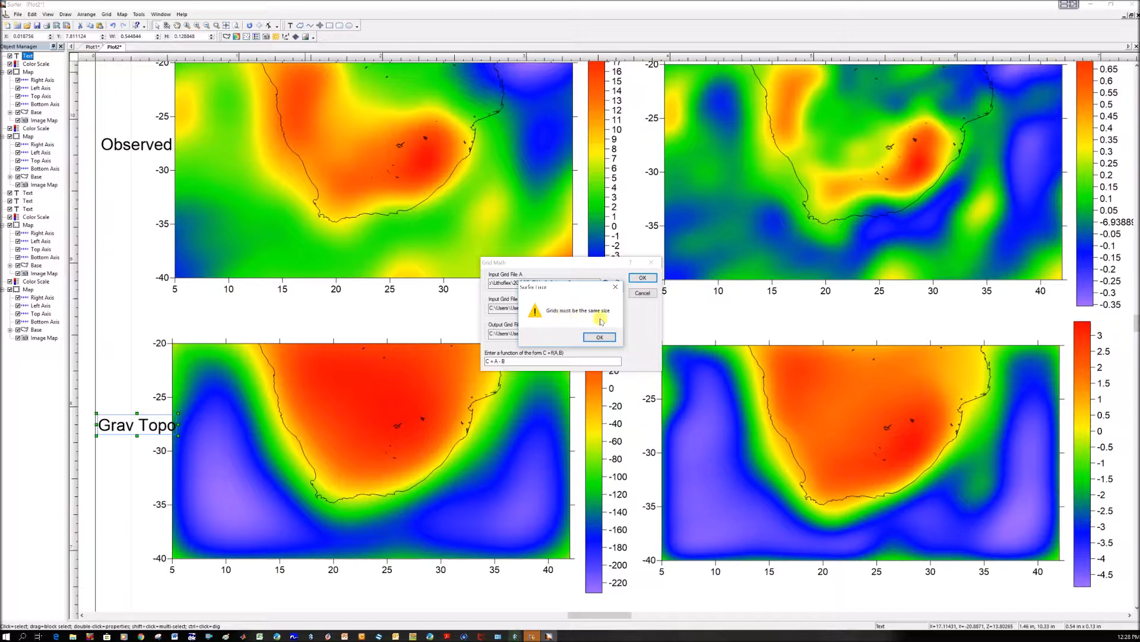
{"action": "left_click", "coordinate": [599, 336]}
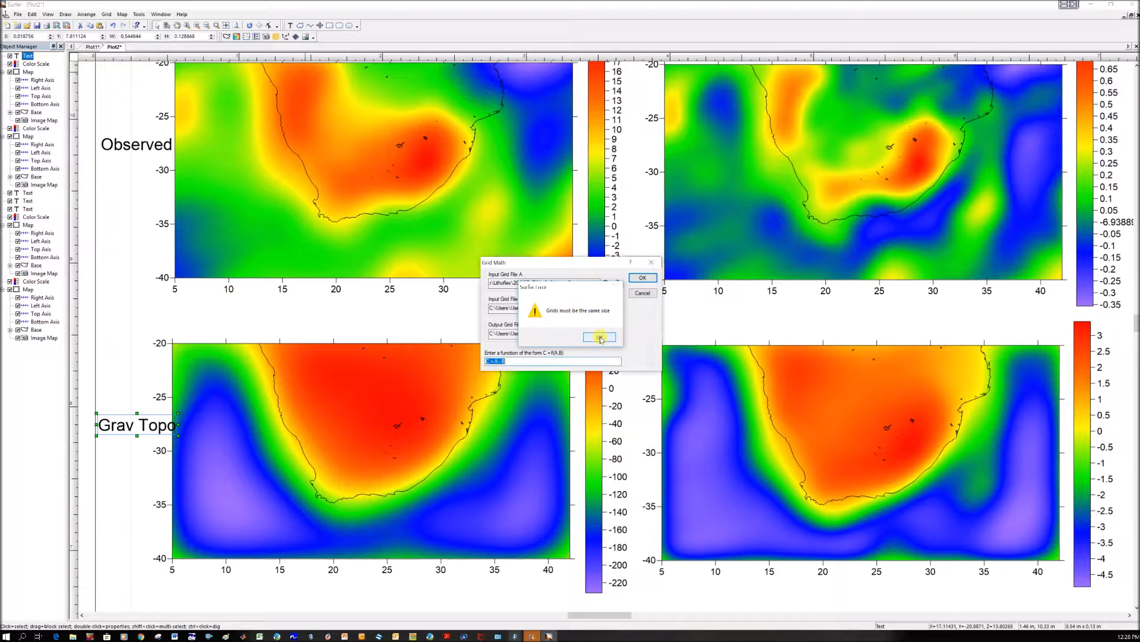
{"action": "left_click", "coordinate": [598, 336]}
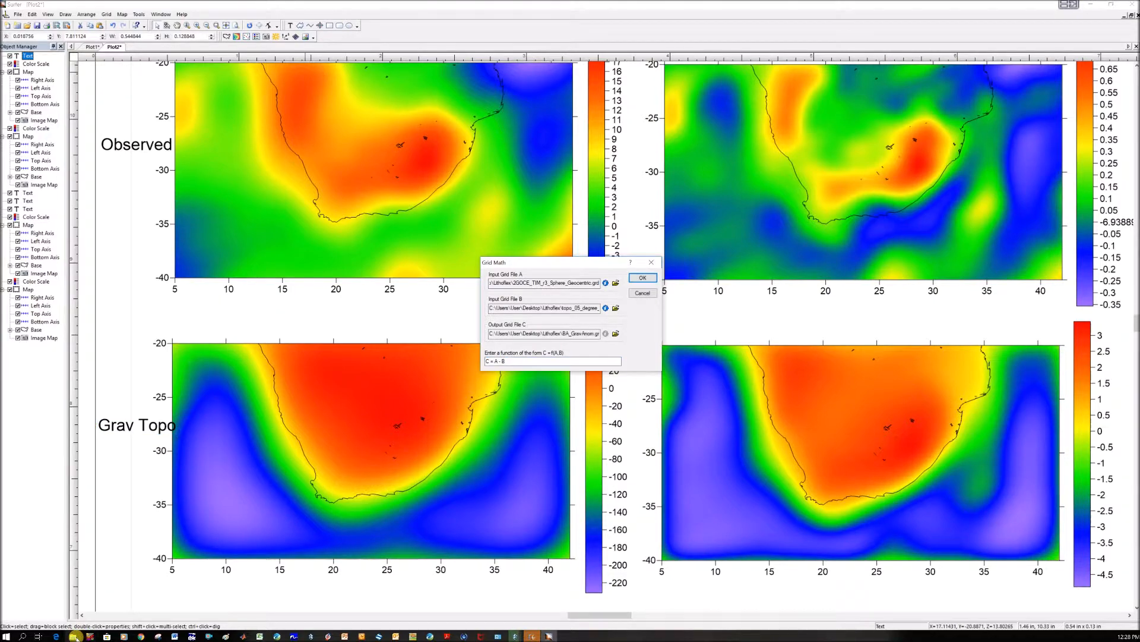
{"action": "mouse_move", "coordinate": [54, 595]}
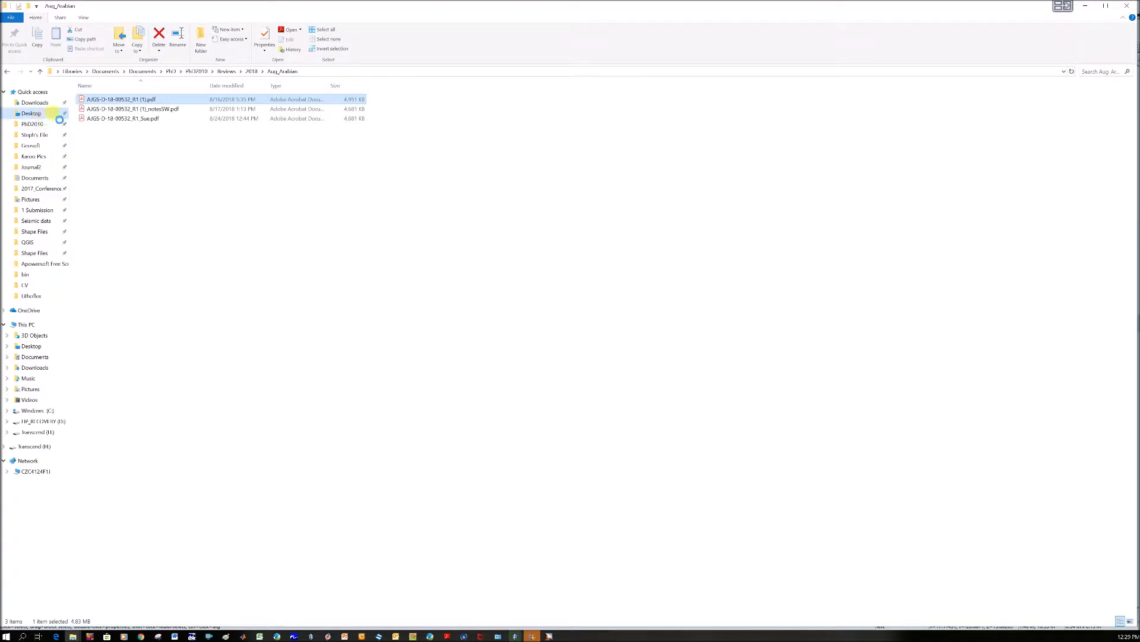
Go to Desktop\Lithoflex and bring up the Open with choices for topo 05 degree G.grd
{"action": "left_click", "coordinate": [31, 113]}
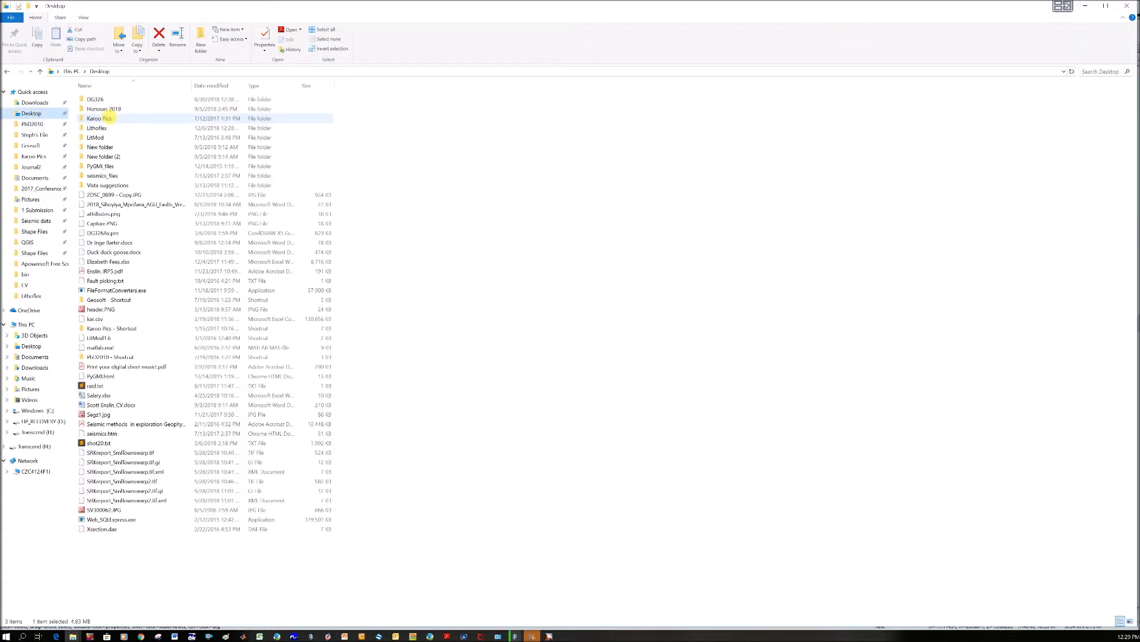
{"action": "left_click", "coordinate": [95, 128]}
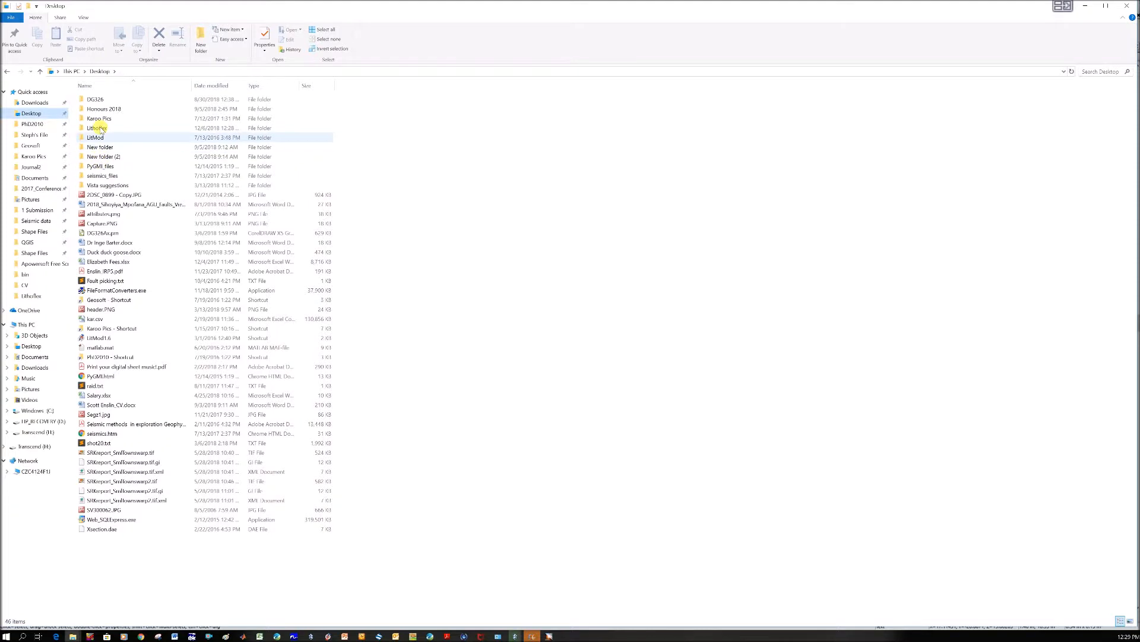
{"action": "left_click", "coordinate": [95, 128]}
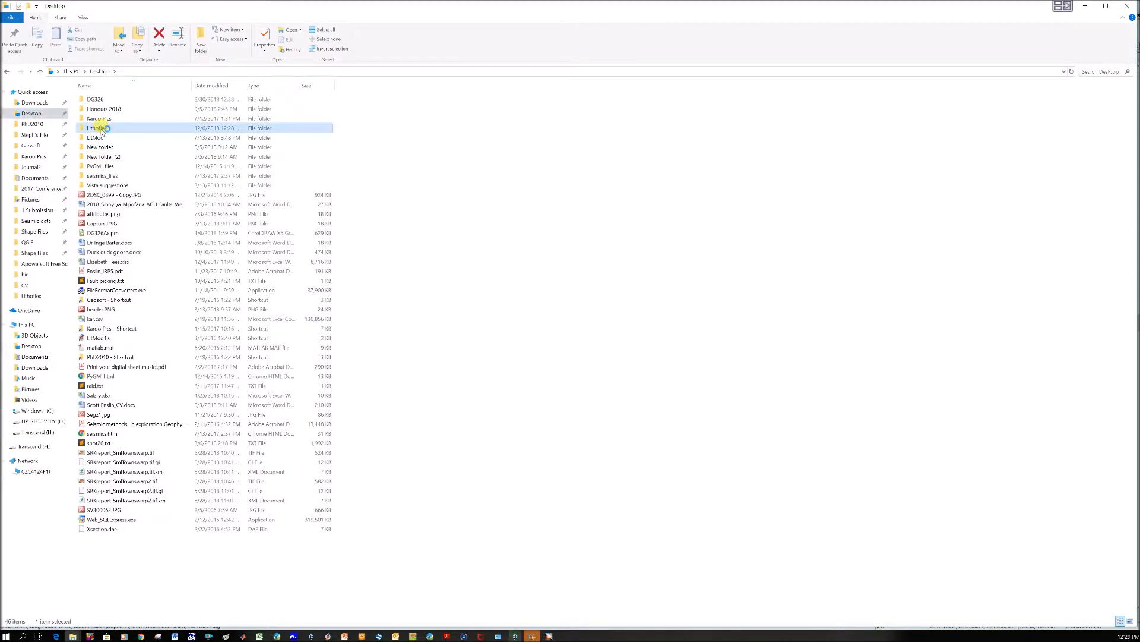
{"action": "double_click", "coordinate": [93, 129]}
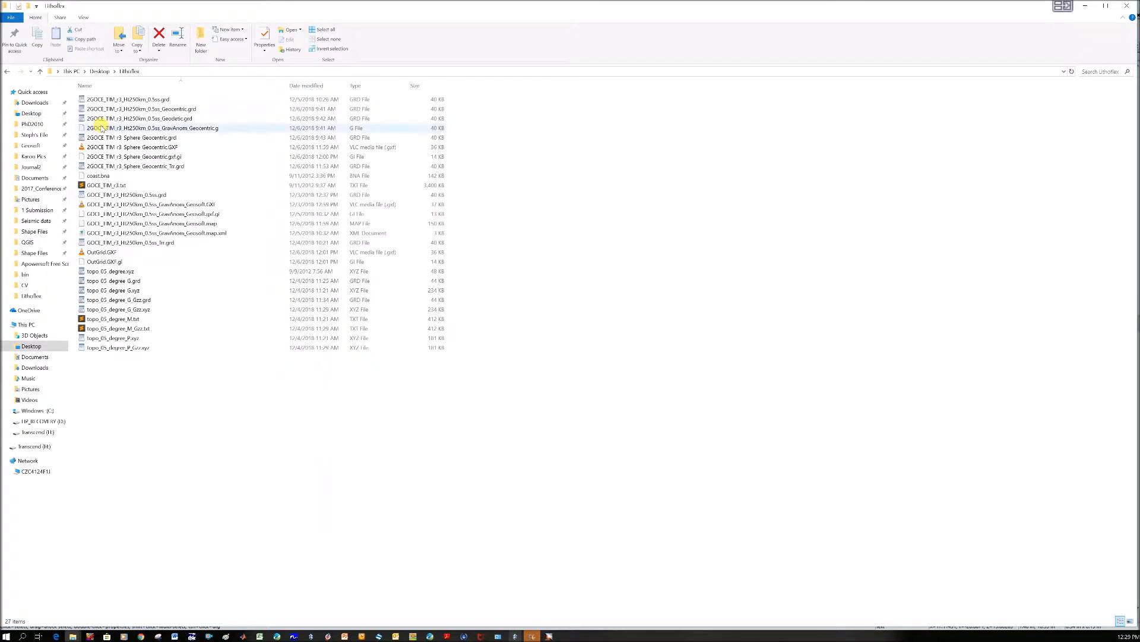
{"action": "left_click", "coordinate": [114, 280]}
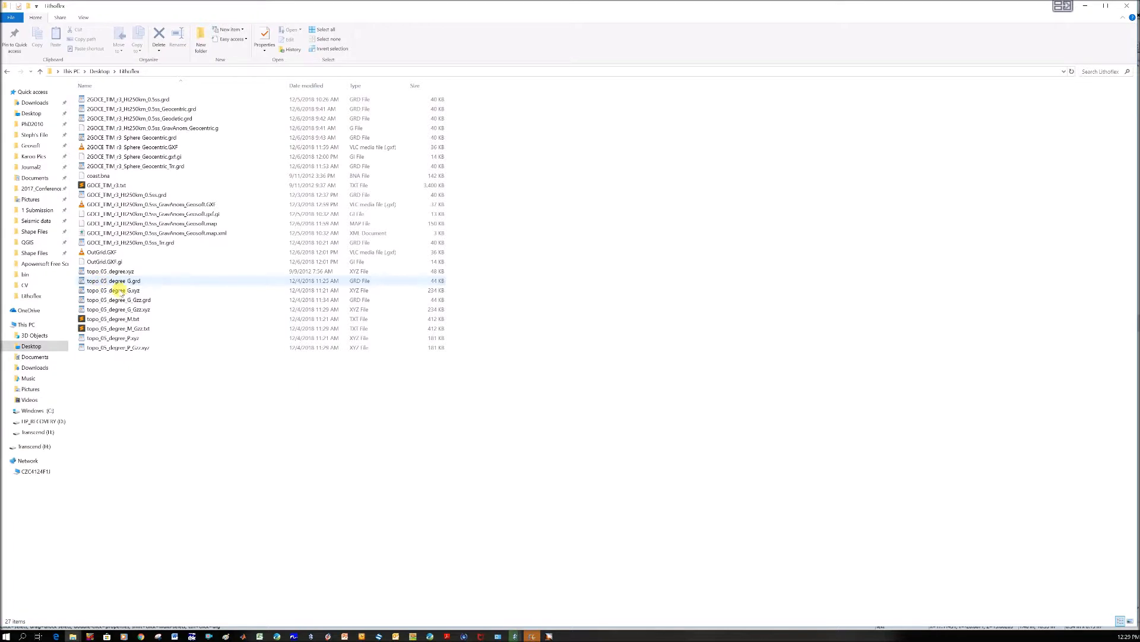
{"action": "left_click", "coordinate": [114, 280]}
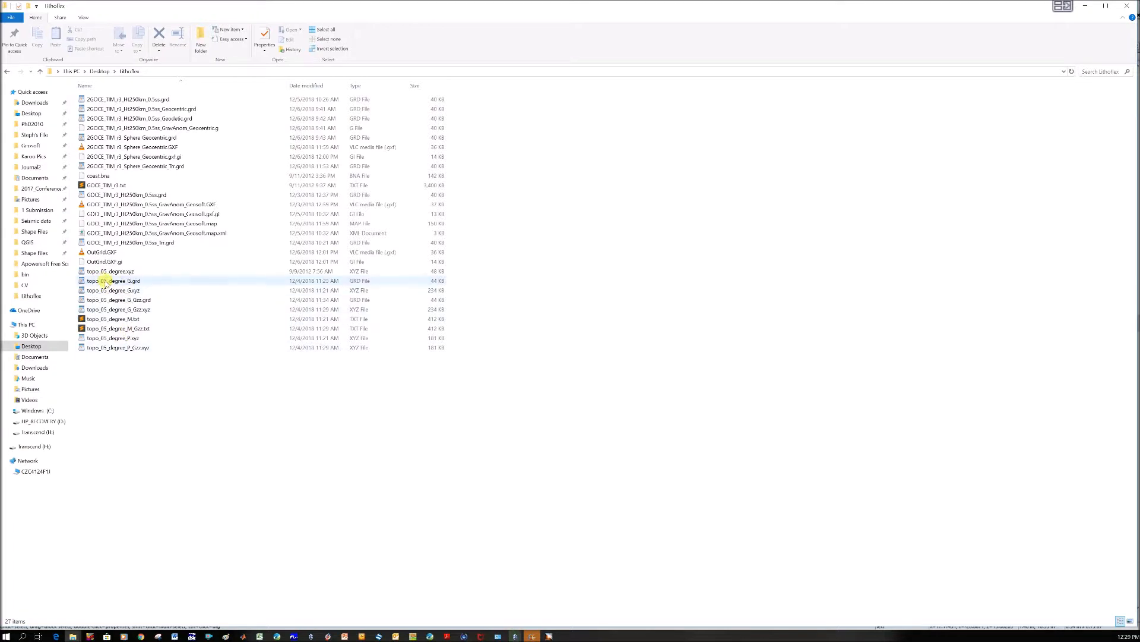
{"action": "right_click", "coordinate": [121, 280]}
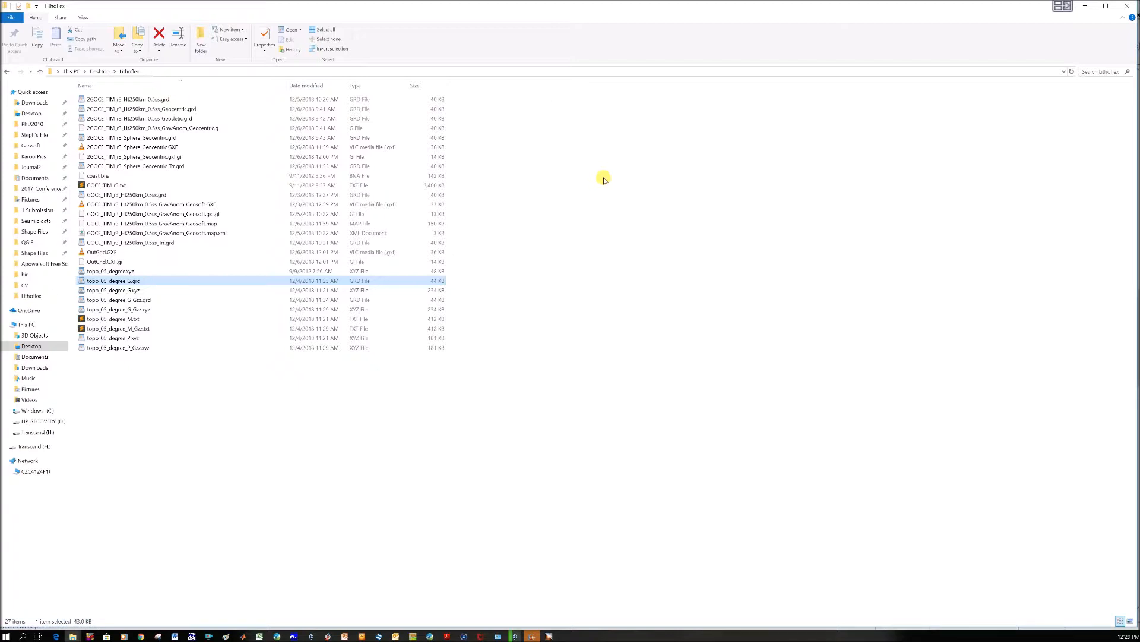
{"action": "mouse_move", "coordinate": [605, 167]}
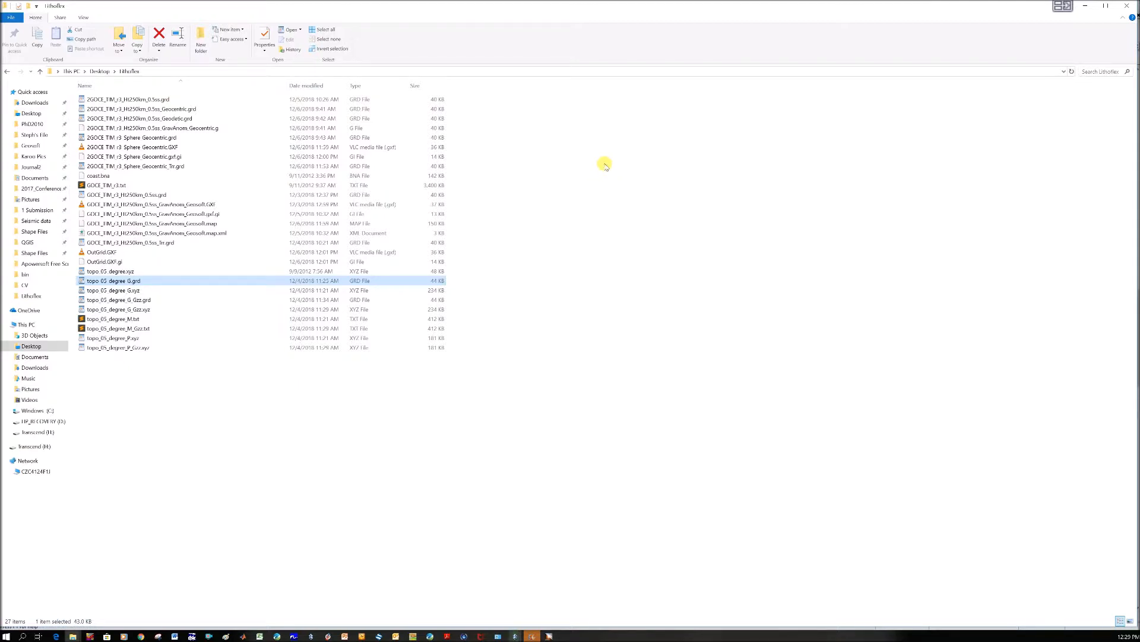
{"action": "mouse_move", "coordinate": [609, 444]}
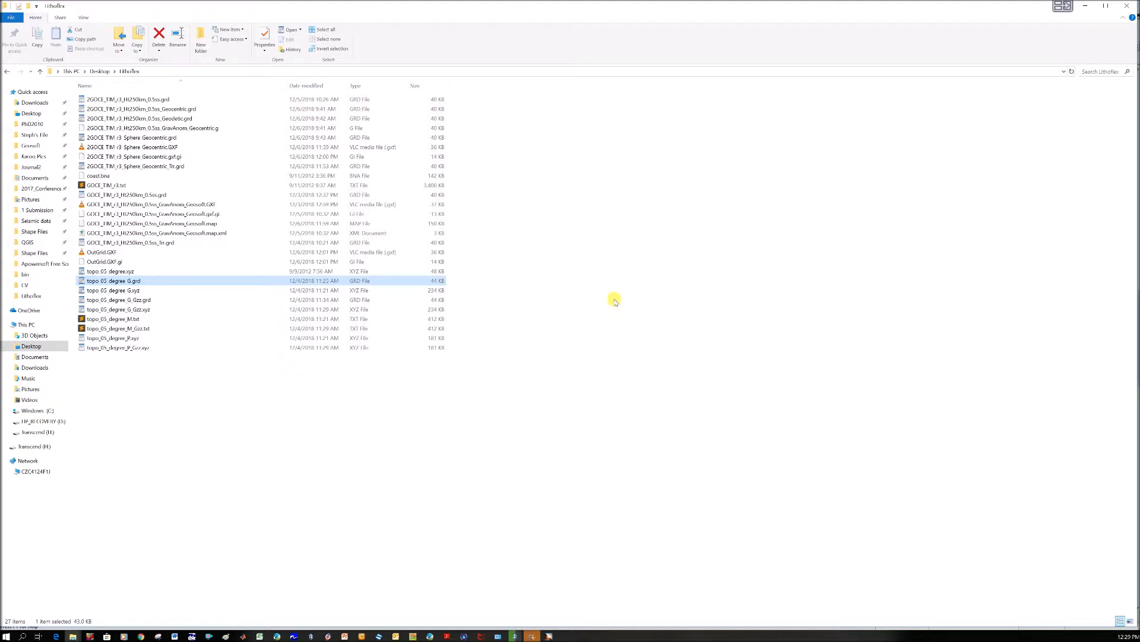
{"action": "mouse_move", "coordinate": [393, 624]}
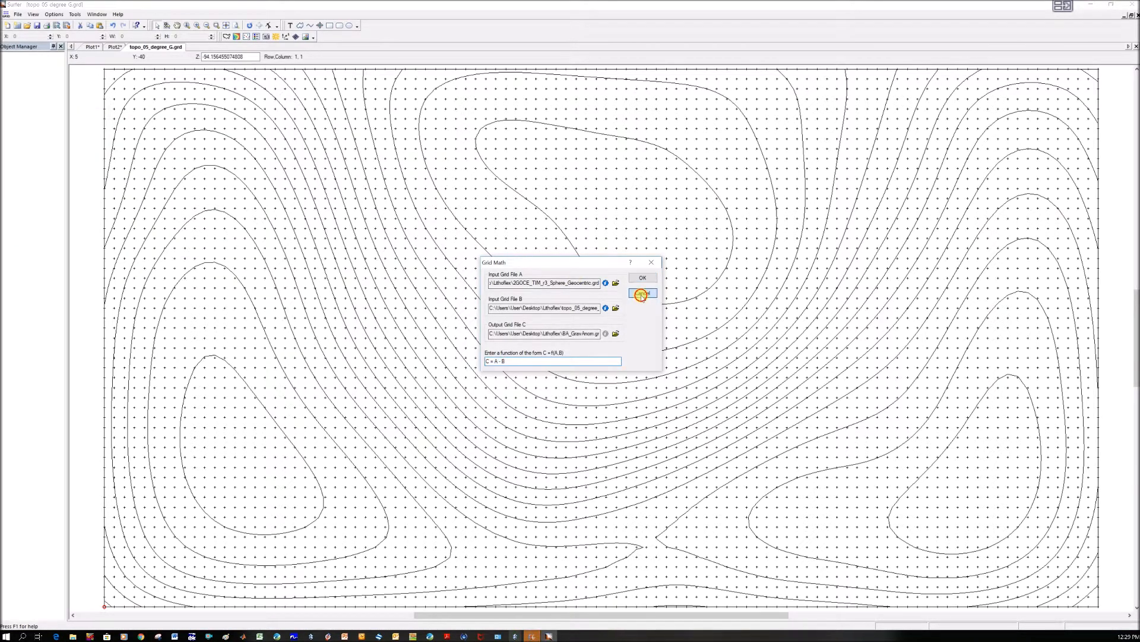
Cancel the Grid Math subtraction, leaving topo_05_degree_G.grd open in the grid node editor
{"action": "left_click", "coordinate": [641, 278]}
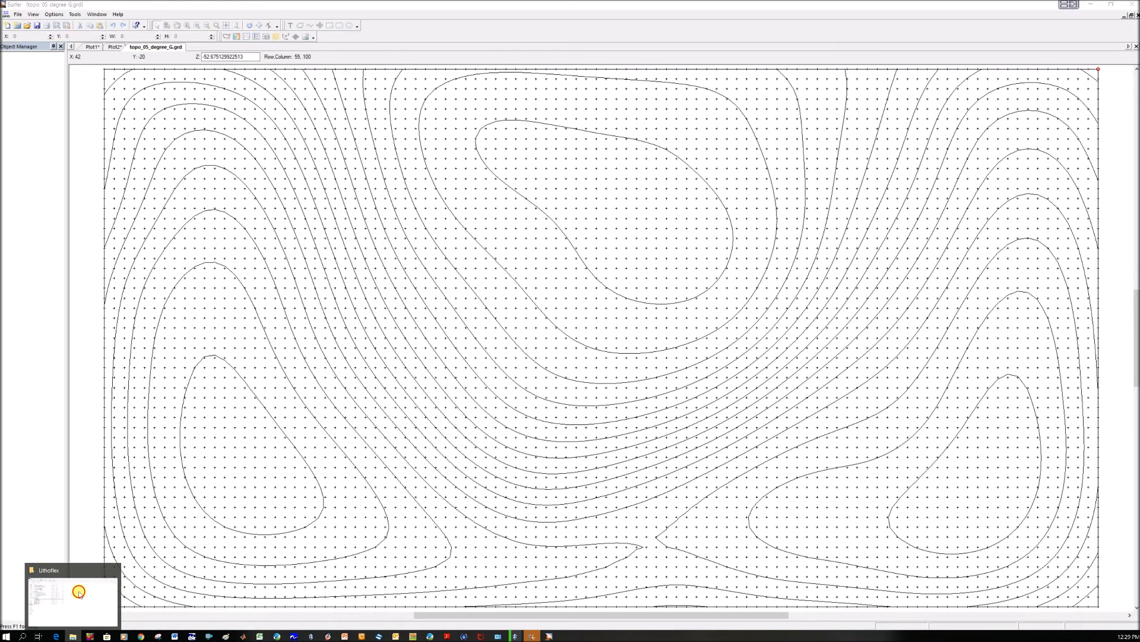
Open 2GOCE_TIM_r3_Sphere_Geocentric.grd from the Lithoflex folder in Surfer's grid editor
{"action": "left_click", "coordinate": [70, 596]}
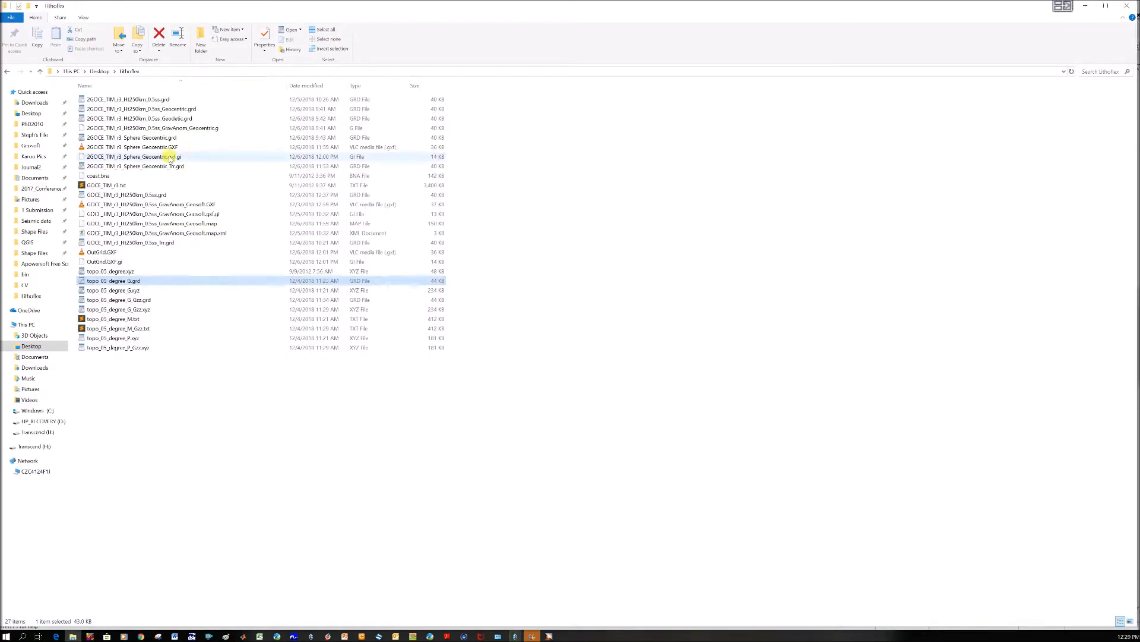
{"action": "left_click", "coordinate": [145, 138]}
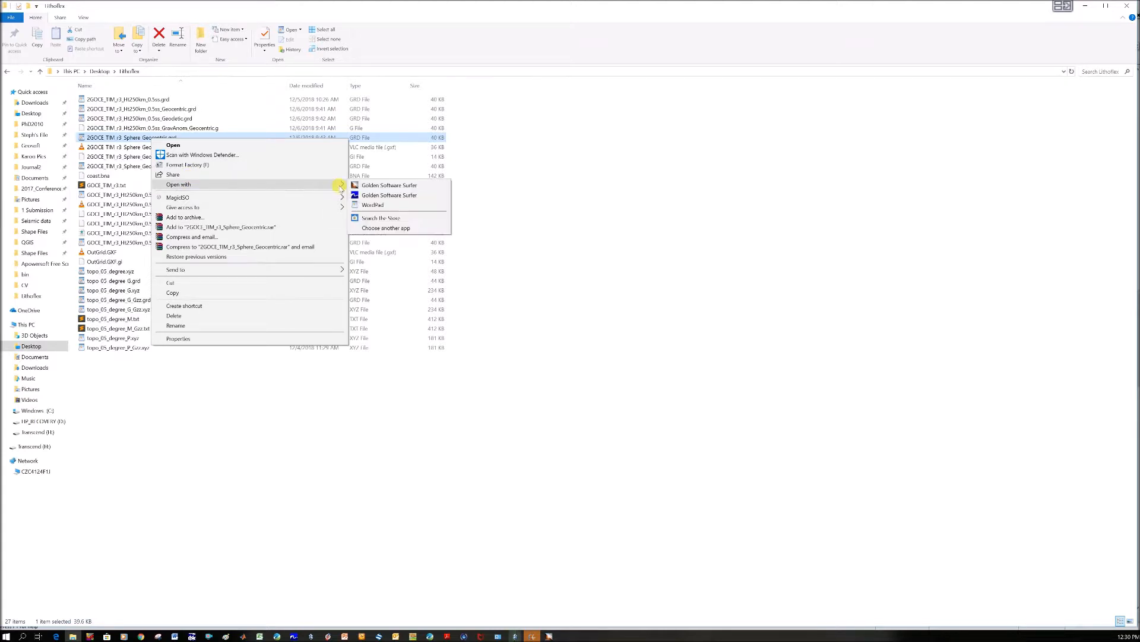
{"action": "left_click", "coordinate": [560, 327]}
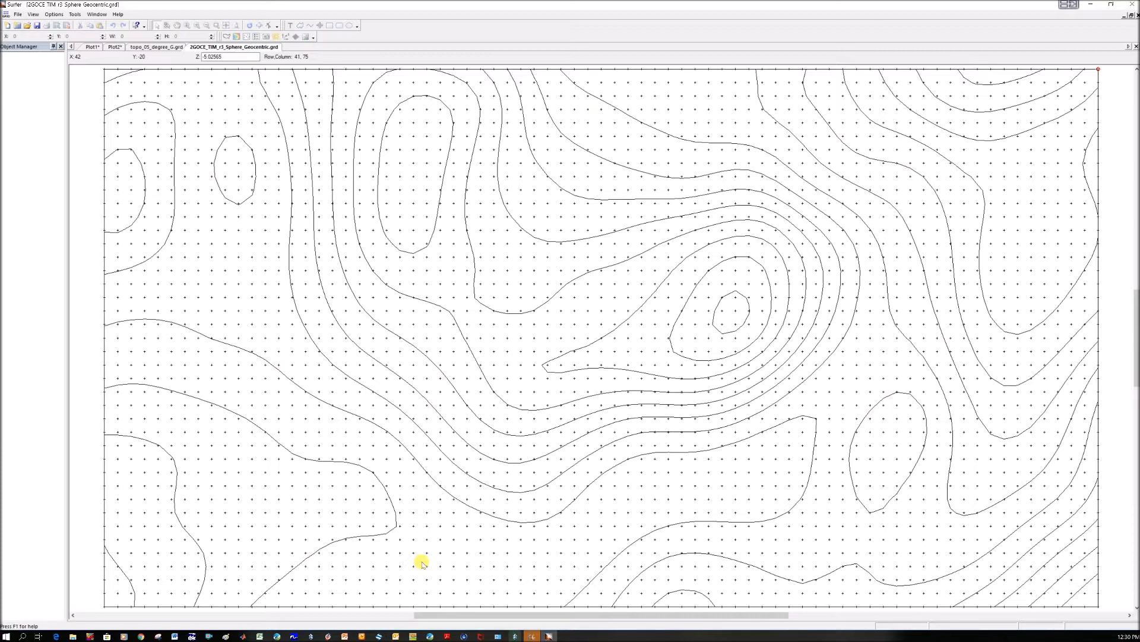
{"action": "mouse_move", "coordinate": [449, 551]}
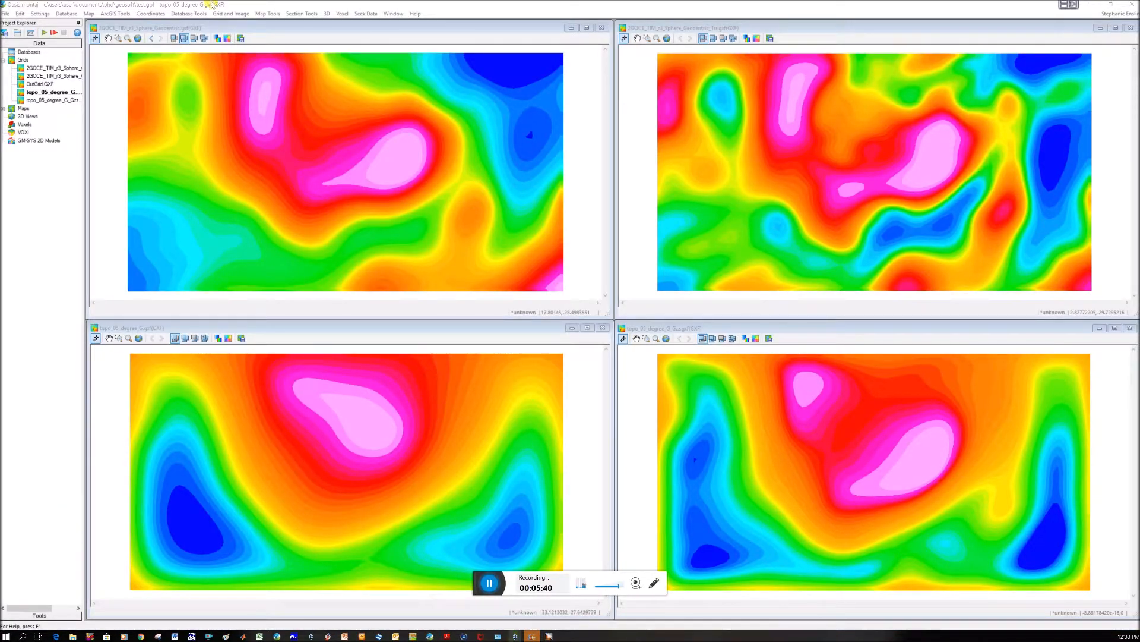
Bring Oasis montaj to the front with its four GOCE and topo grid maps in view
{"action": "left_click", "coordinate": [230, 13]}
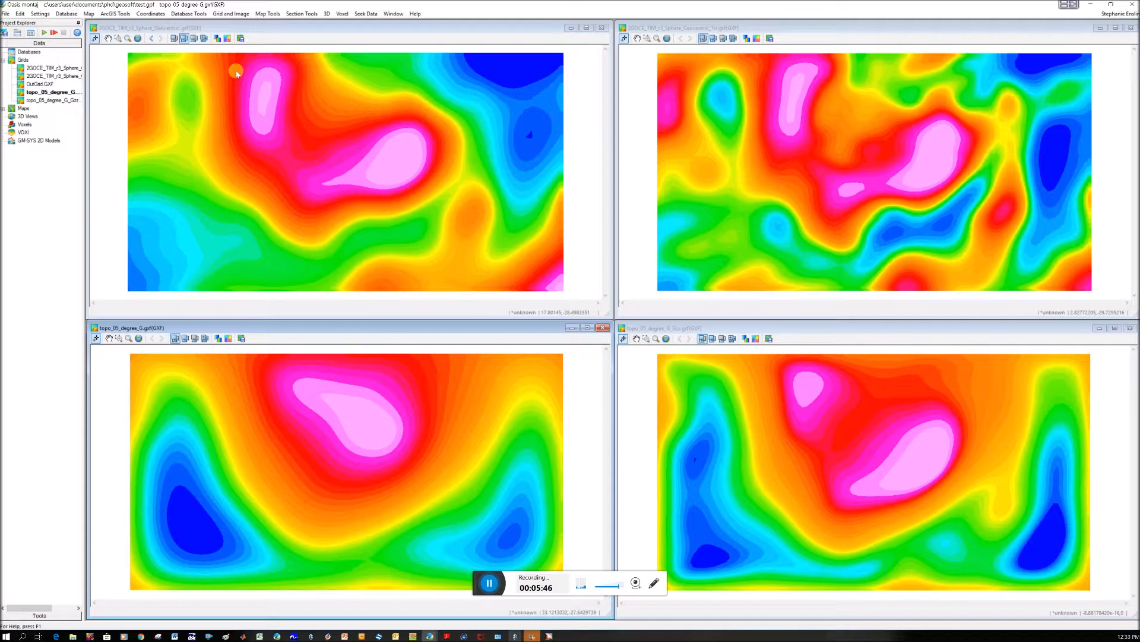
{"action": "mouse_move", "coordinate": [533, 258]}
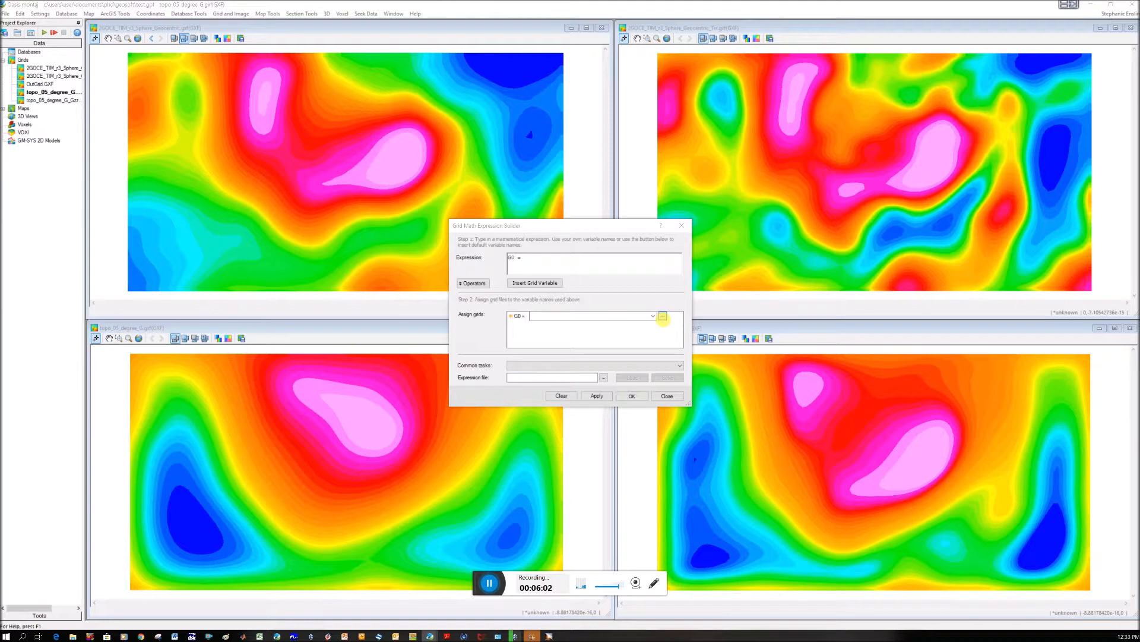
Save output grid G0 as BA_Gri in the Lithoflex folder in Surfer V7 (*.GRD) format
{"action": "left_click", "coordinate": [662, 316]}
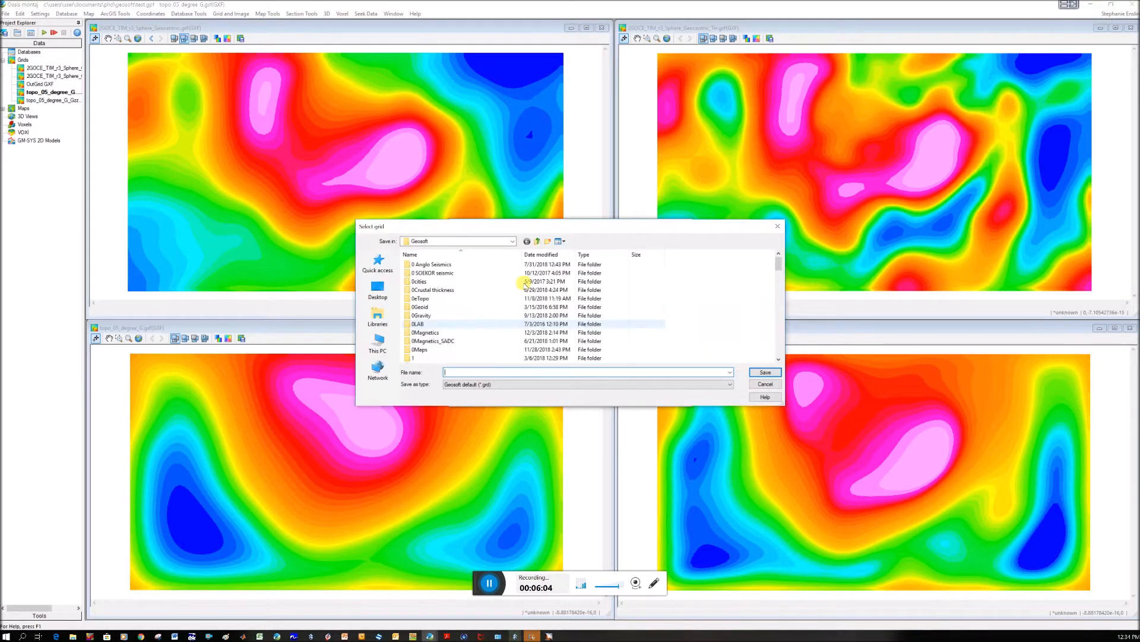
{"action": "left_click", "coordinate": [377, 291]}
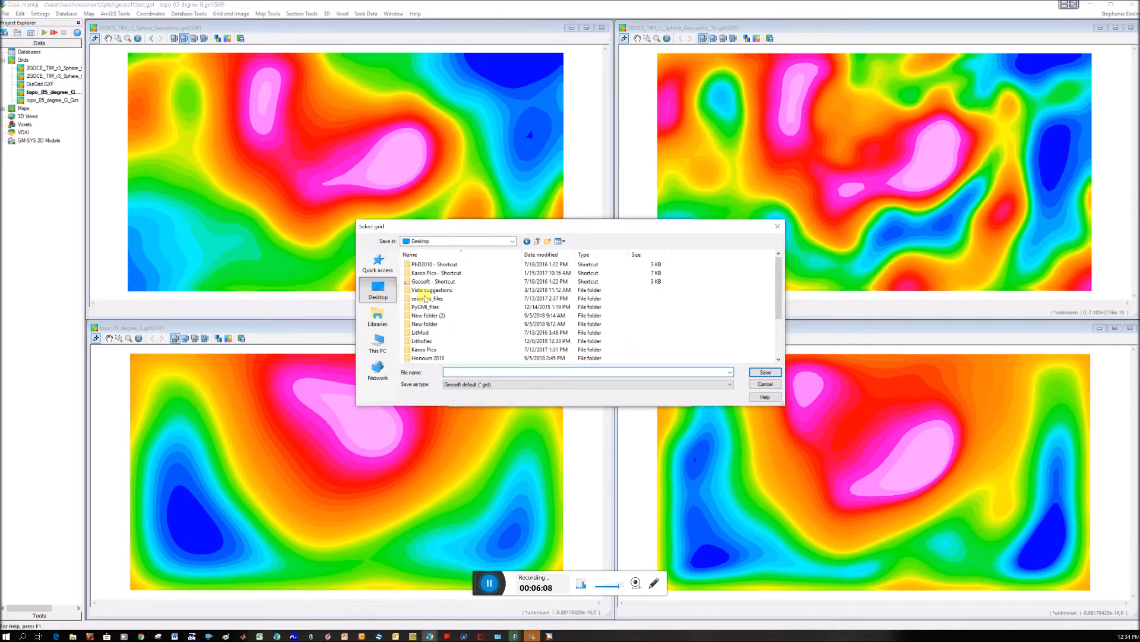
{"action": "left_click", "coordinate": [422, 341]}
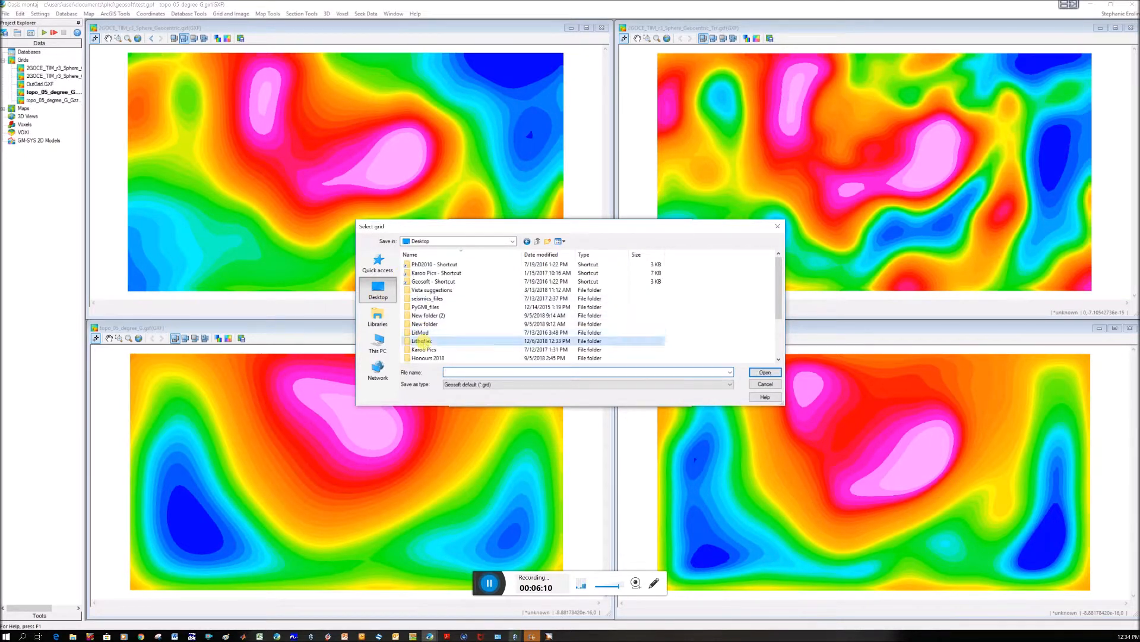
{"action": "double_click", "coordinate": [422, 341]}
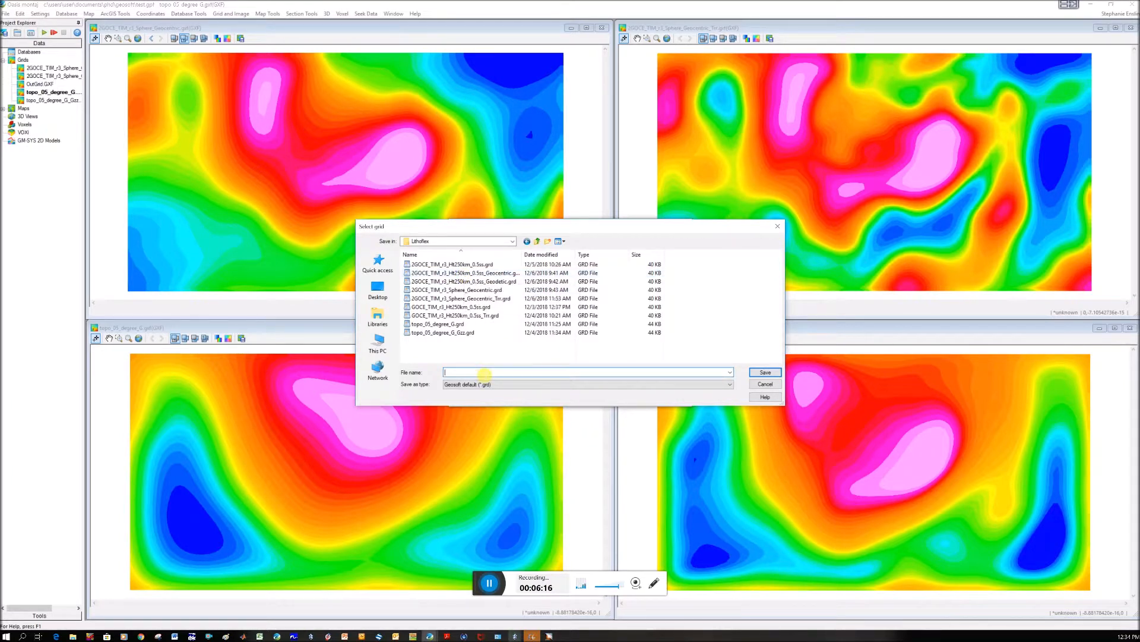
{"action": "type", "text": "BA_Gri"}
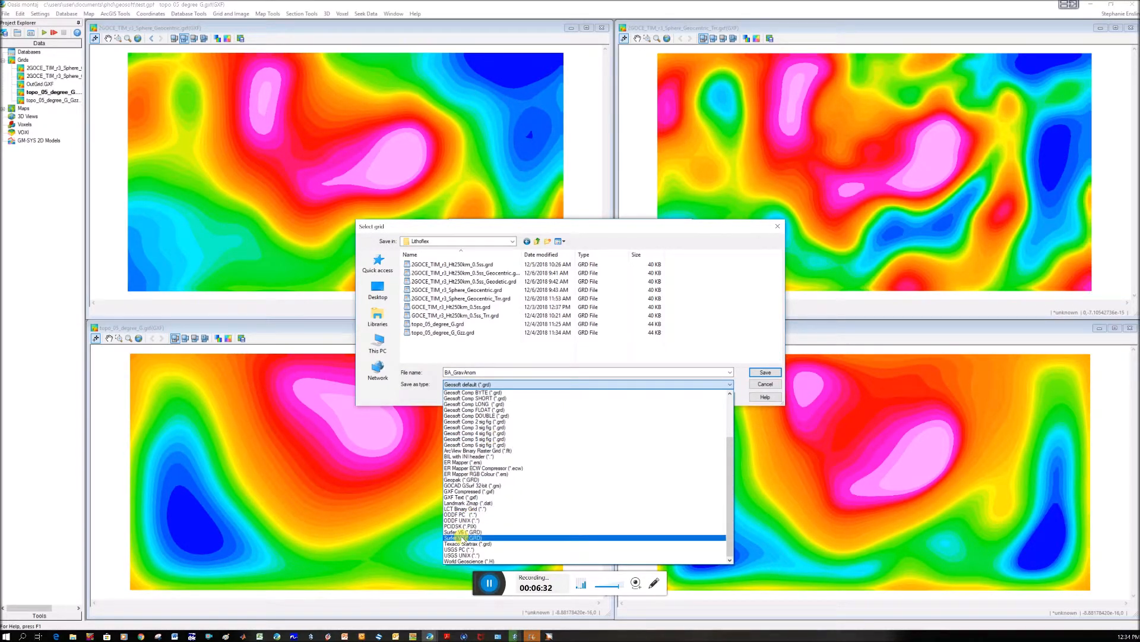
{"action": "left_click", "coordinate": [463, 533]}
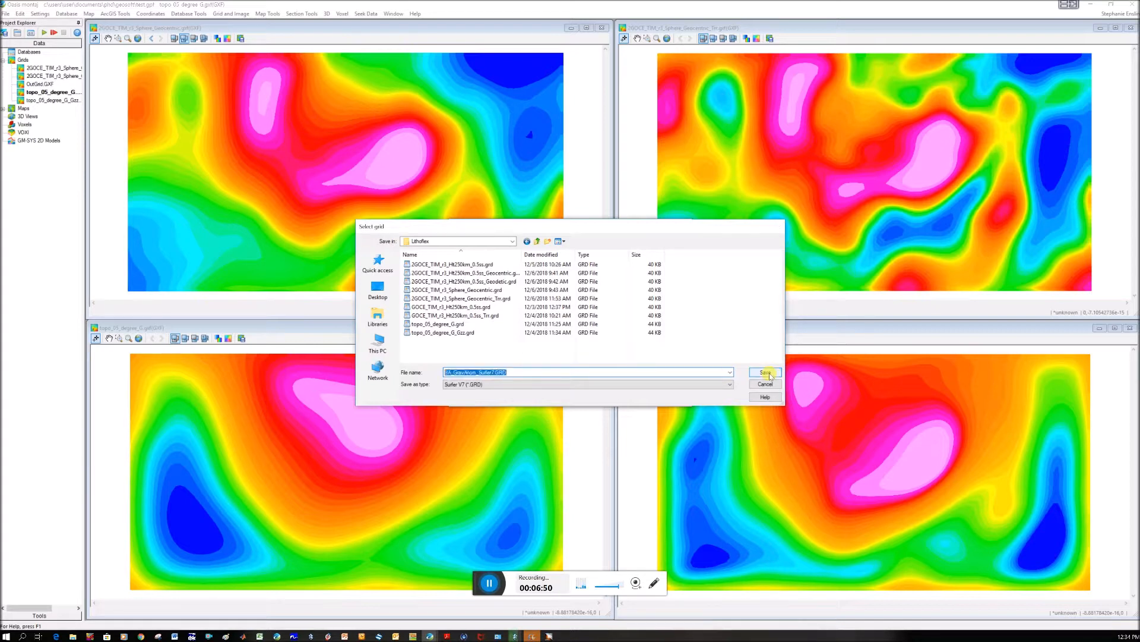
{"action": "left_click", "coordinate": [764, 372]}
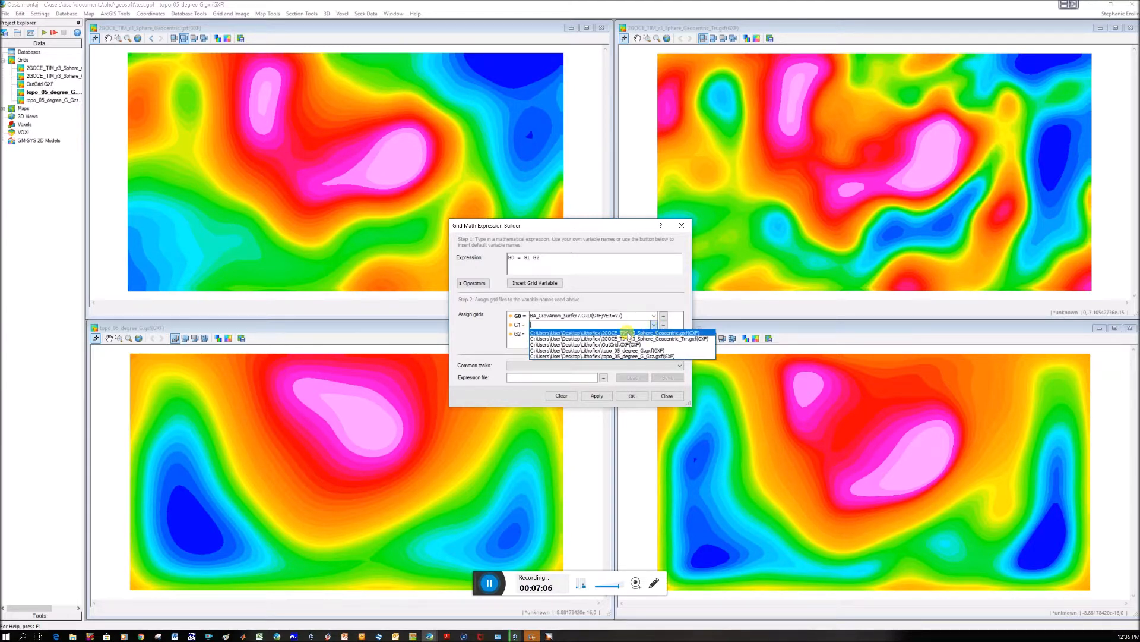
Assign the topo gravity grid to G2 and run G0 = G1 - G2 to display the BA_GravAnom map
{"action": "left_click", "coordinate": [618, 338]}
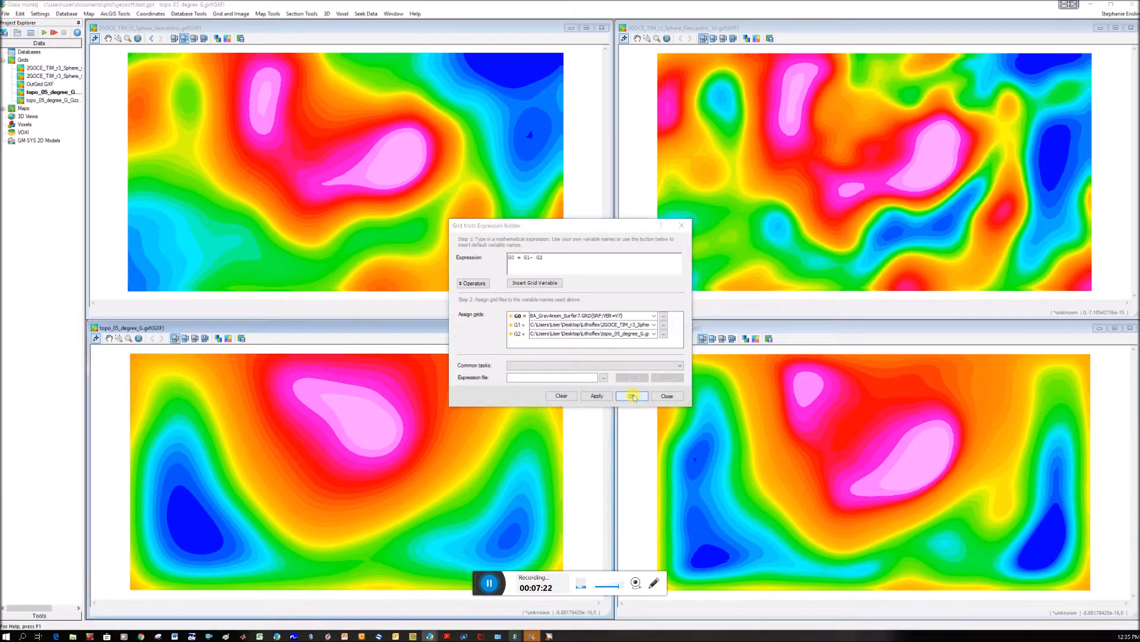
{"action": "left_click", "coordinate": [633, 396]}
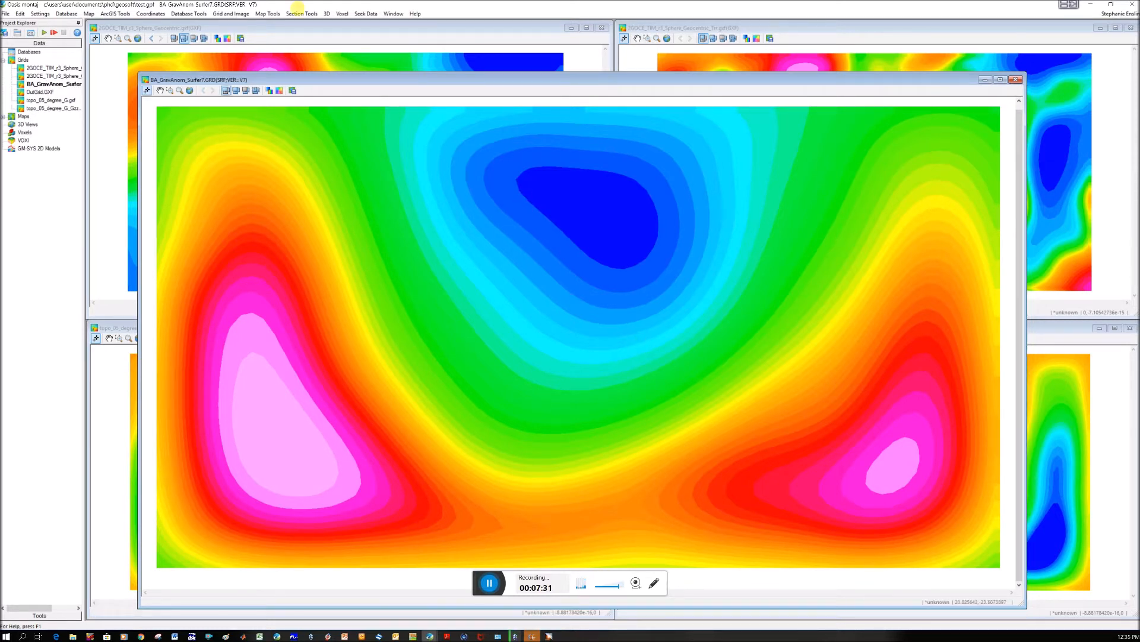
Run Grid Math again with GOCE Gzz as G1 and topo Gzz as G2 to produce BA_Tzz_Surfer7
{"action": "left_click", "coordinate": [229, 13]}
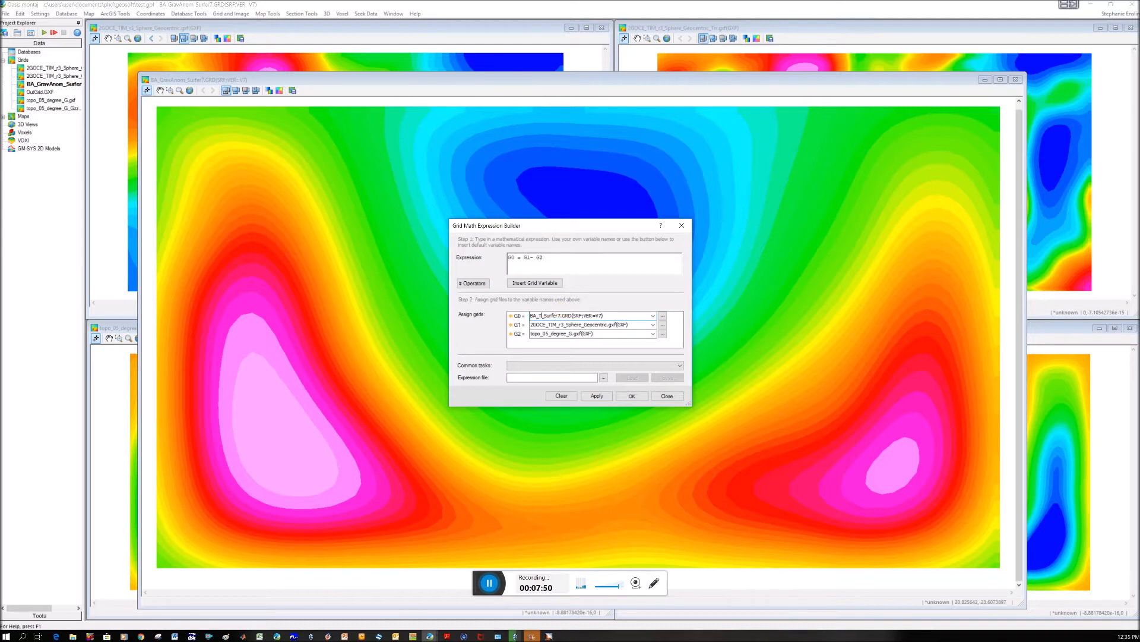
{"action": "left_click", "coordinate": [652, 324]}
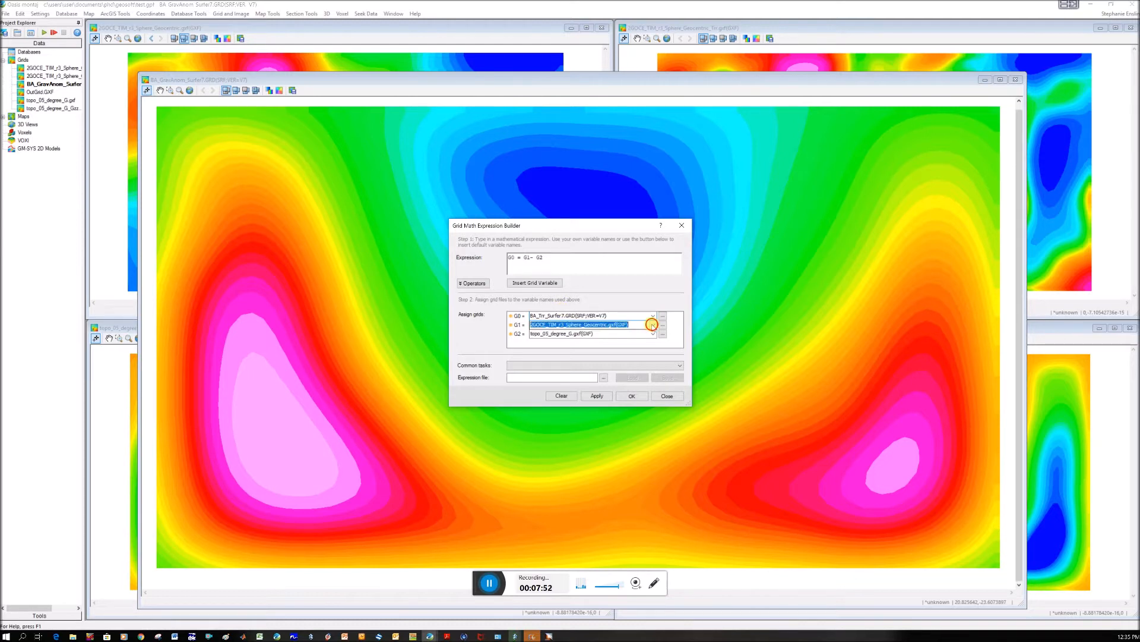
{"action": "left_click", "coordinate": [652, 323]}
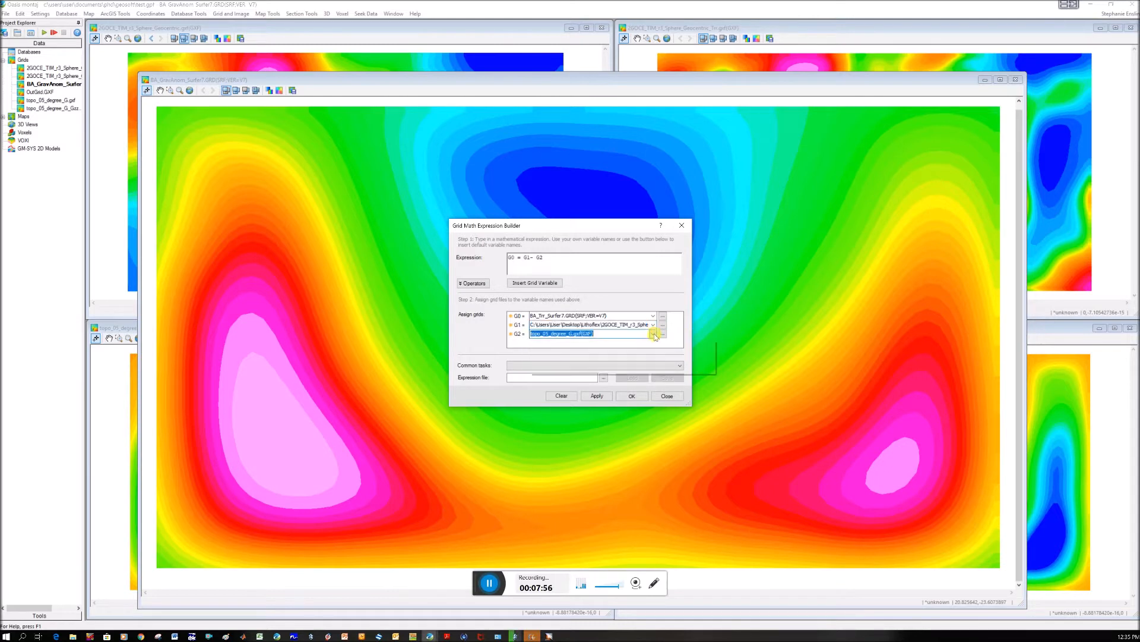
{"action": "left_click", "coordinate": [652, 332]}
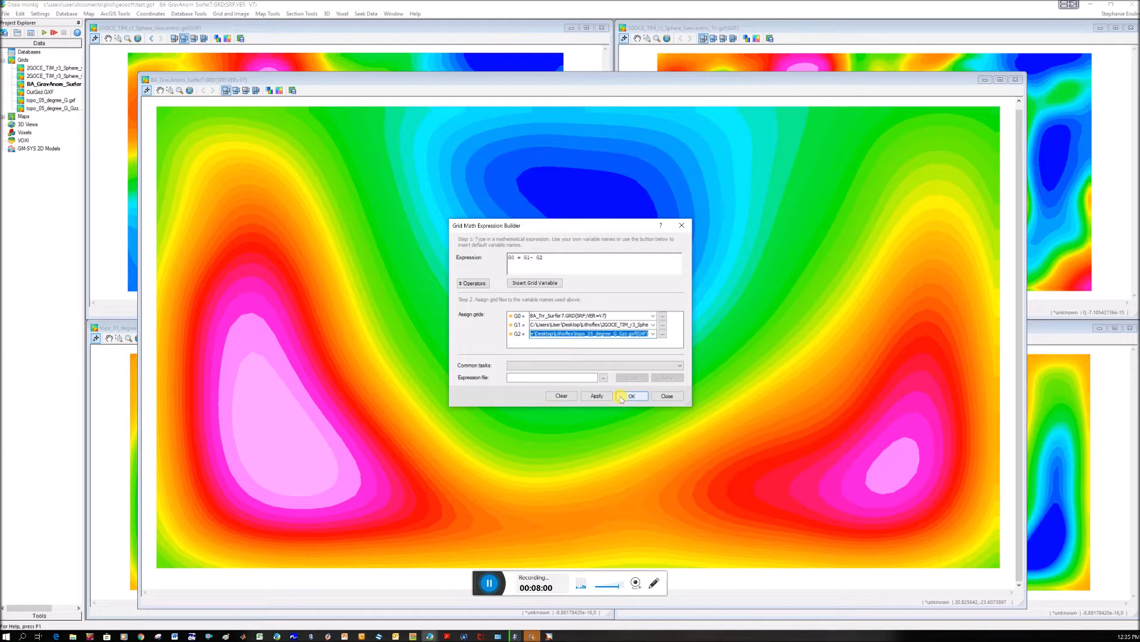
{"action": "left_click", "coordinate": [631, 394]}
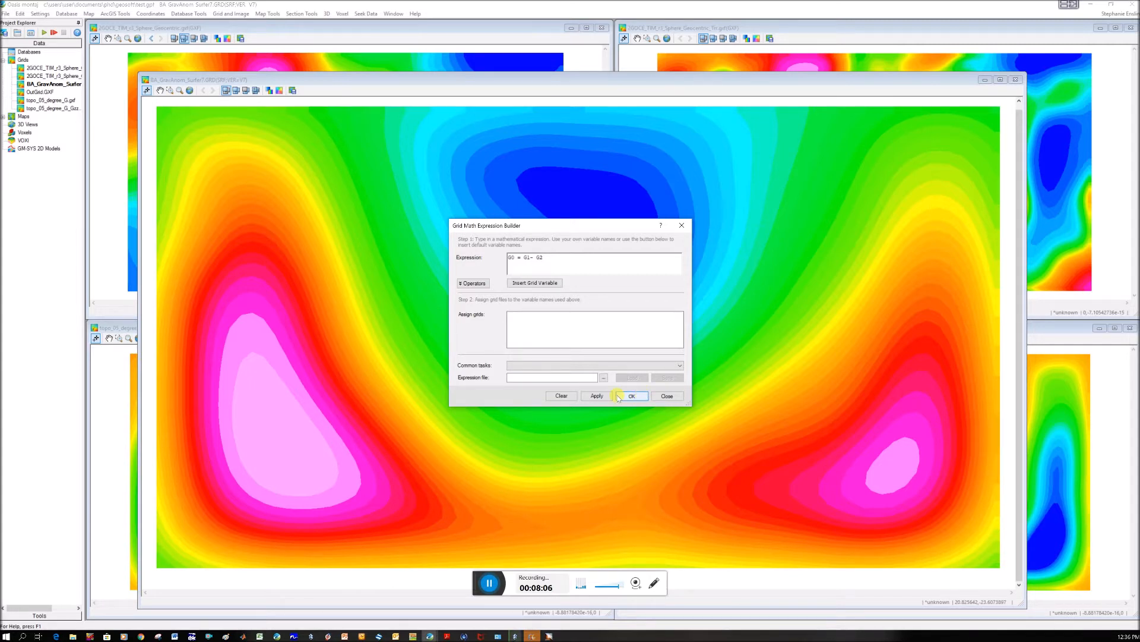
{"action": "left_click", "coordinate": [631, 396]}
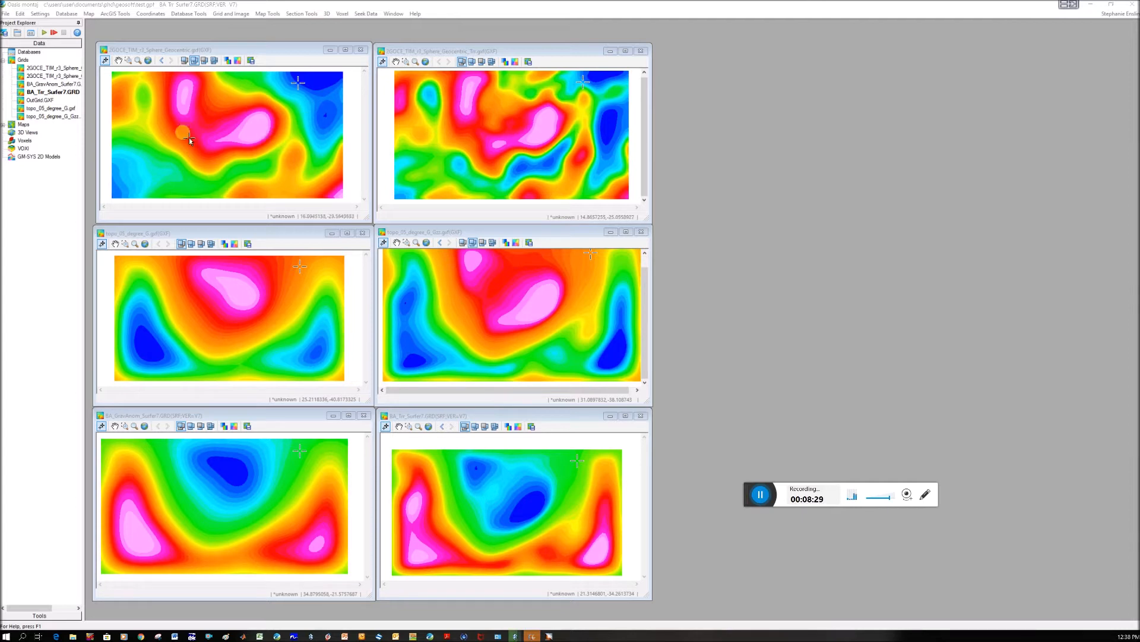
{"action": "mouse_move", "coordinate": [299, 163]}
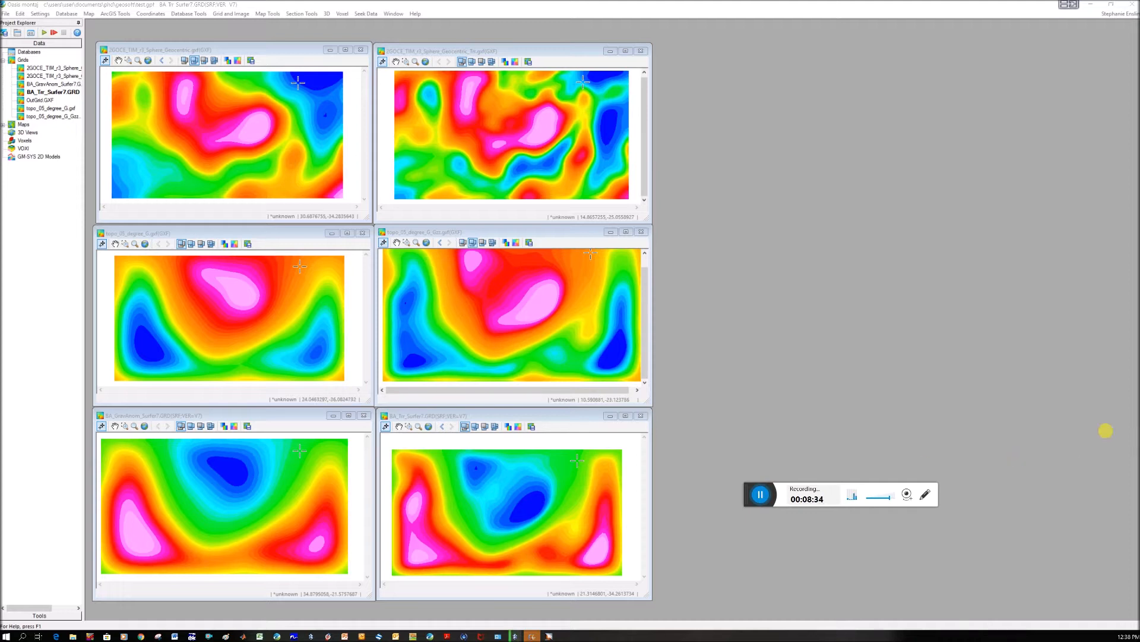
{"action": "mouse_move", "coordinate": [492, 349]}
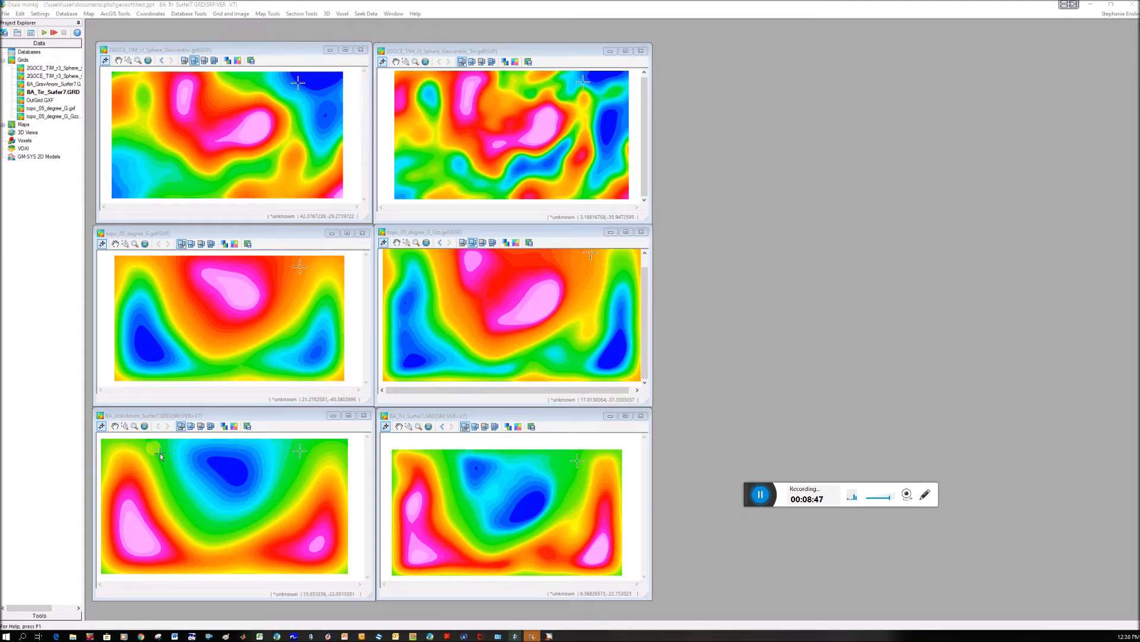
{"action": "mouse_move", "coordinate": [240, 491]}
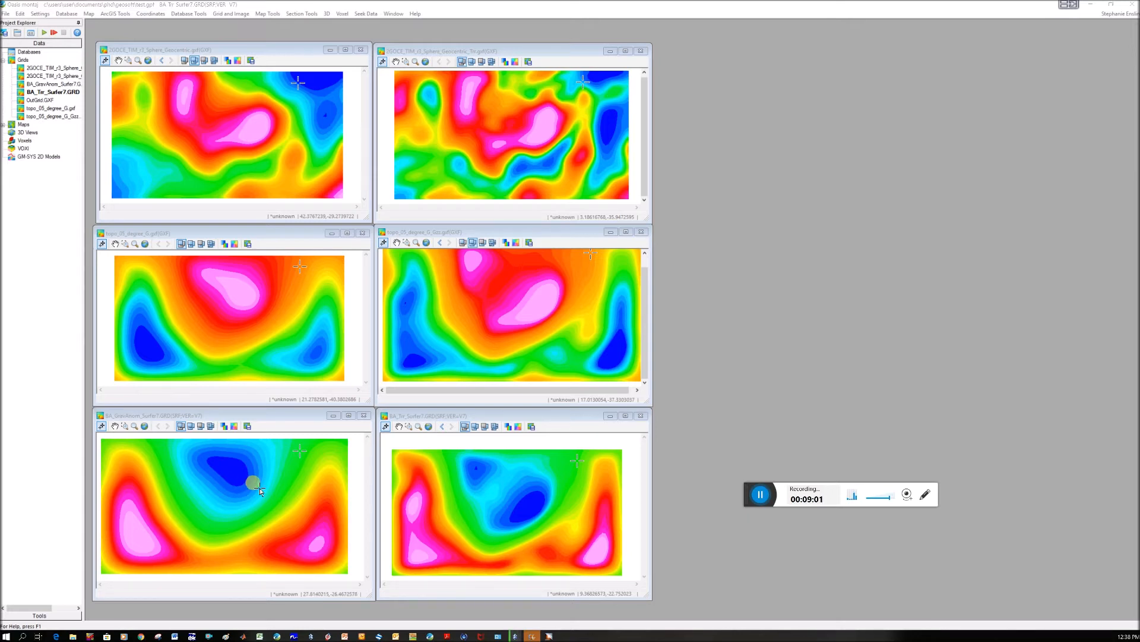
{"action": "mouse_move", "coordinate": [509, 488]}
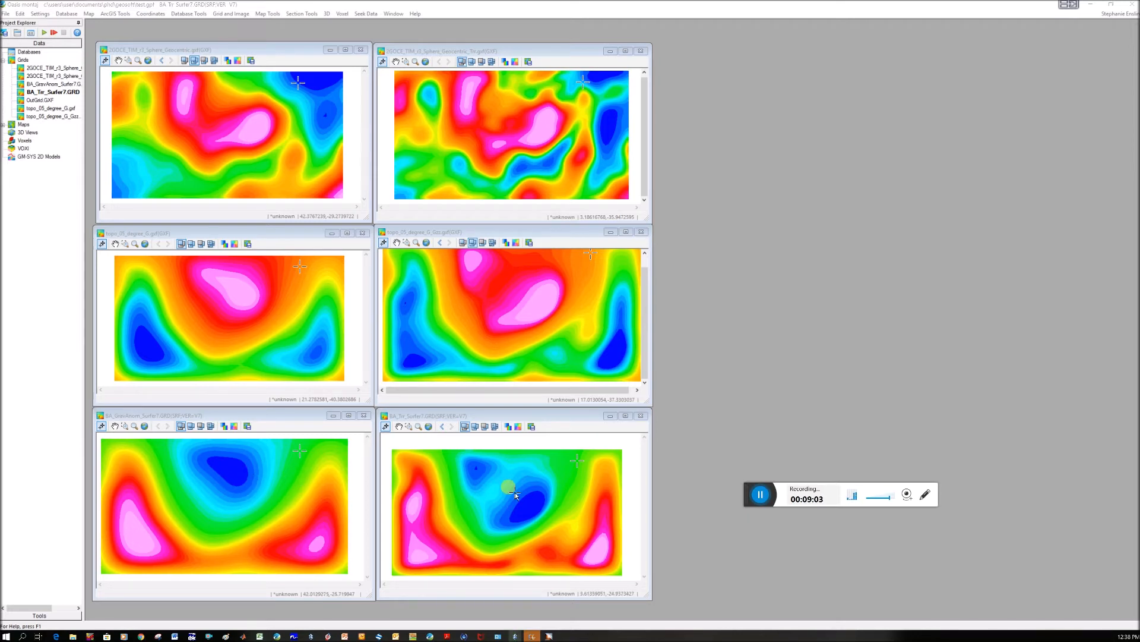
{"action": "mouse_move", "coordinate": [260, 486]}
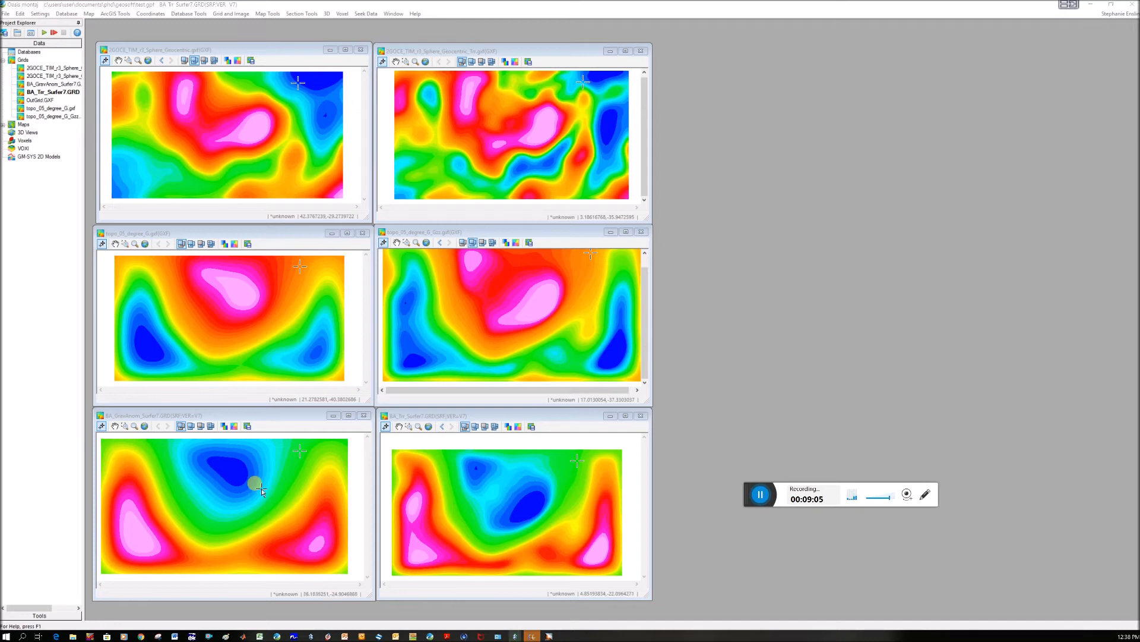
{"action": "mouse_move", "coordinate": [266, 506]}
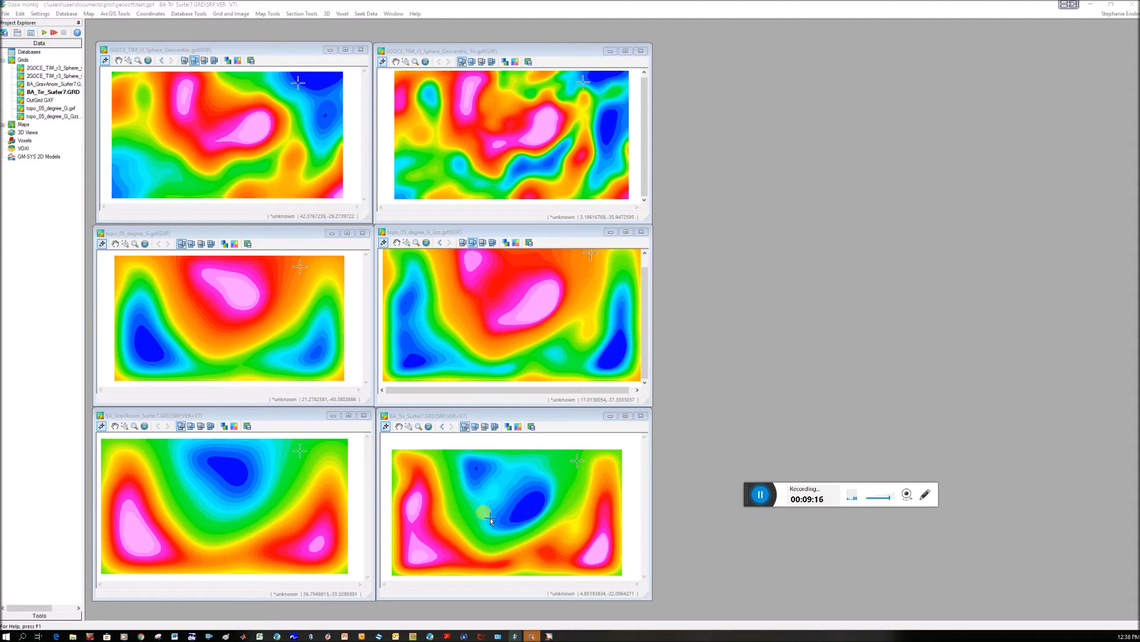
{"action": "mouse_move", "coordinate": [537, 500]}
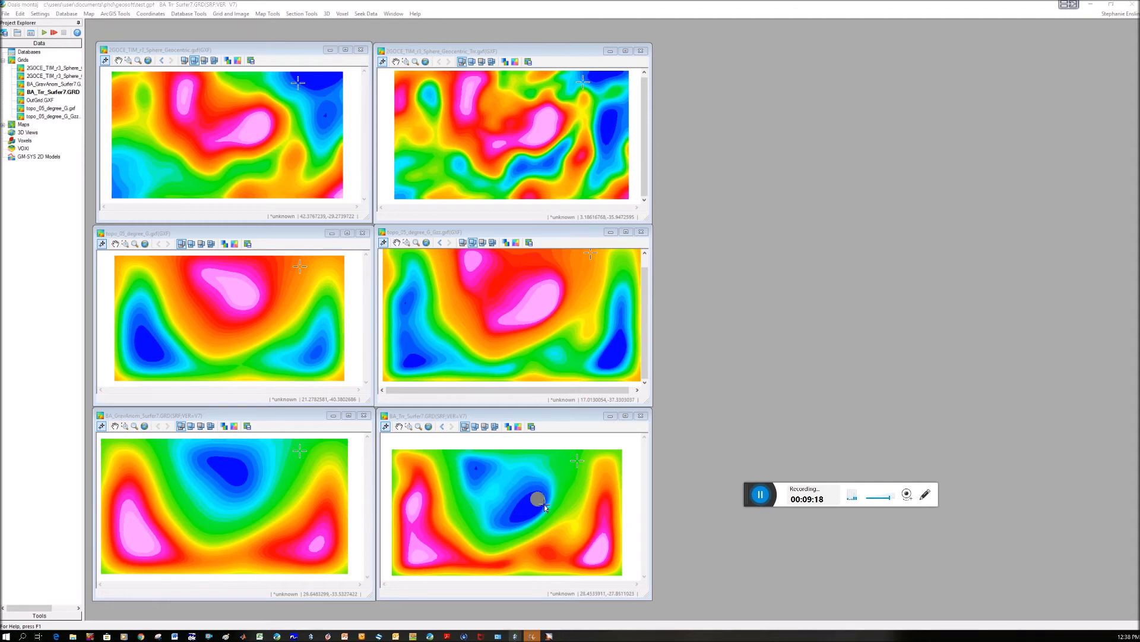
{"action": "mouse_move", "coordinate": [542, 498]}
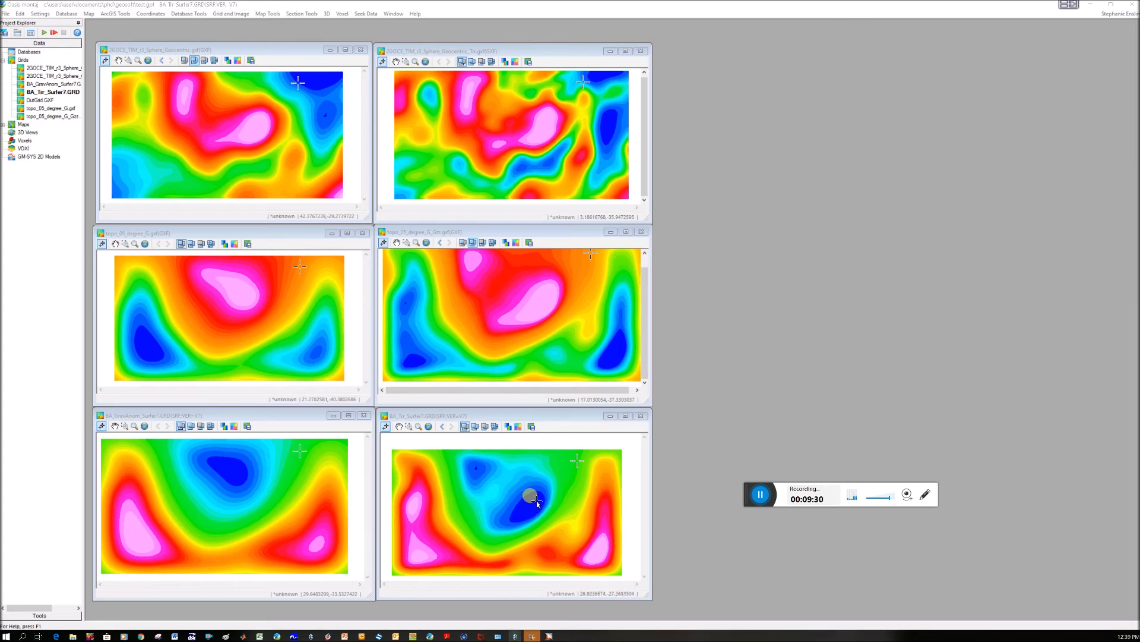
{"action": "mouse_move", "coordinate": [536, 494]}
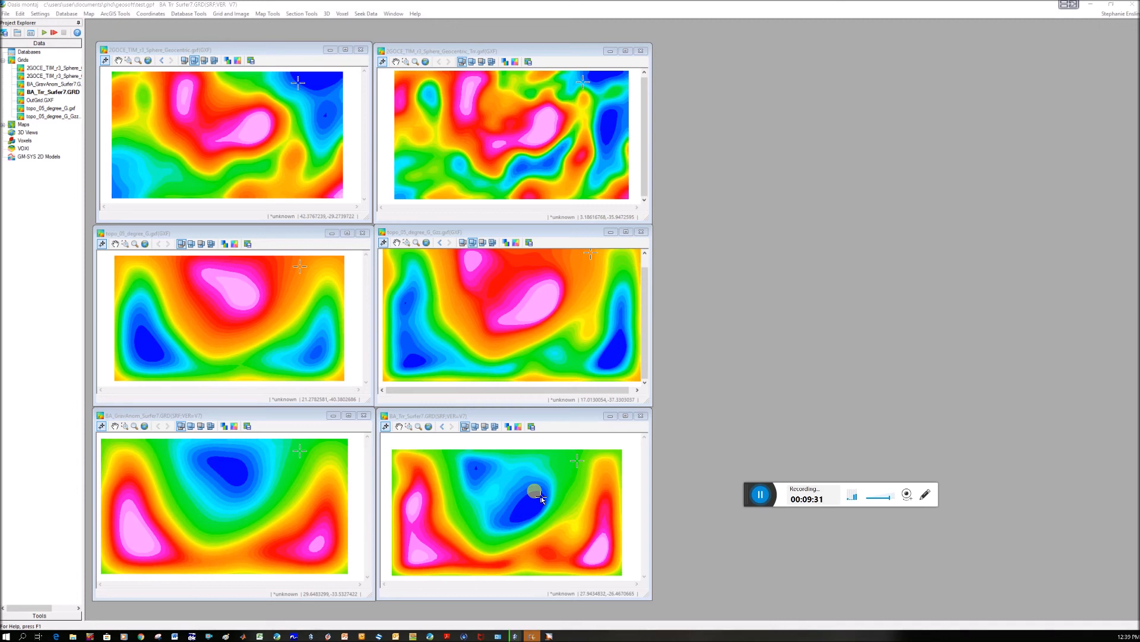
{"action": "mouse_move", "coordinate": [575, 498]}
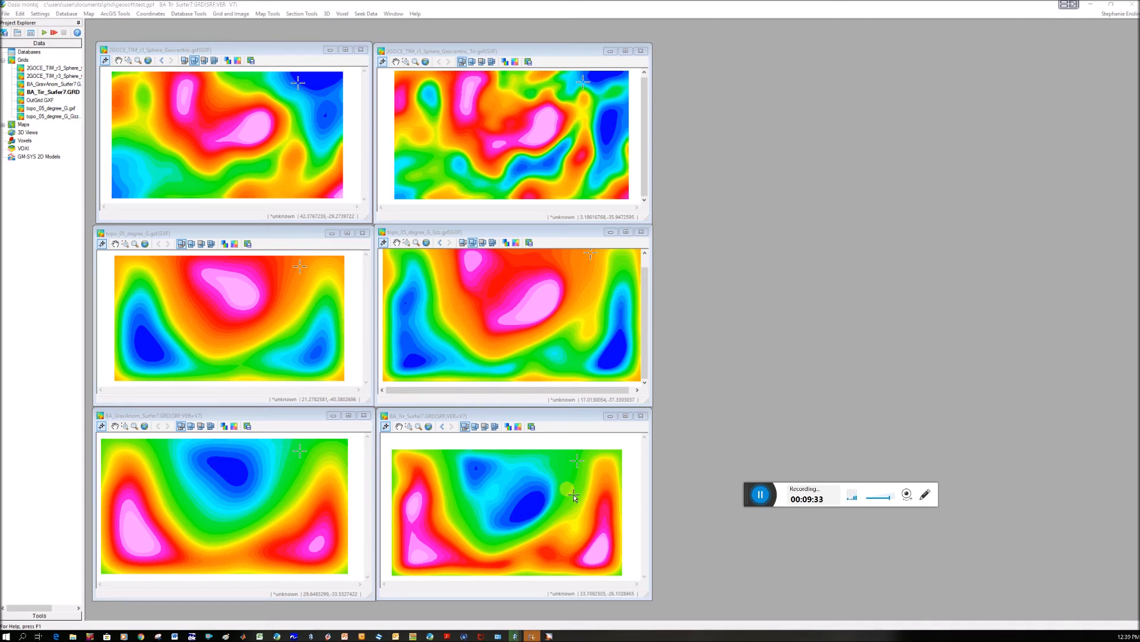
{"action": "mouse_move", "coordinate": [579, 489]}
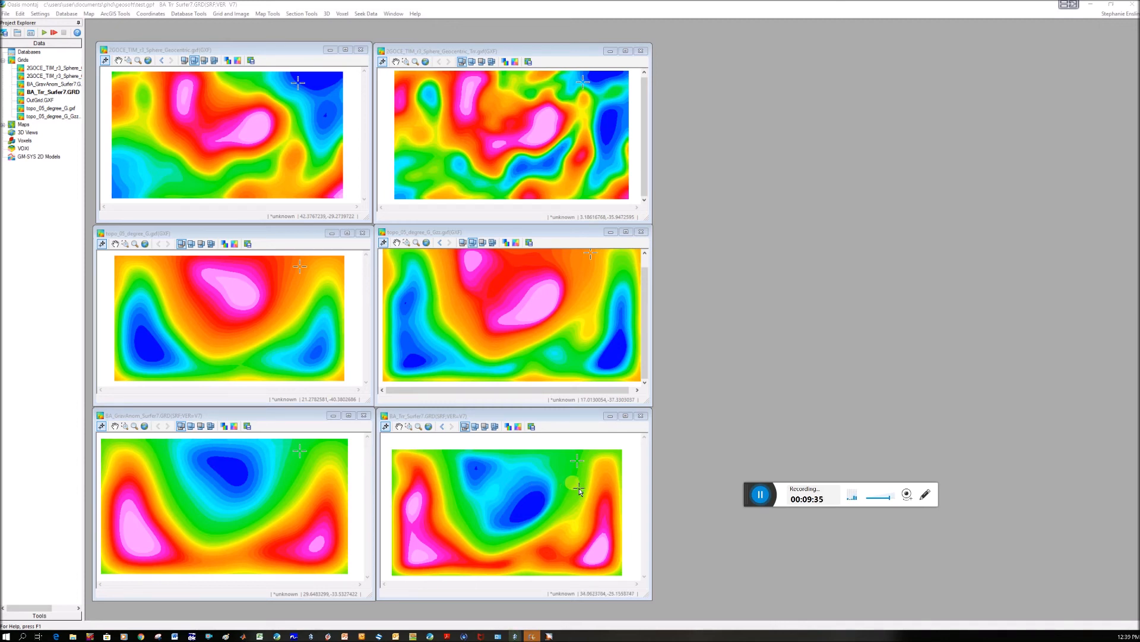
{"action": "mouse_move", "coordinate": [521, 504]}
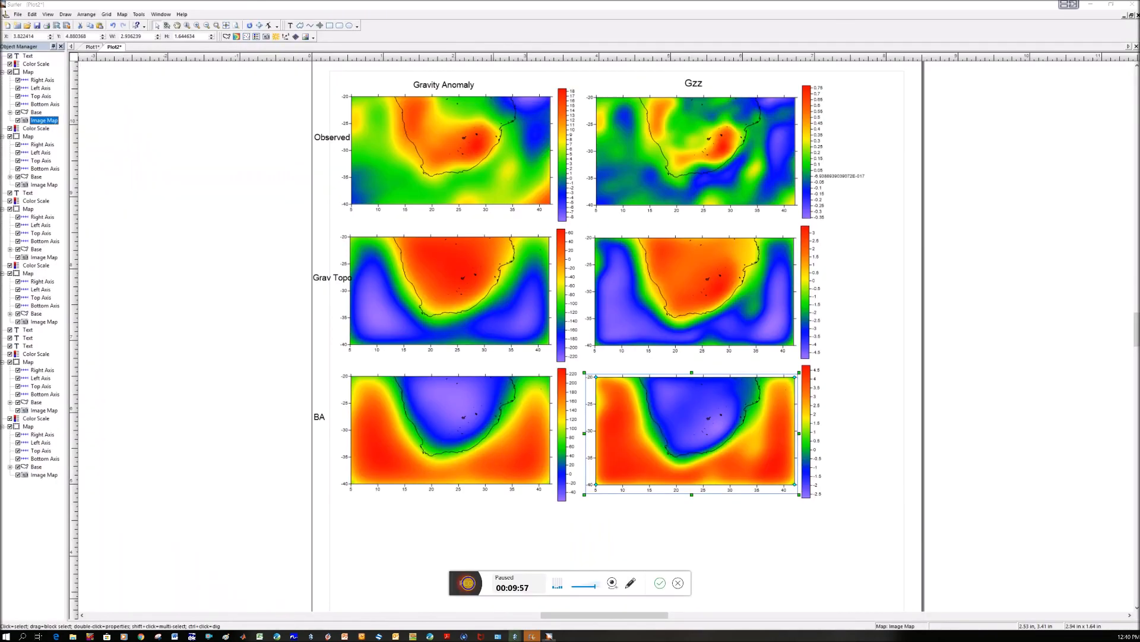
{"action": "left_click", "coordinate": [466, 582]}
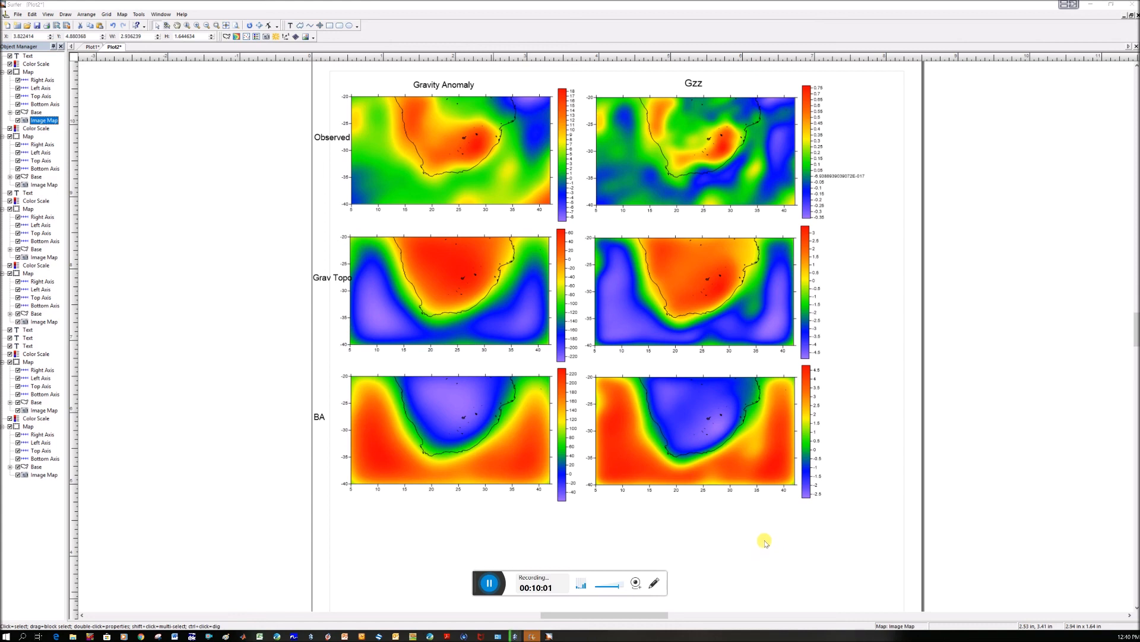
{"action": "mouse_move", "coordinate": [487, 419]}
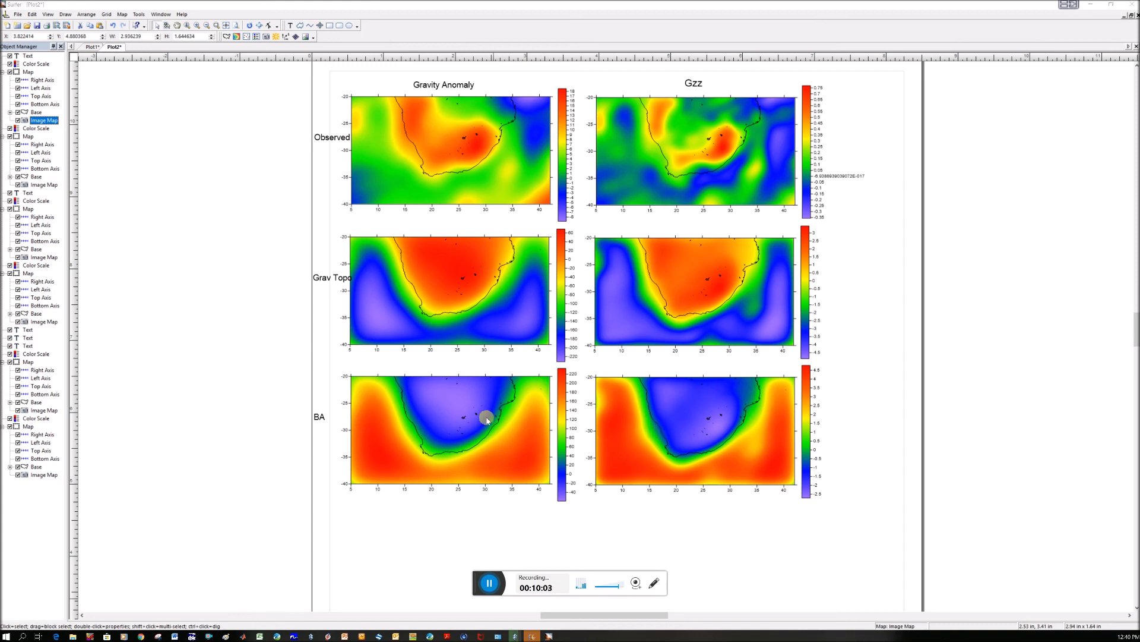
{"action": "mouse_move", "coordinate": [492, 410]}
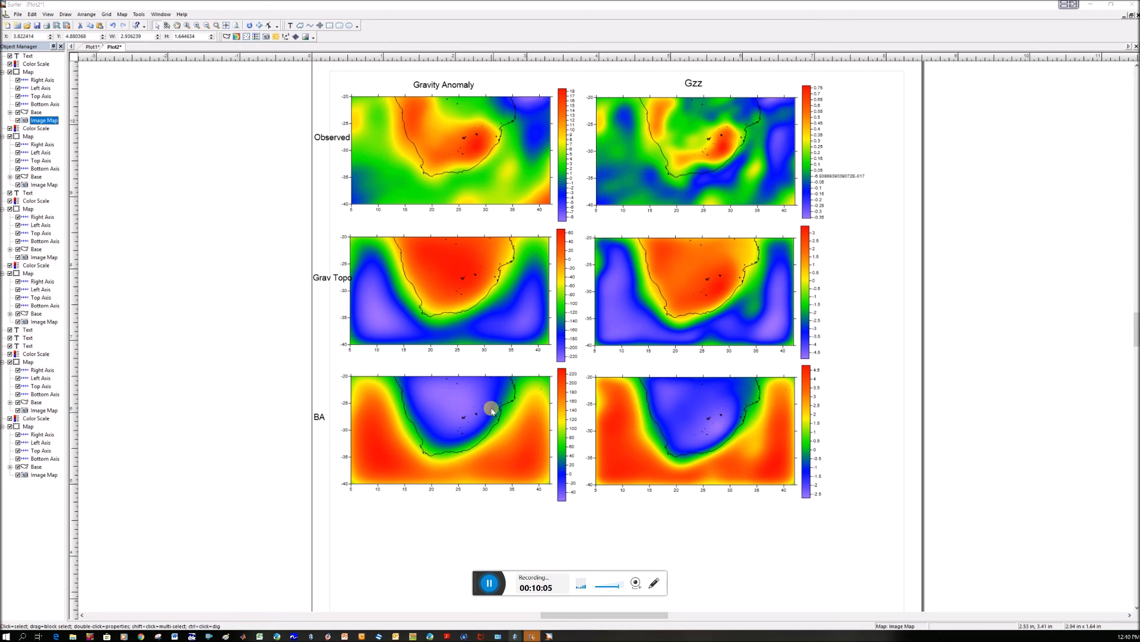